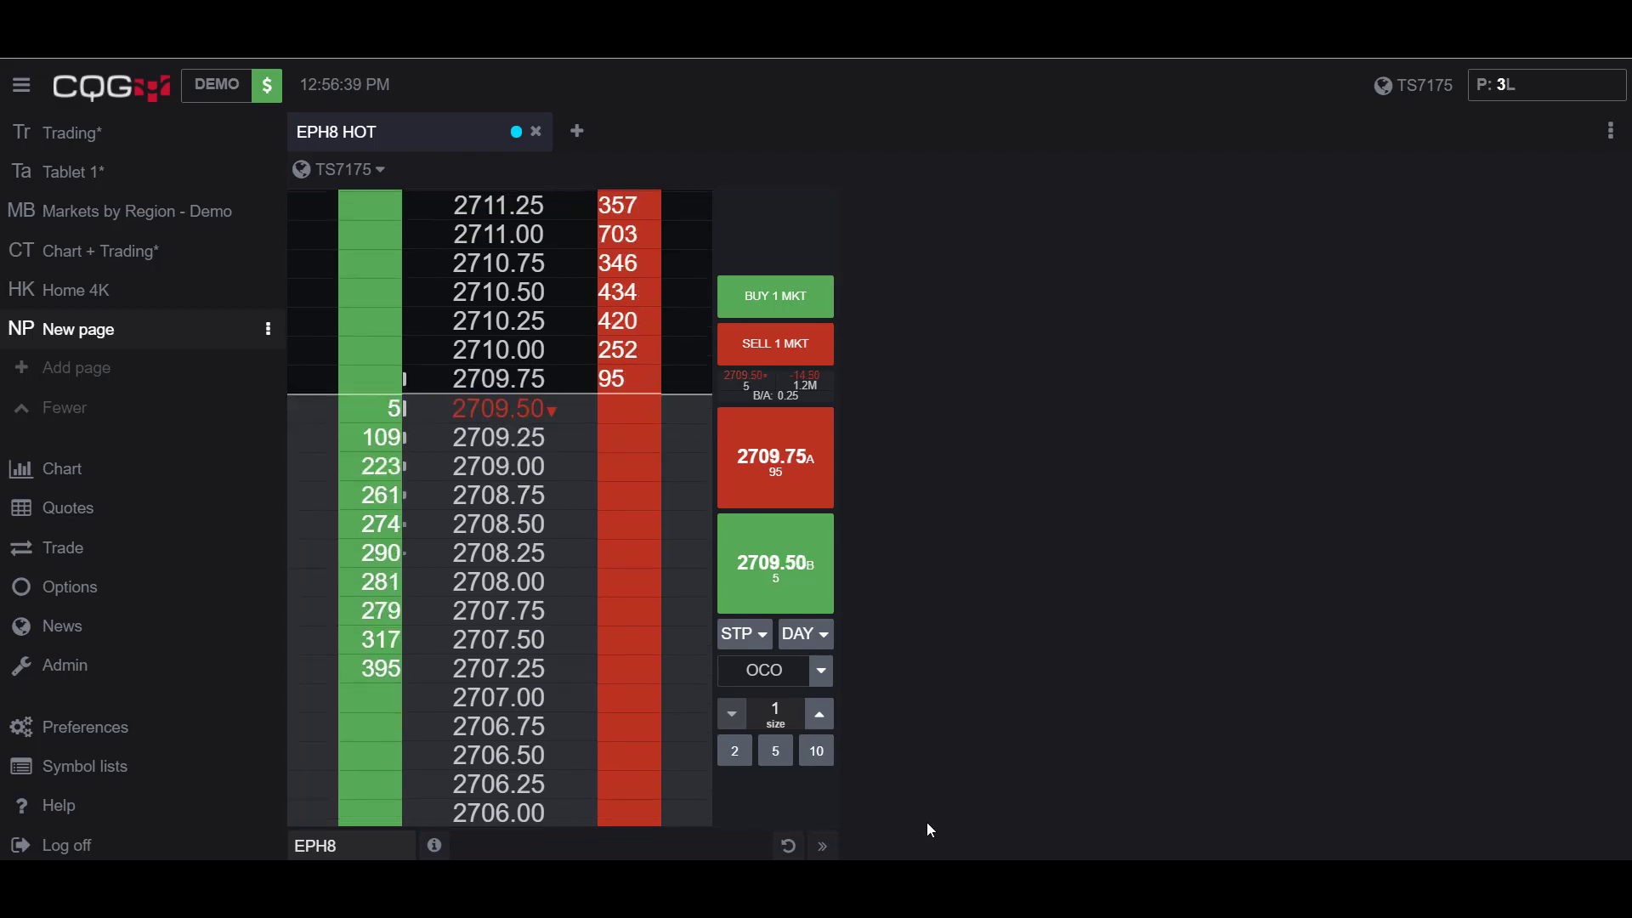
{"action": "mouse_move", "coordinate": [996, 825]}
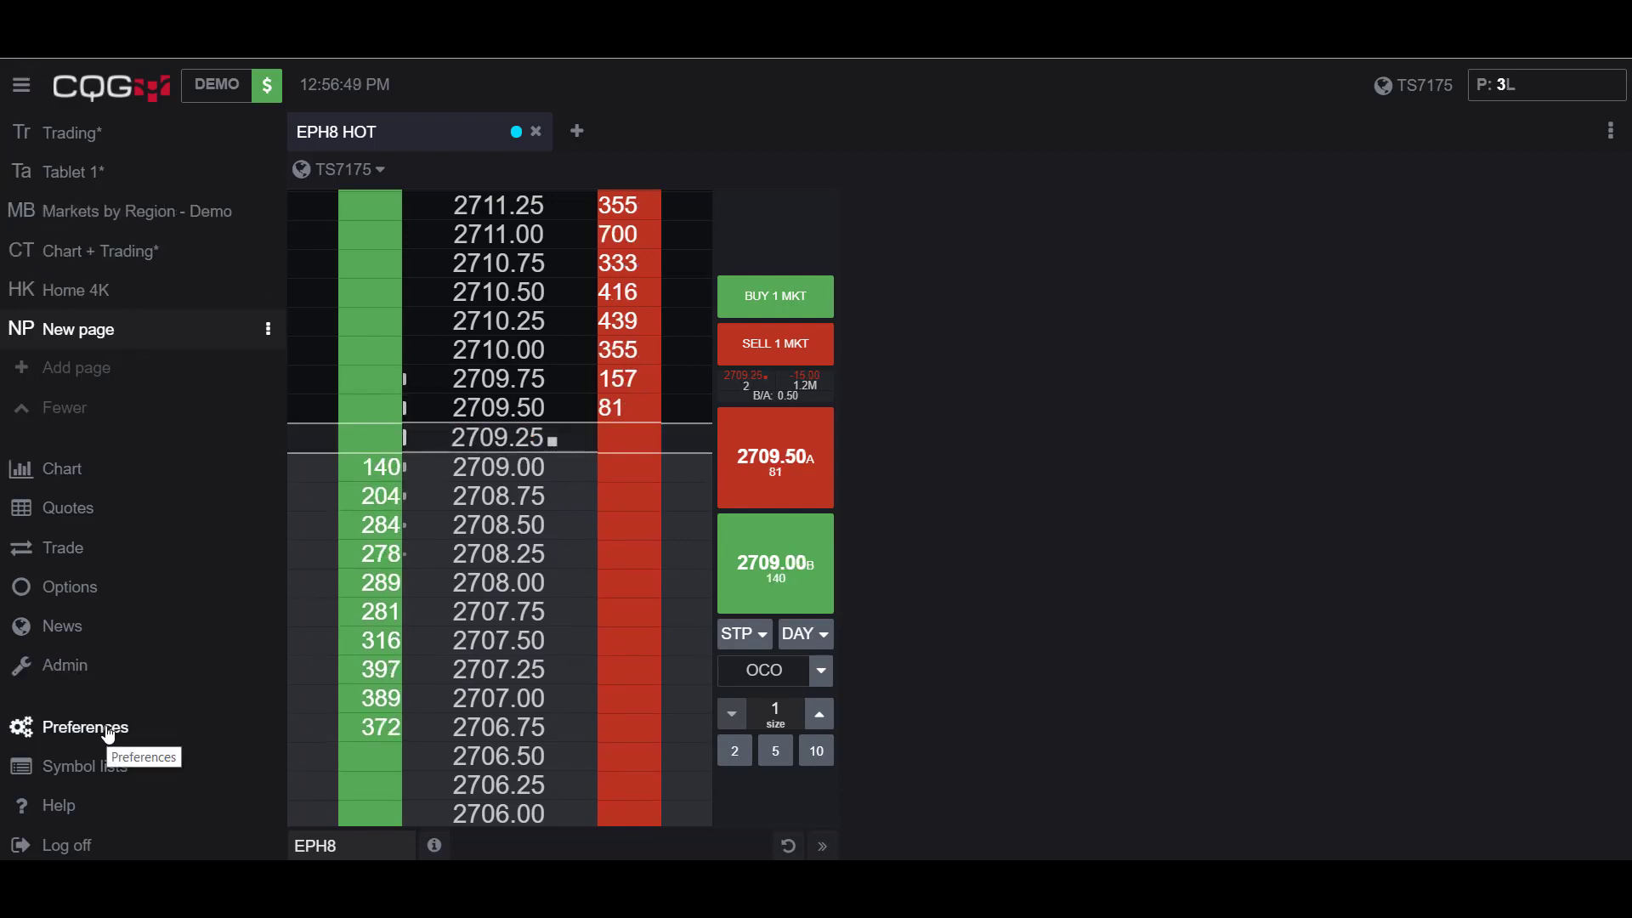
Turn on 'Allow Go Flat, Liquidate all, Cancel all' under Trading and symbol settings, then leave Preferences
{"action": "left_click", "coordinate": [85, 727]}
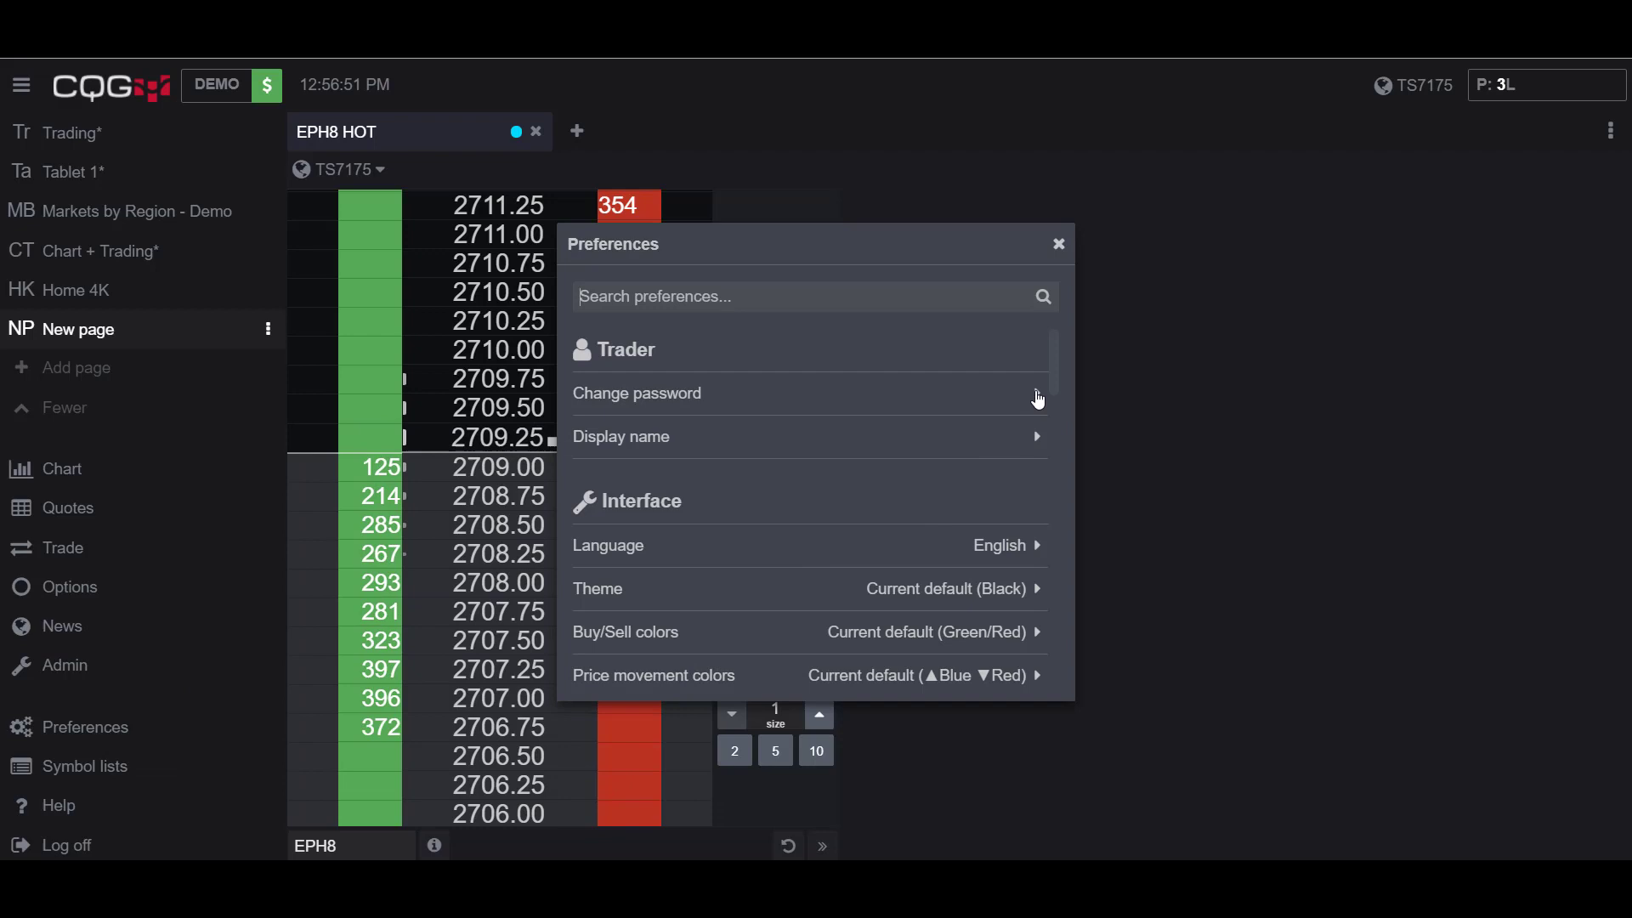
{"action": "scroll", "scroll_direction": "down", "scroll_amount": 3}
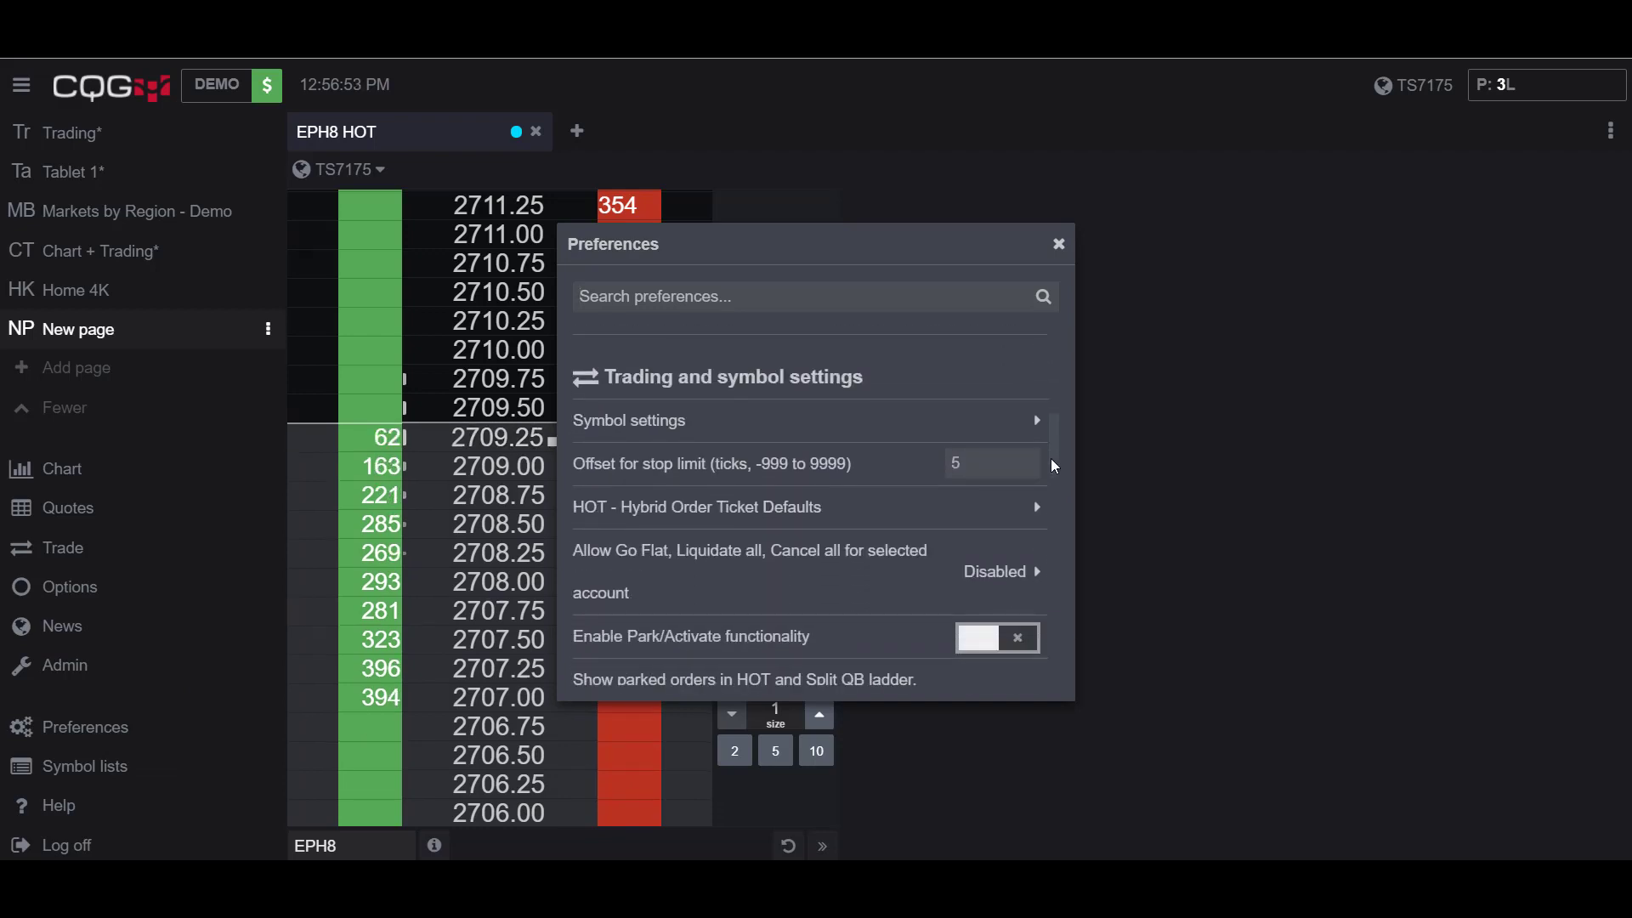
{"action": "scroll", "scroll_direction": "down", "scroll_amount": 3}
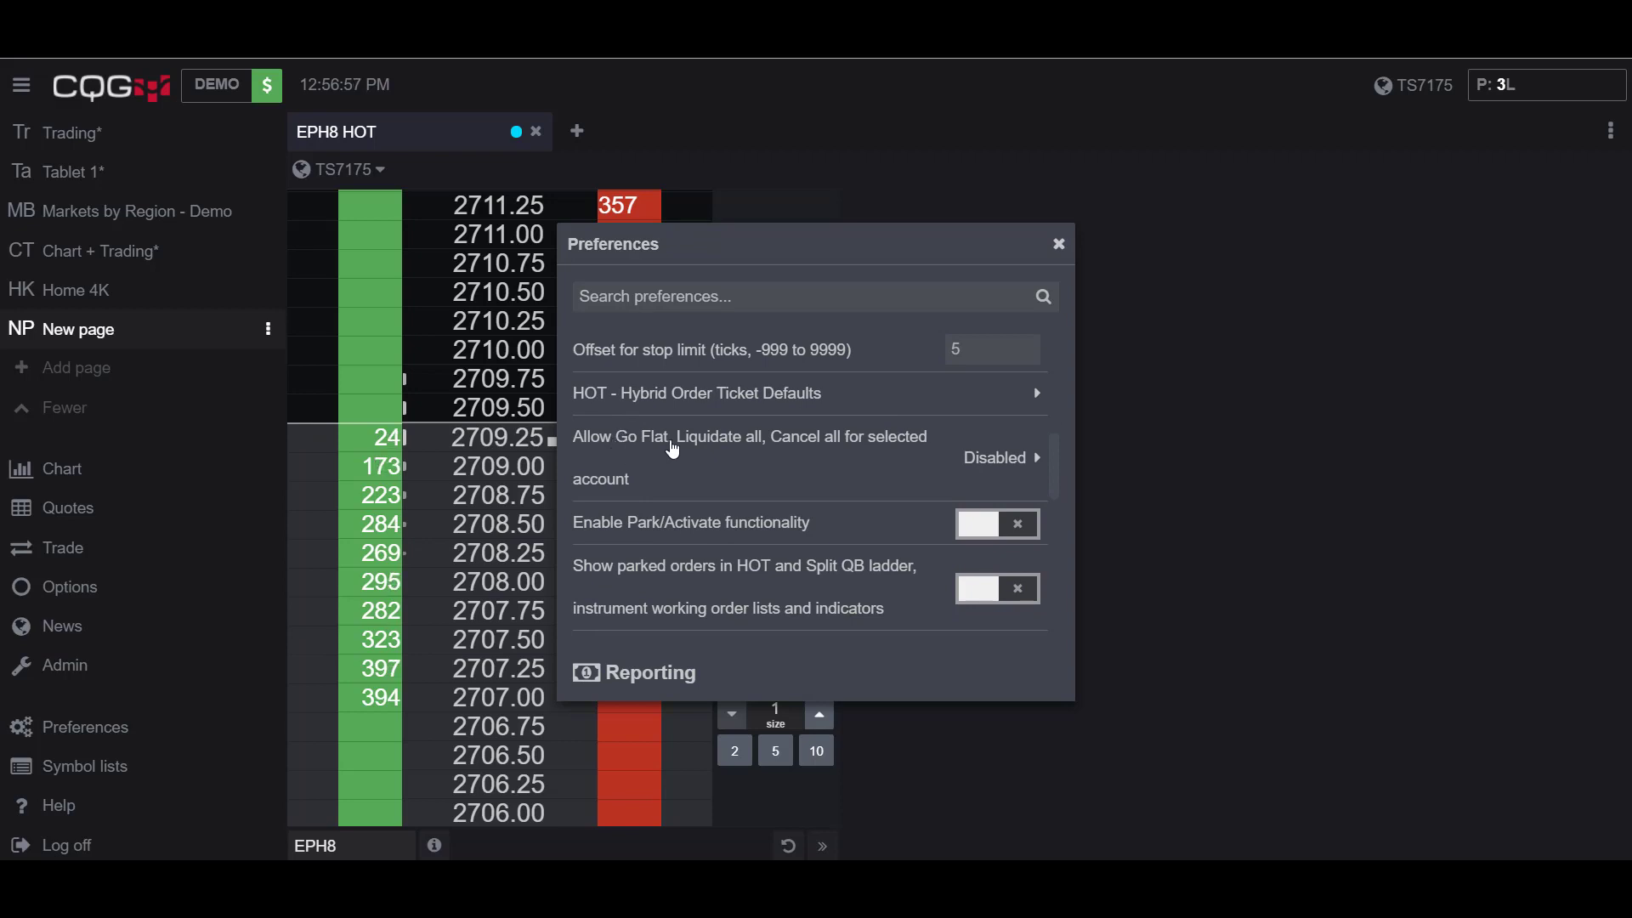
{"action": "mouse_move", "coordinate": [787, 459]}
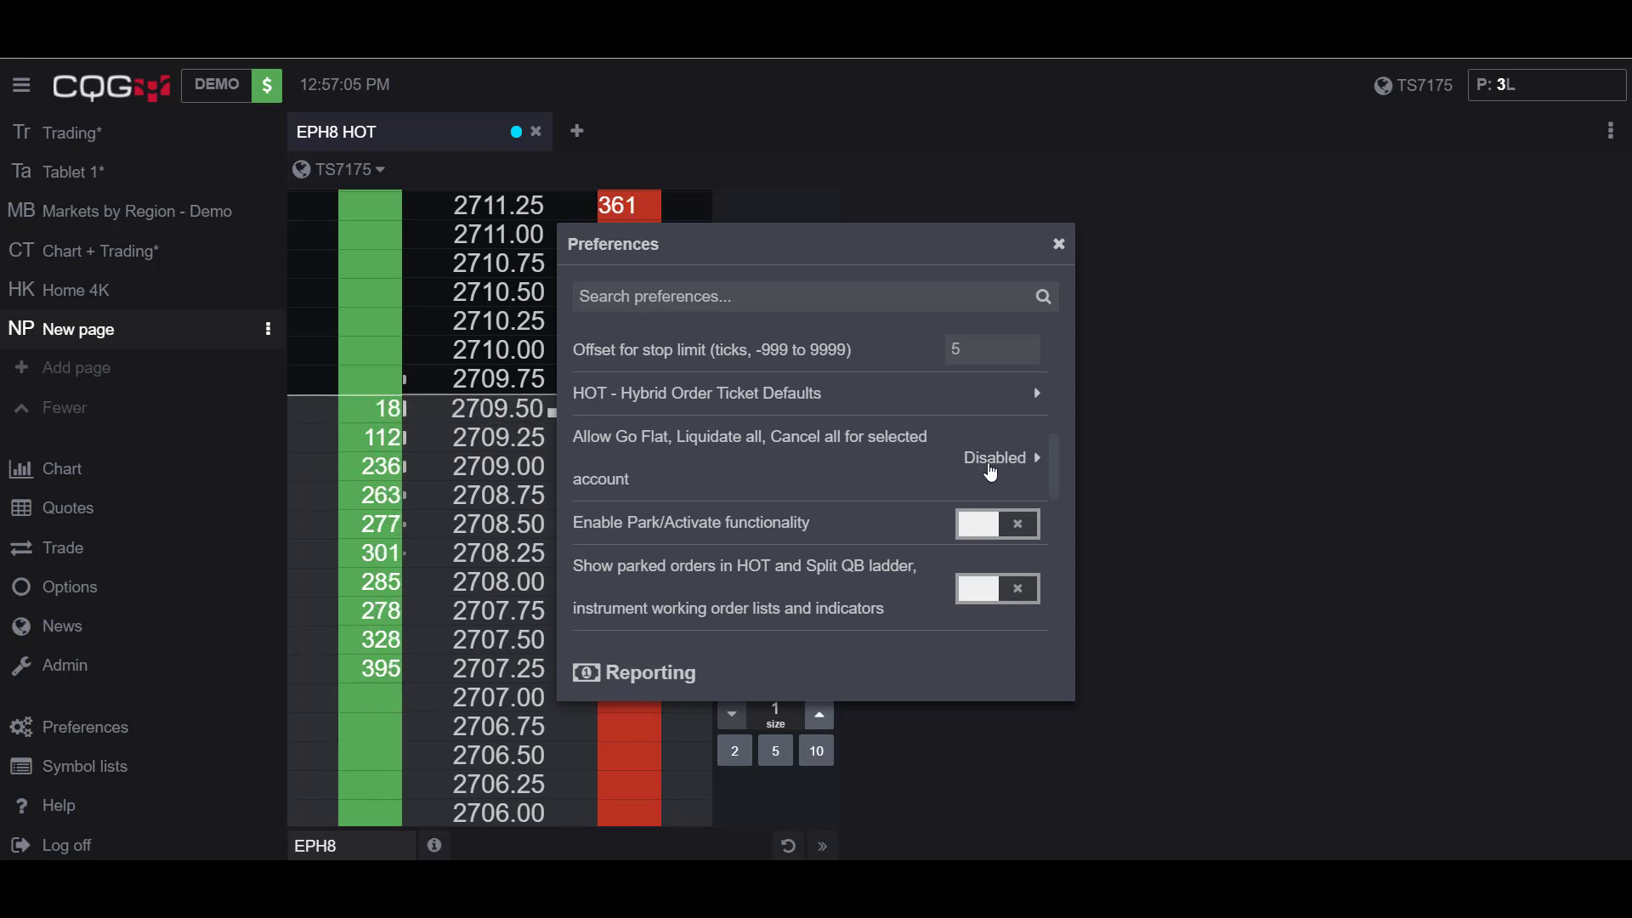
{"action": "left_click", "coordinate": [996, 457]}
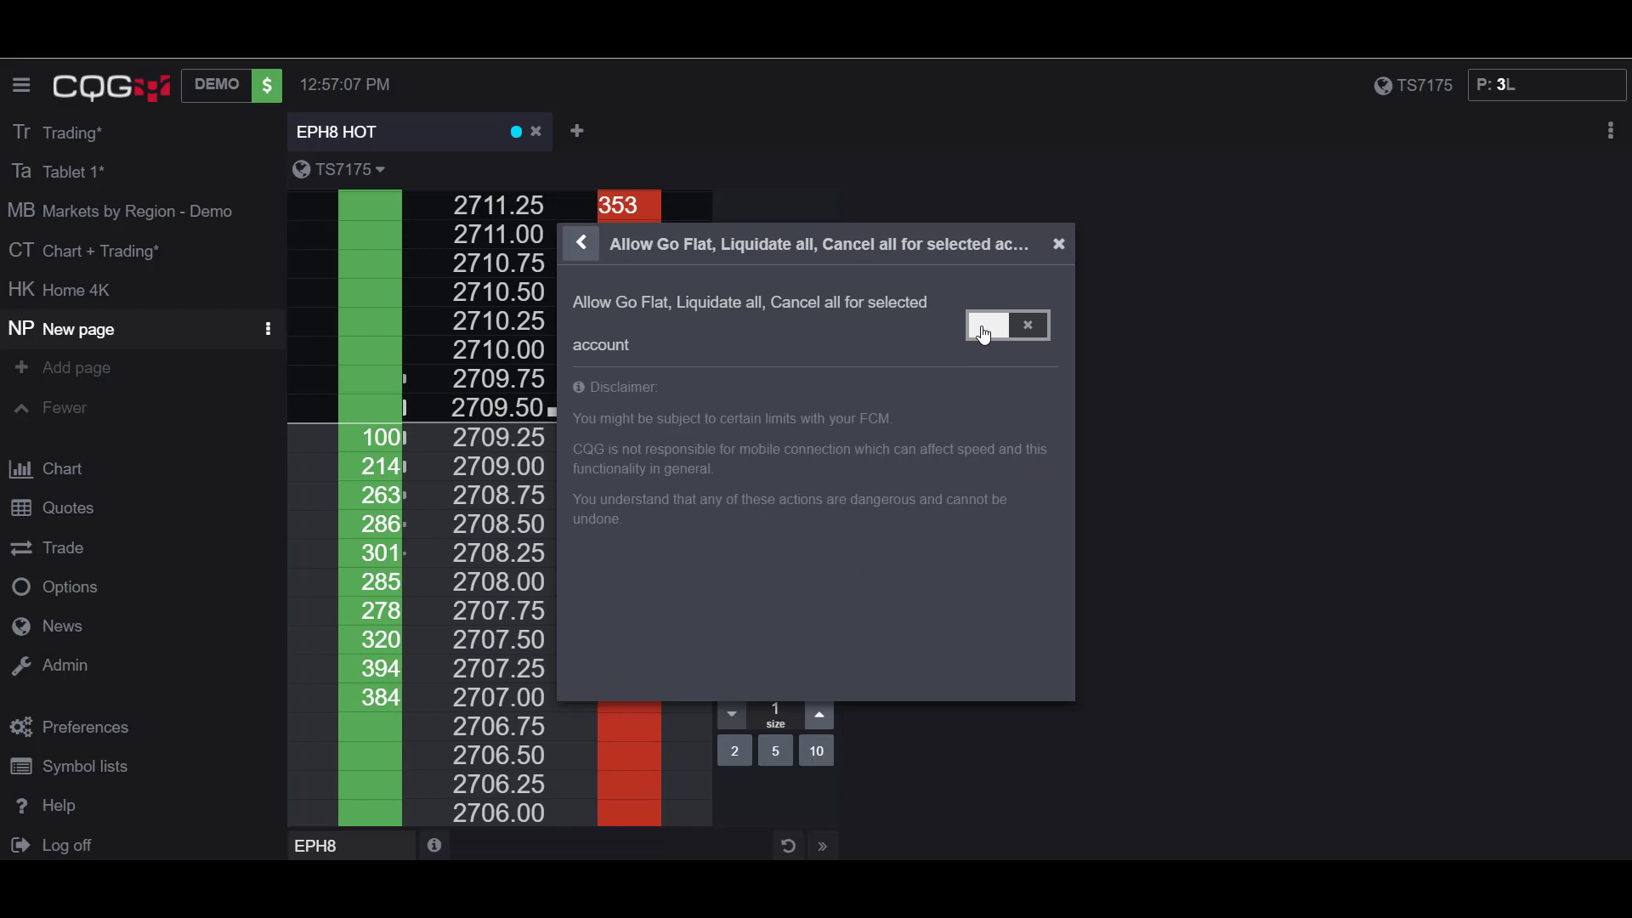
{"action": "left_click", "coordinate": [988, 325]}
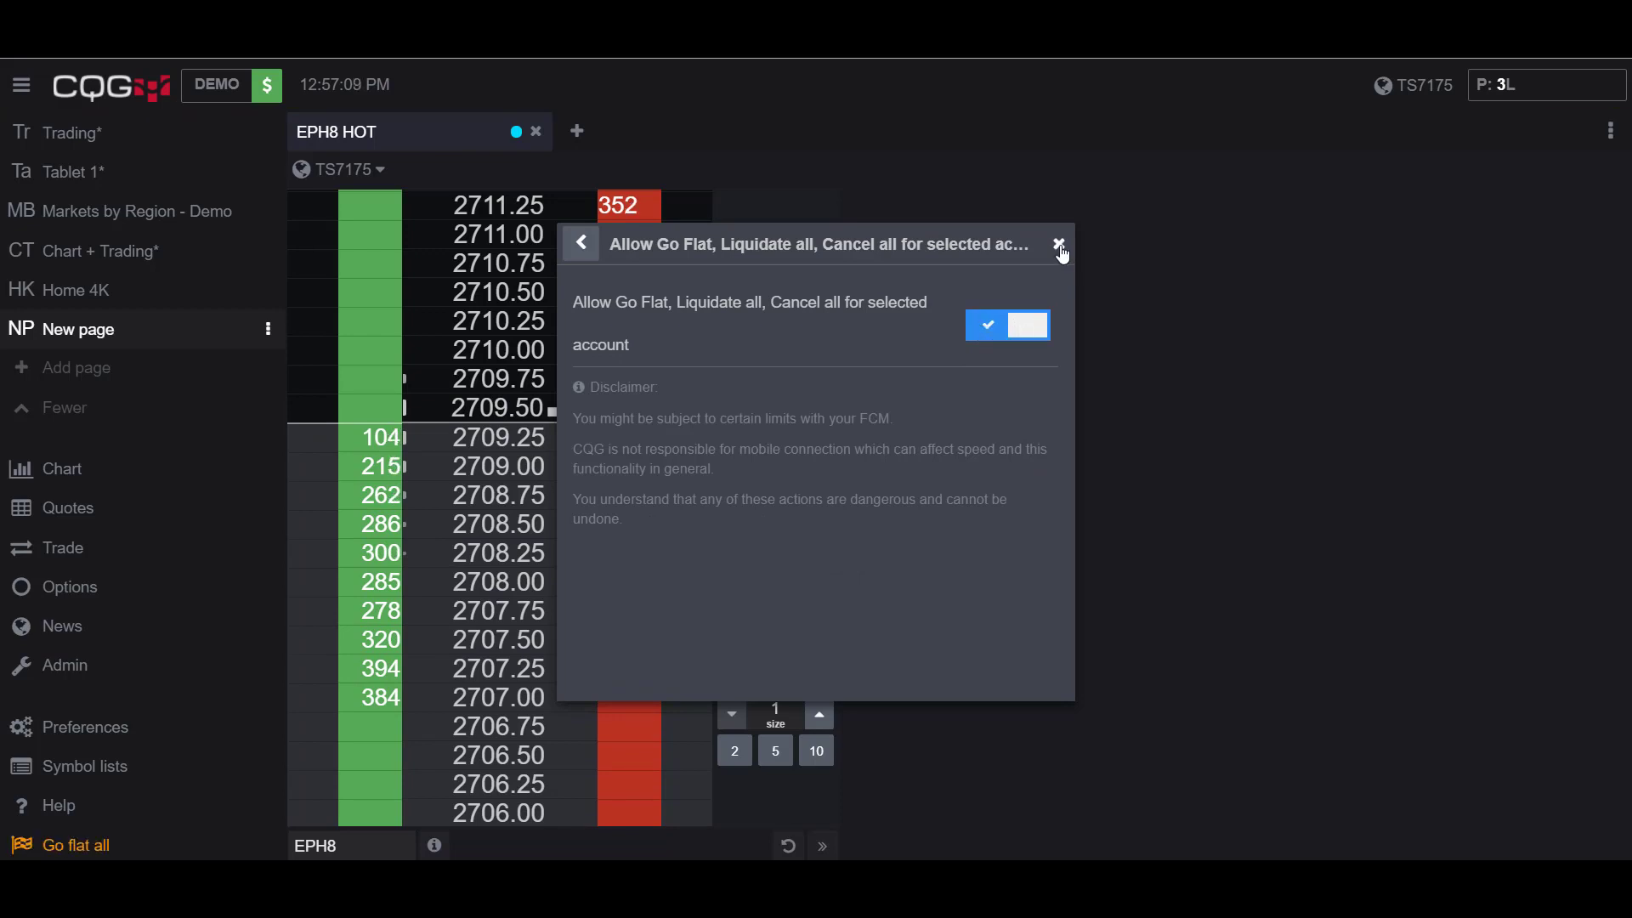
{"action": "left_click", "coordinate": [1056, 245]}
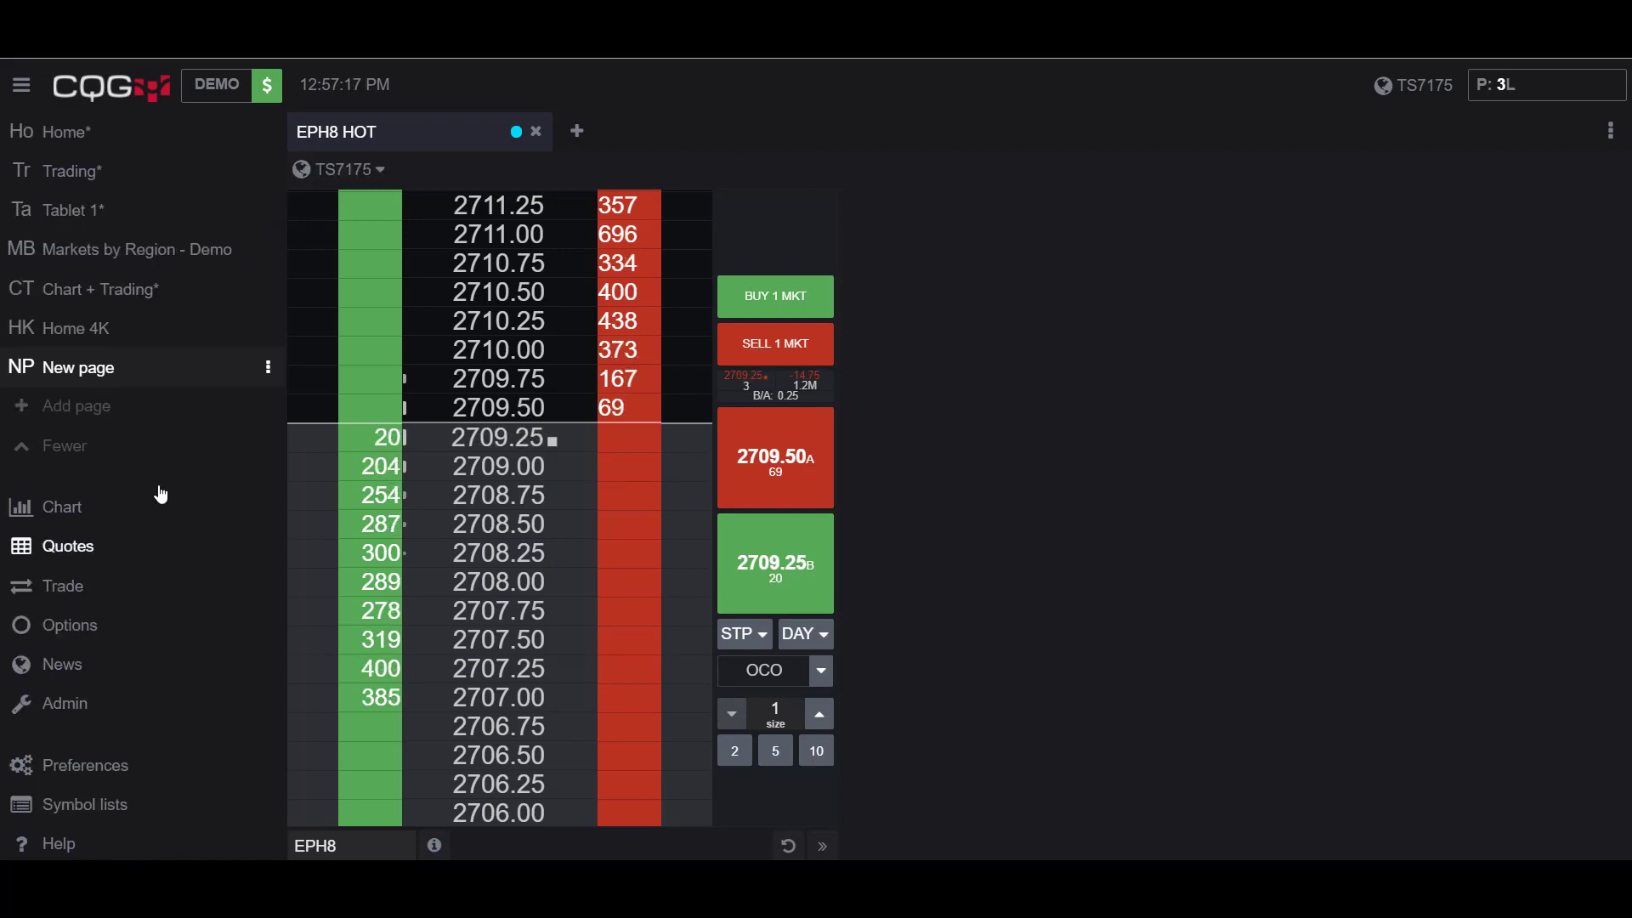
{"action": "mouse_move", "coordinate": [147, 144]}
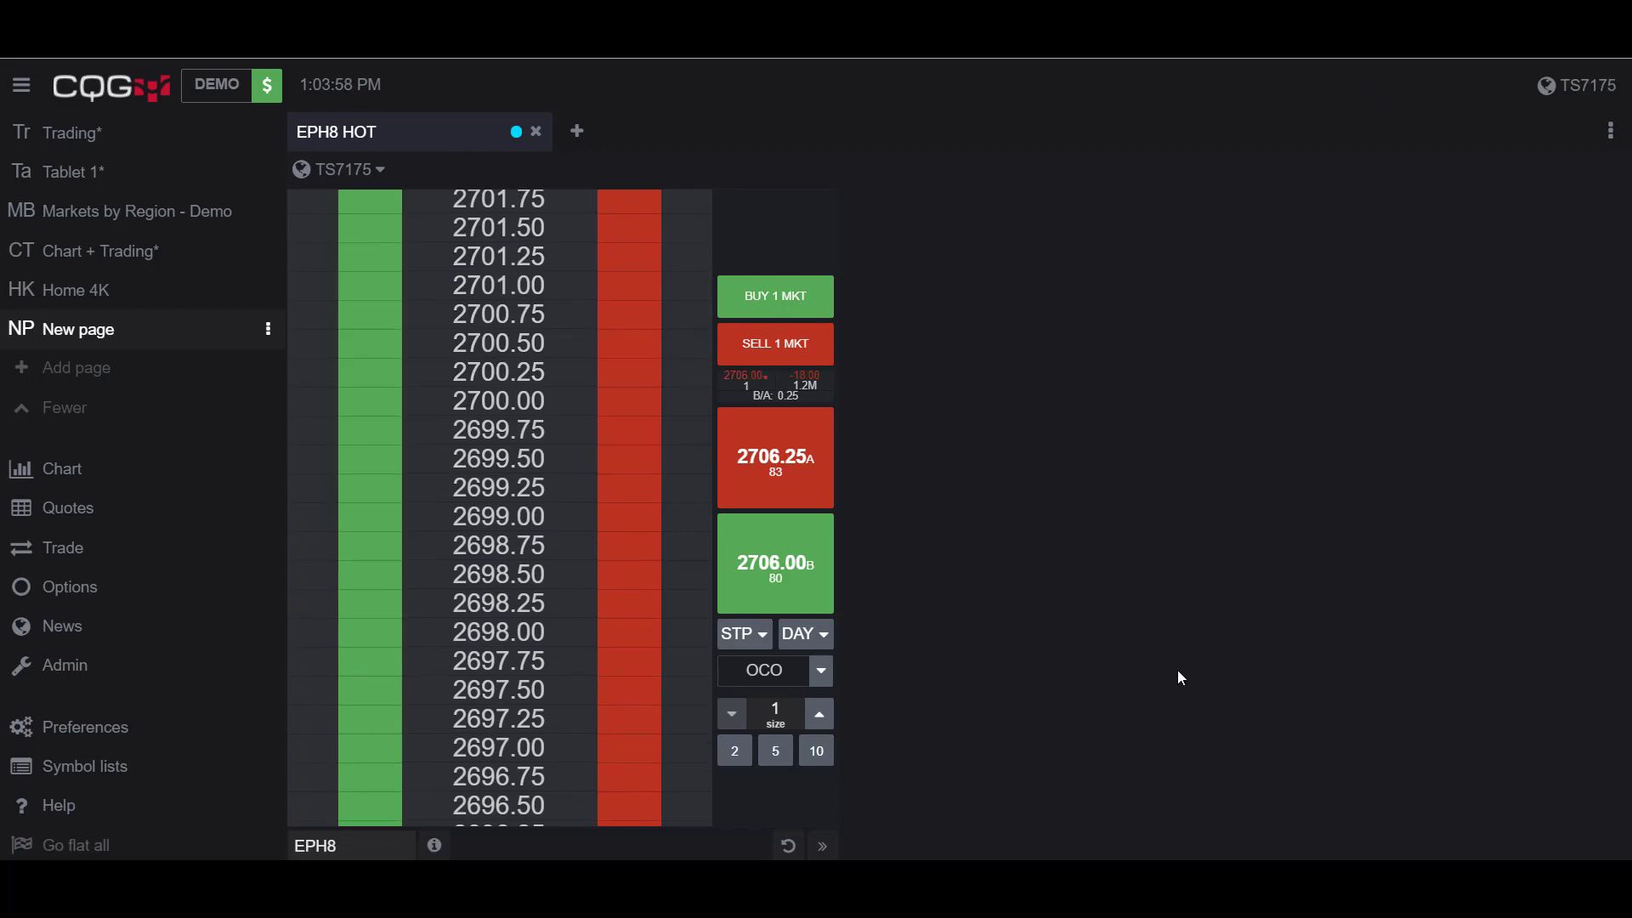
{"action": "mouse_move", "coordinate": [1190, 683]}
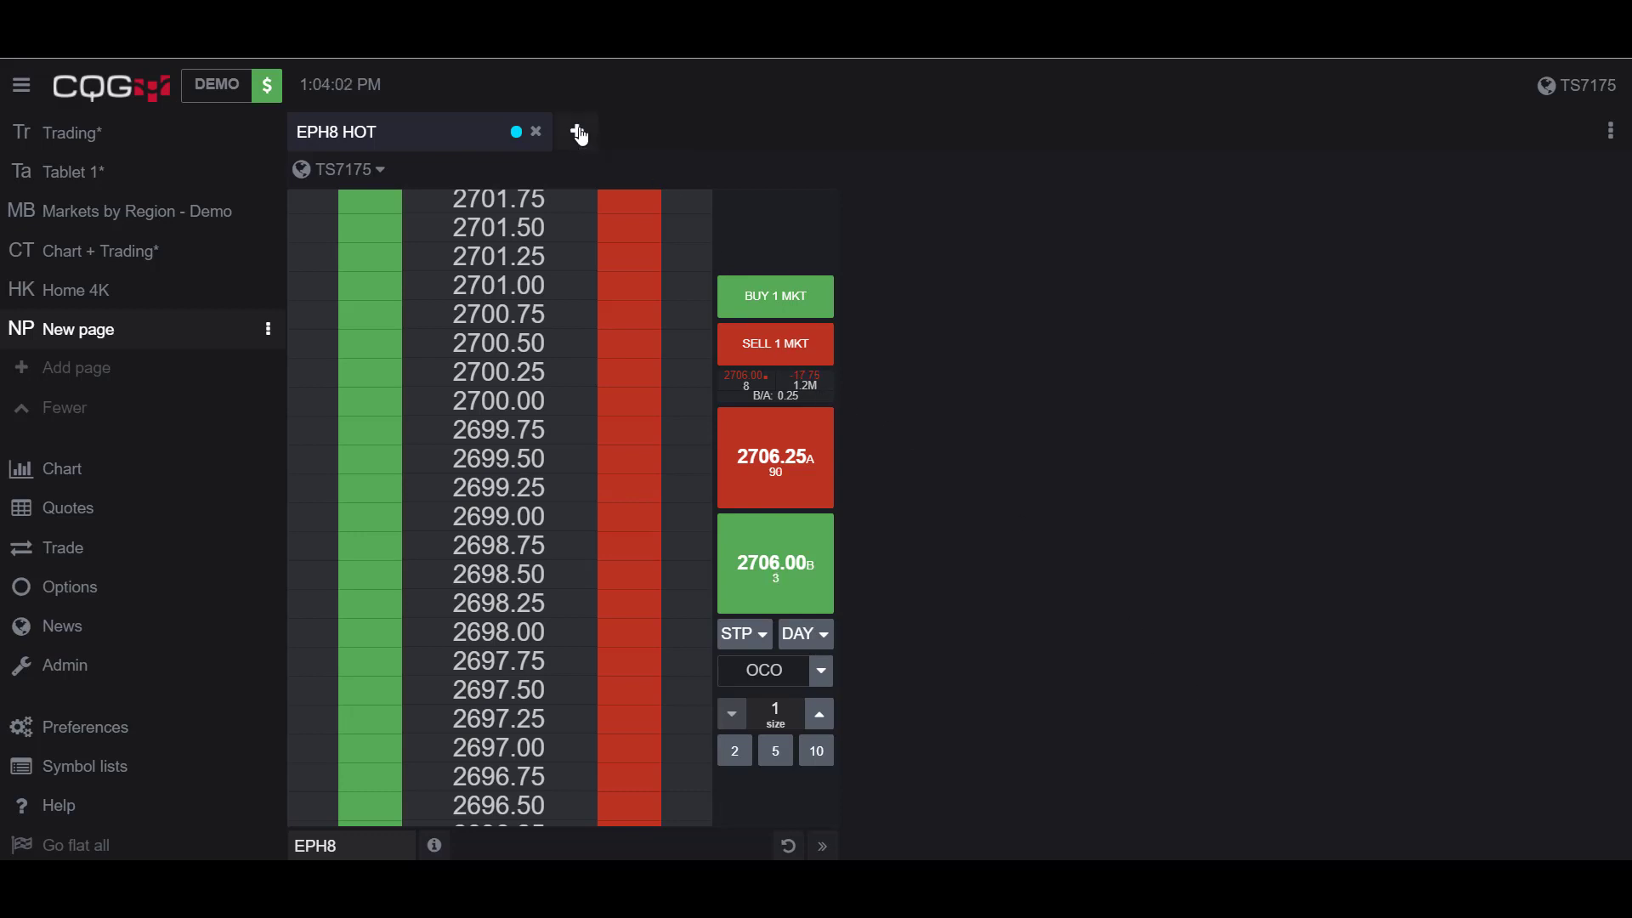
Add a HOT - Hybrid Order Ticket ladder for JY6H8 next to EPH8 and reopen the Add widget list
{"action": "left_click", "coordinate": [576, 133]}
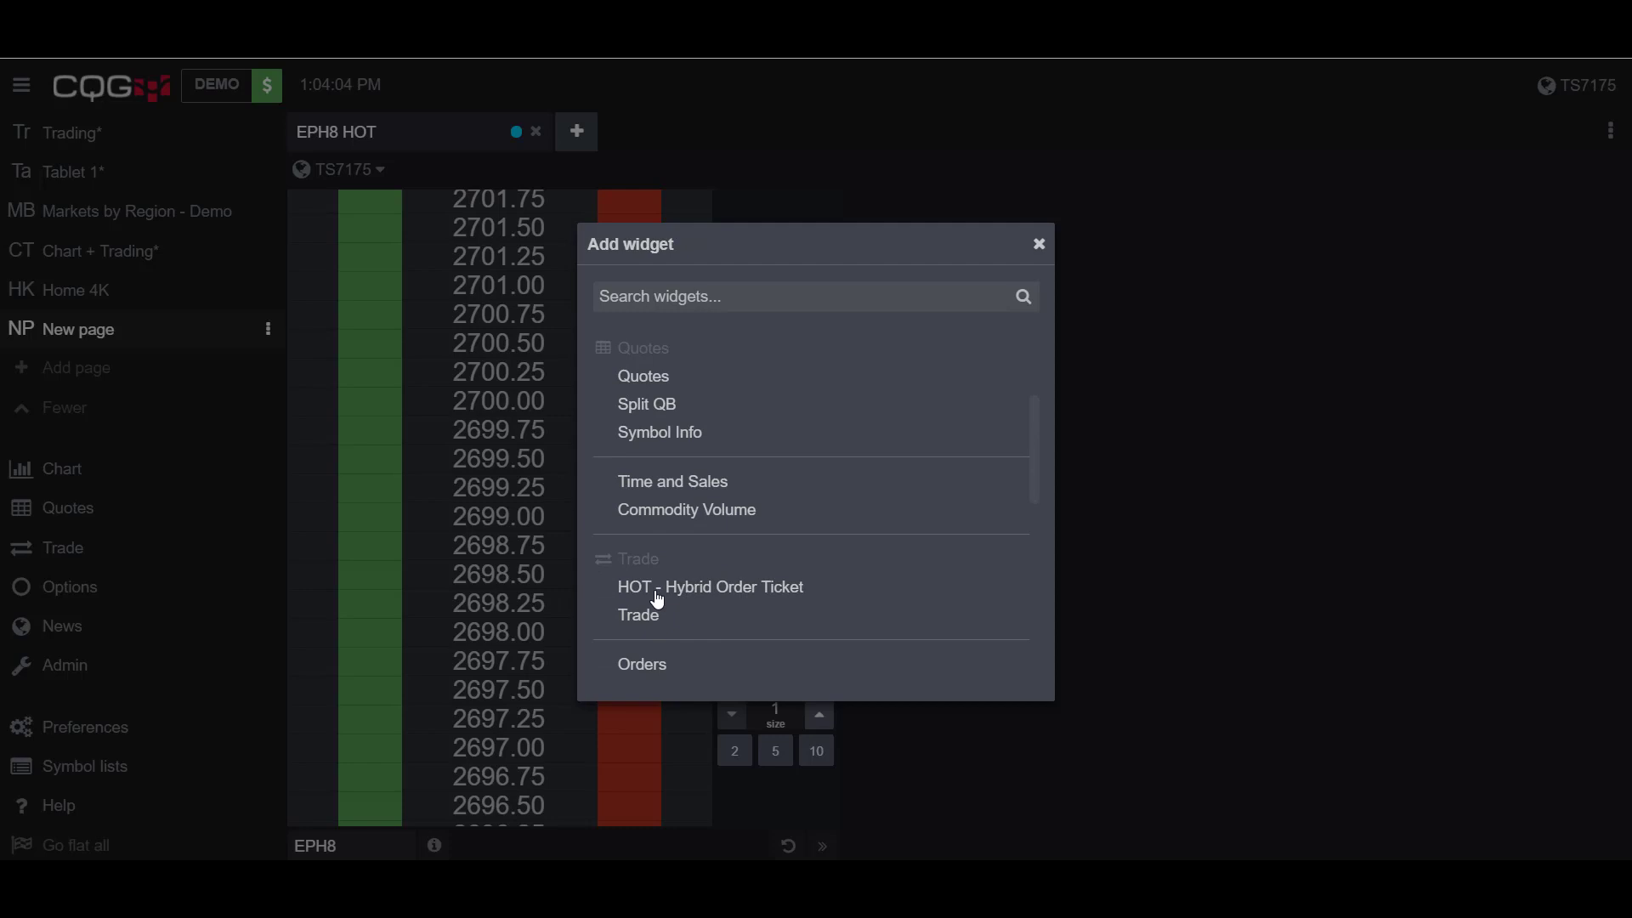
{"action": "left_click", "coordinate": [710, 586]}
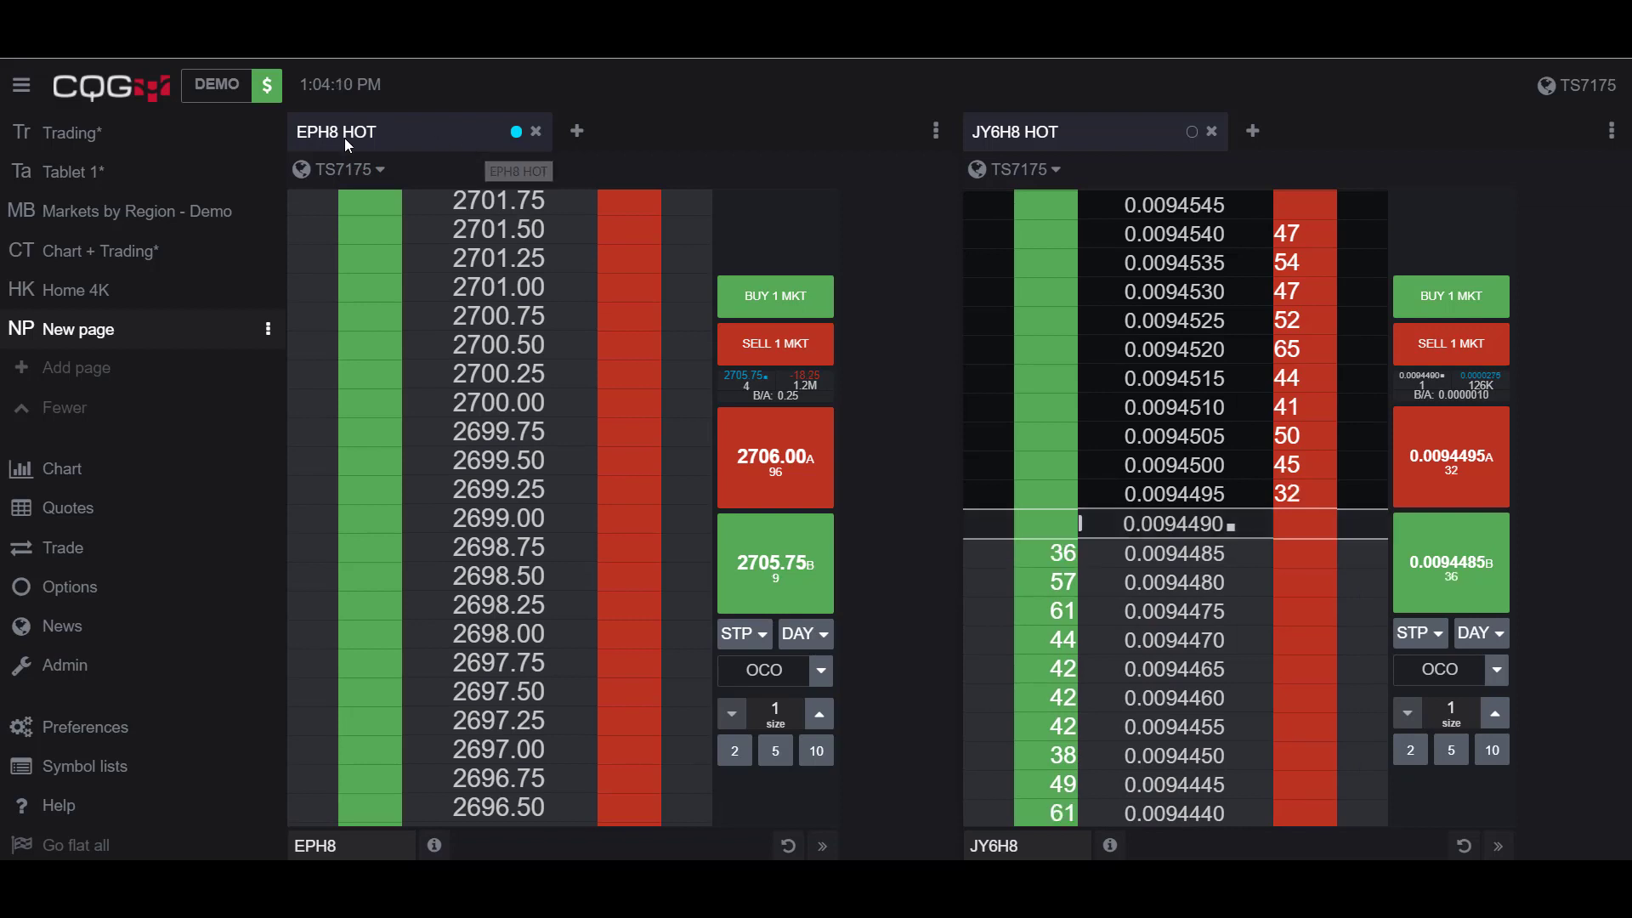
{"action": "mouse_move", "coordinate": [1027, 136]}
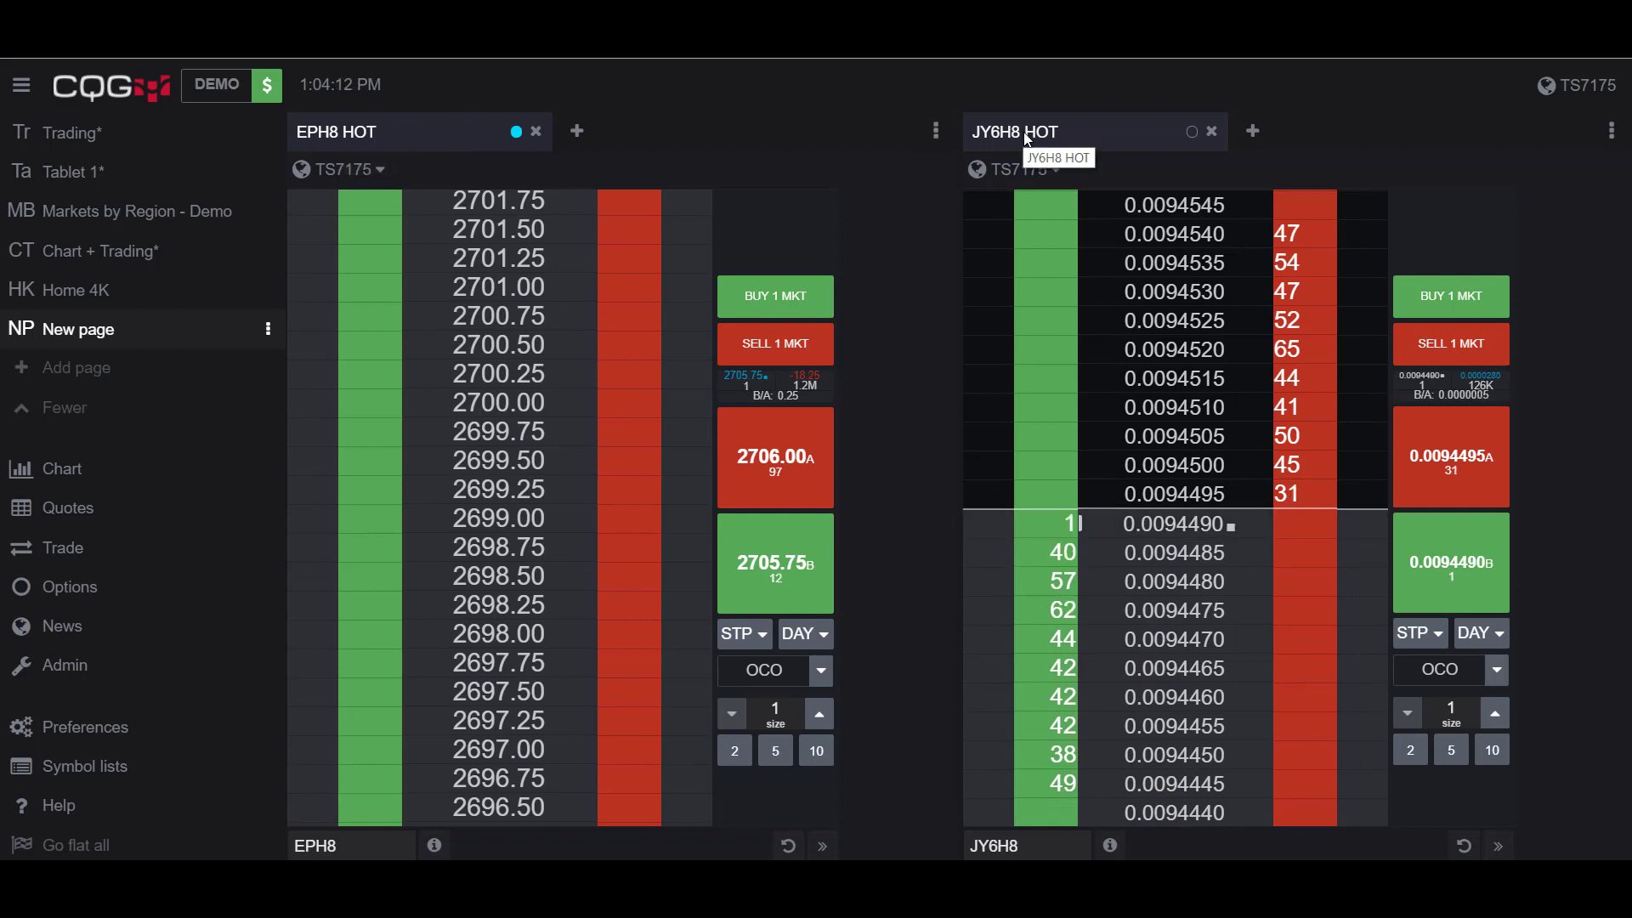
{"action": "left_click", "coordinate": [577, 131]}
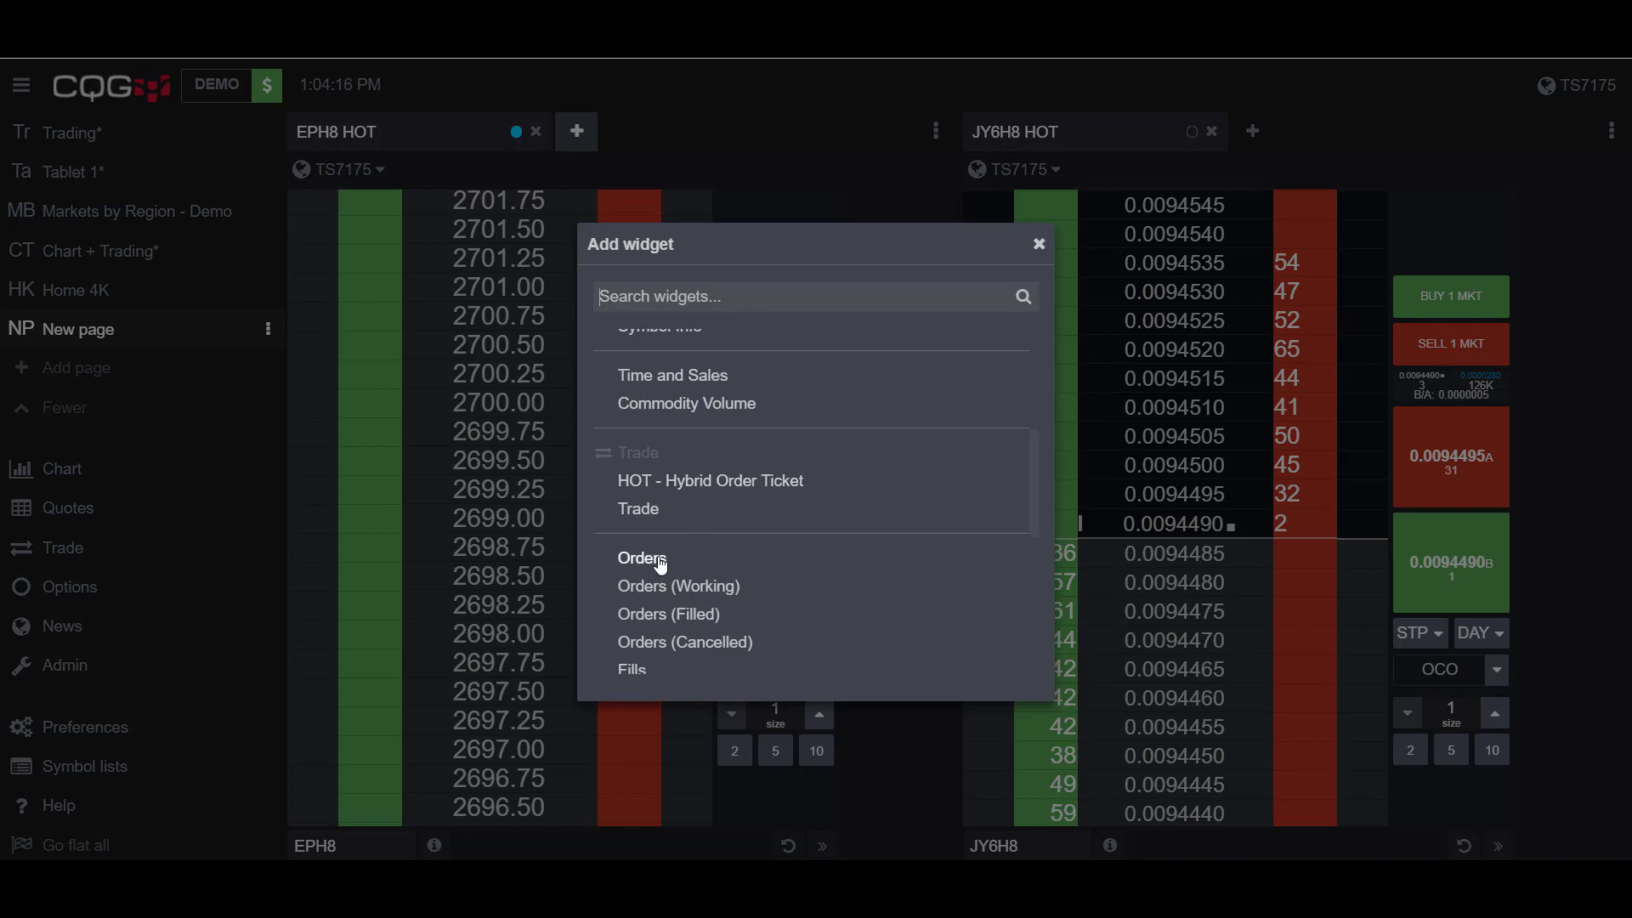
Add an Orders widget under the EPH8 ladder filtered to orders placed since 01:04
{"action": "left_click", "coordinate": [639, 557]}
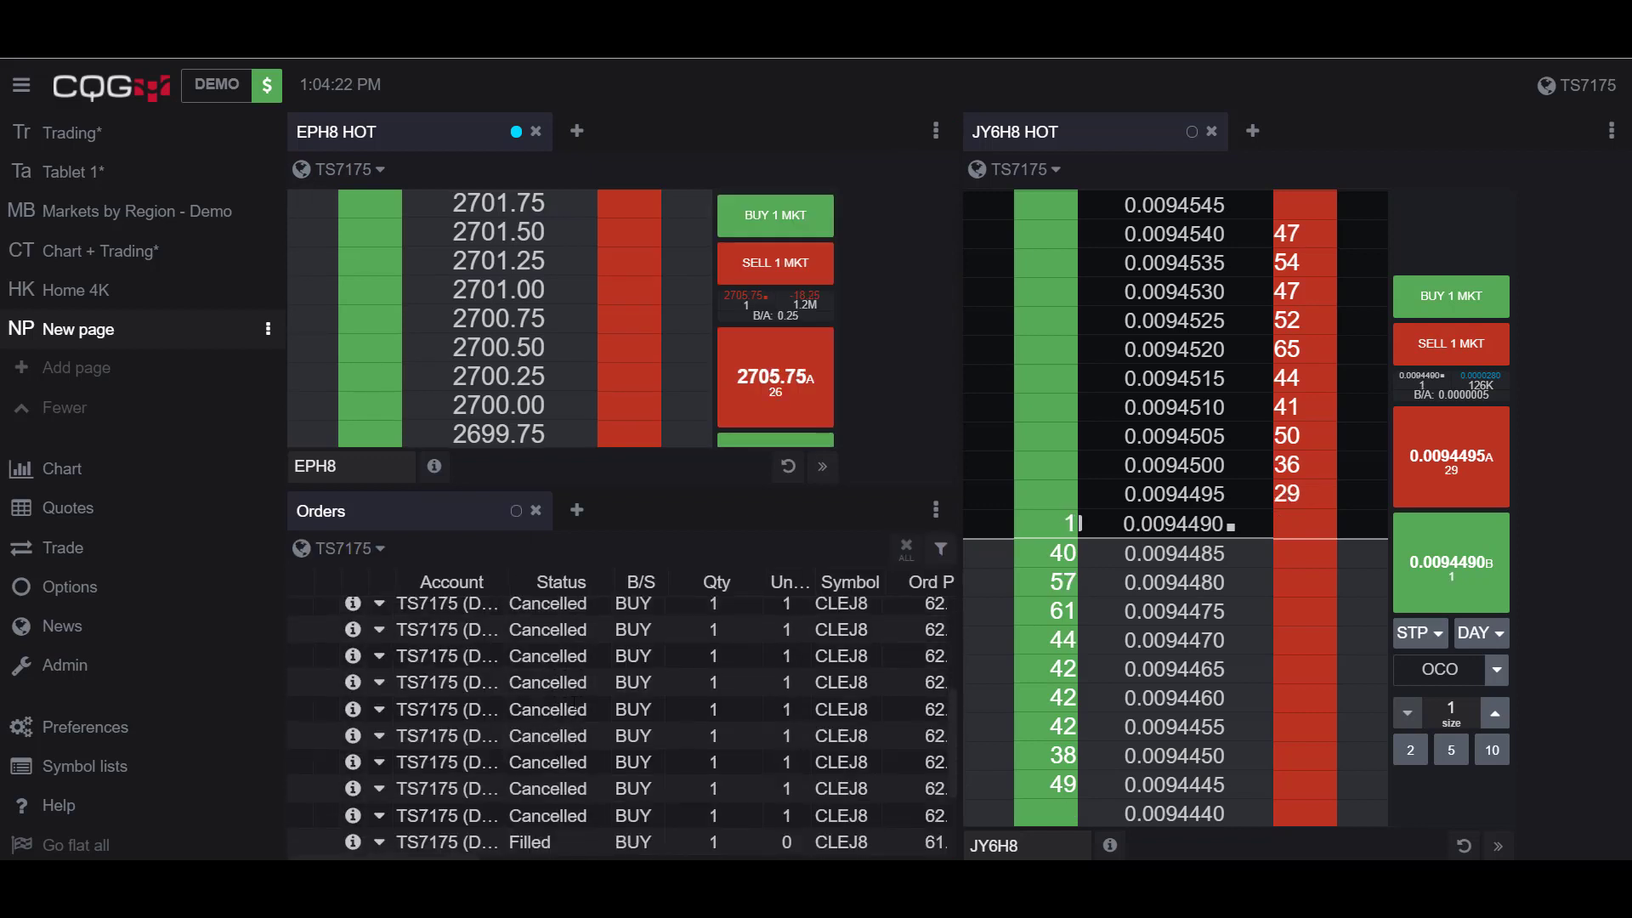
{"action": "left_click", "coordinate": [940, 547]}
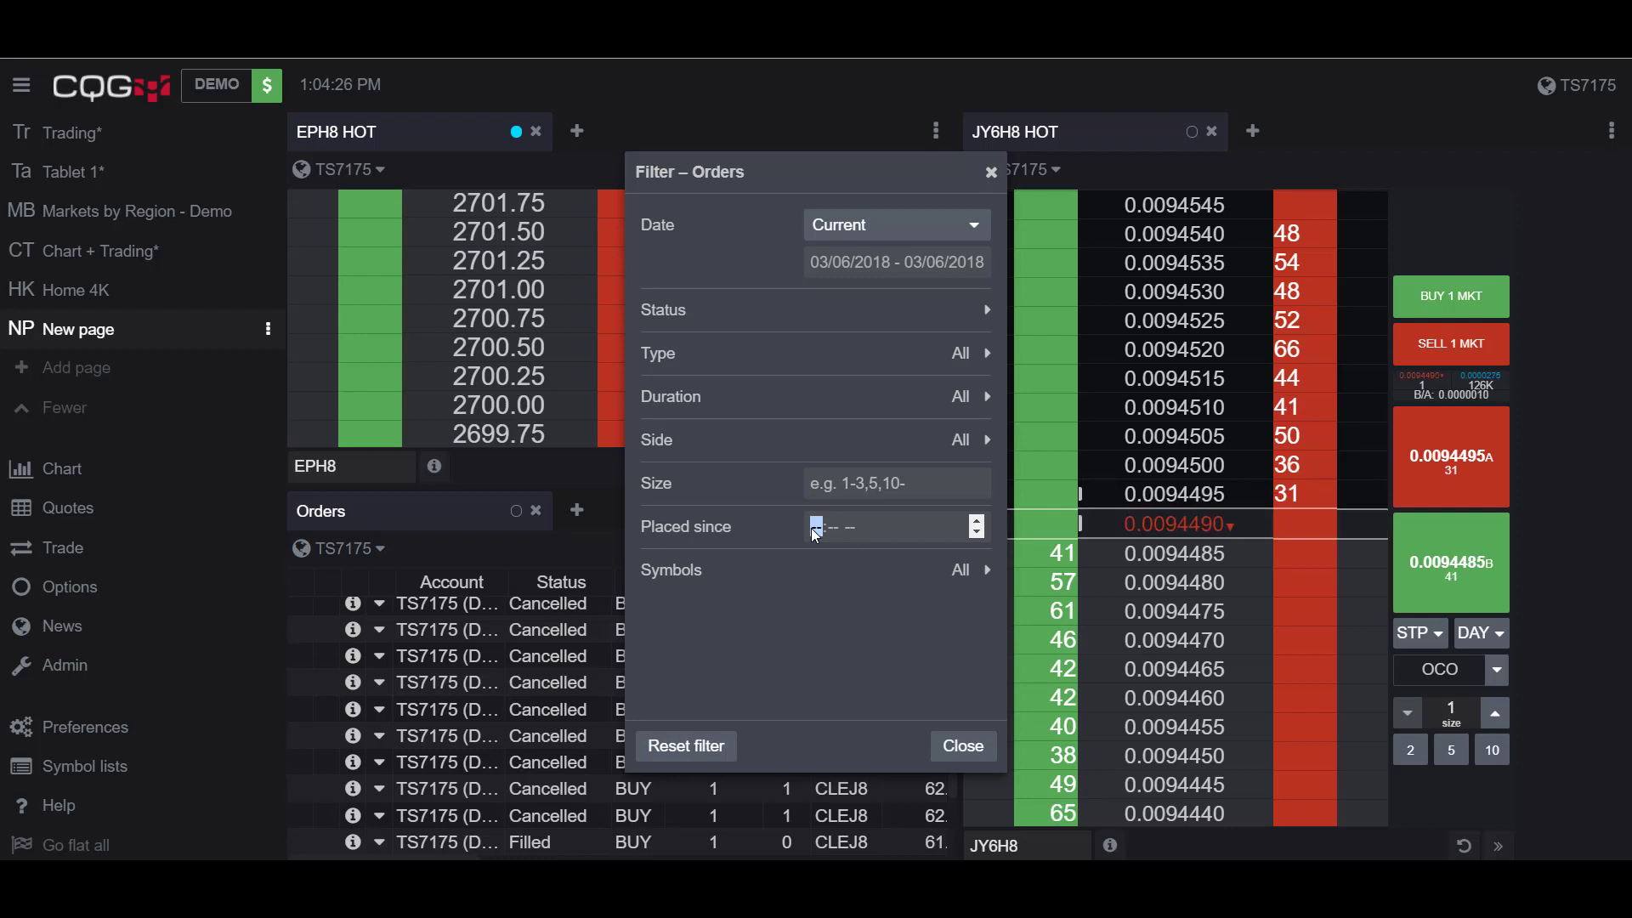
{"action": "type", "text": "01:04 --"}
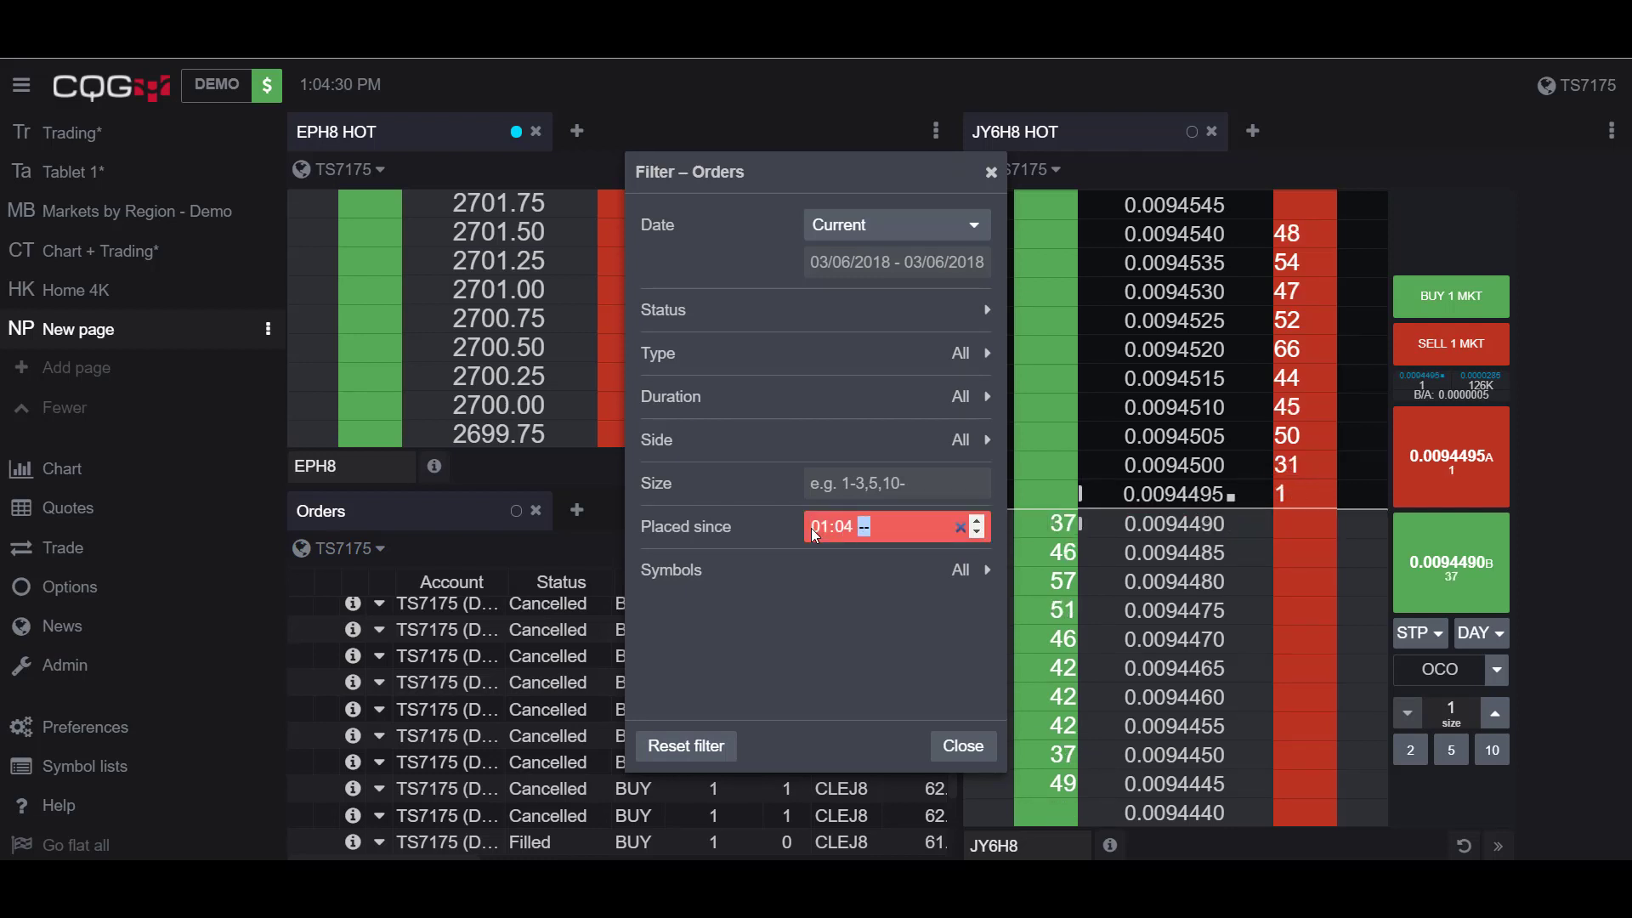
{"action": "left_click", "coordinate": [962, 746]}
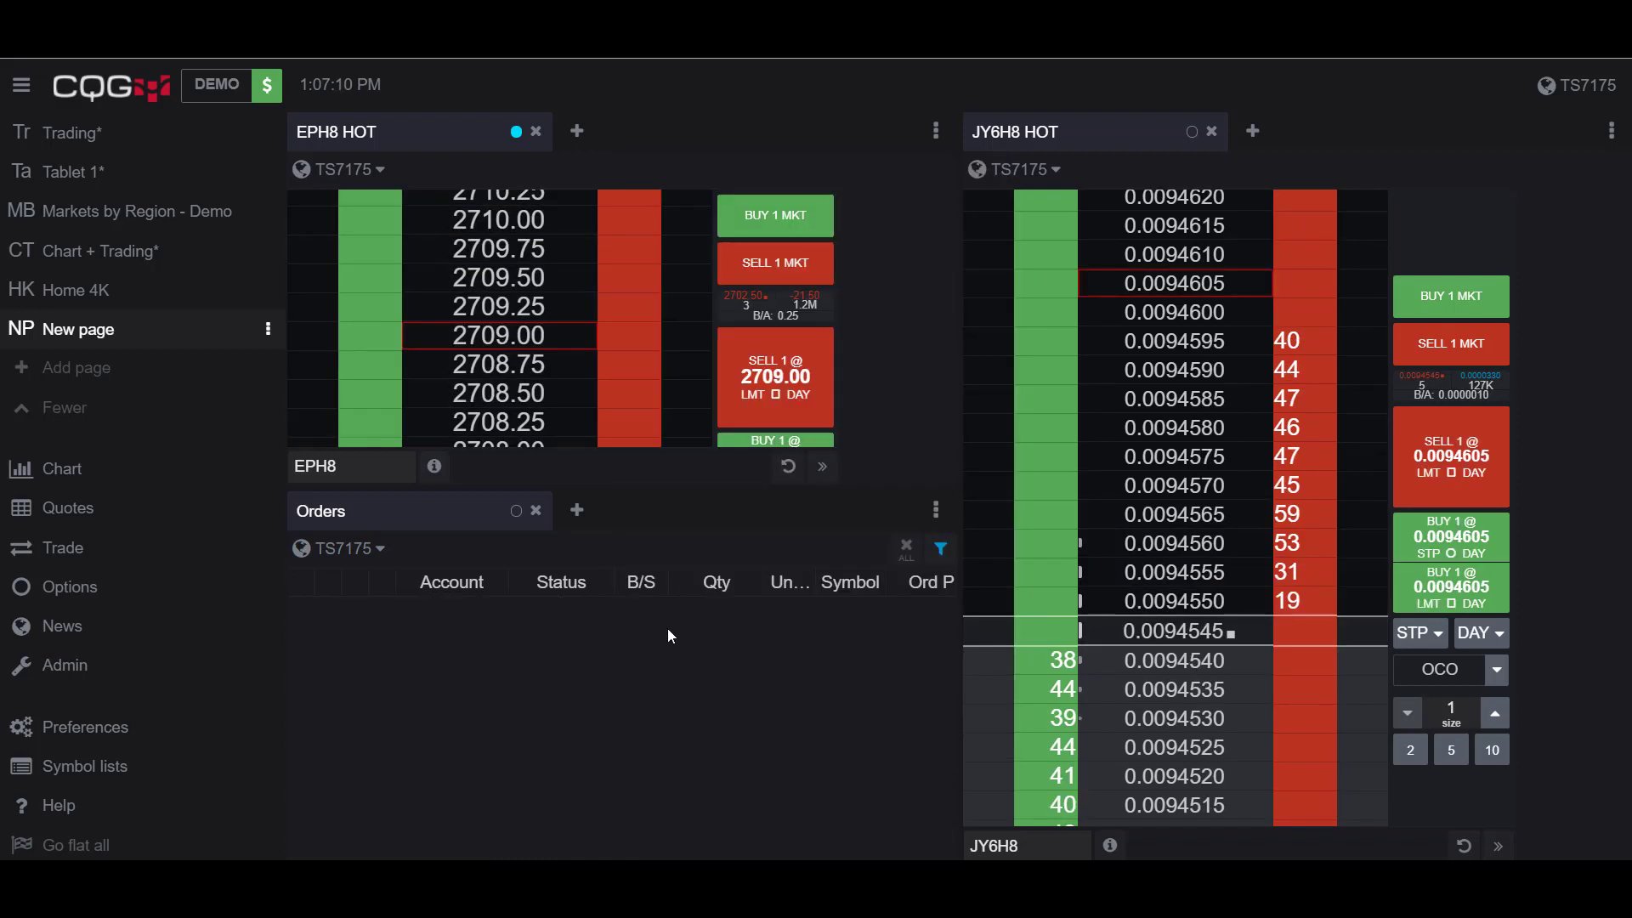
{"action": "mouse_move", "coordinate": [615, 394]}
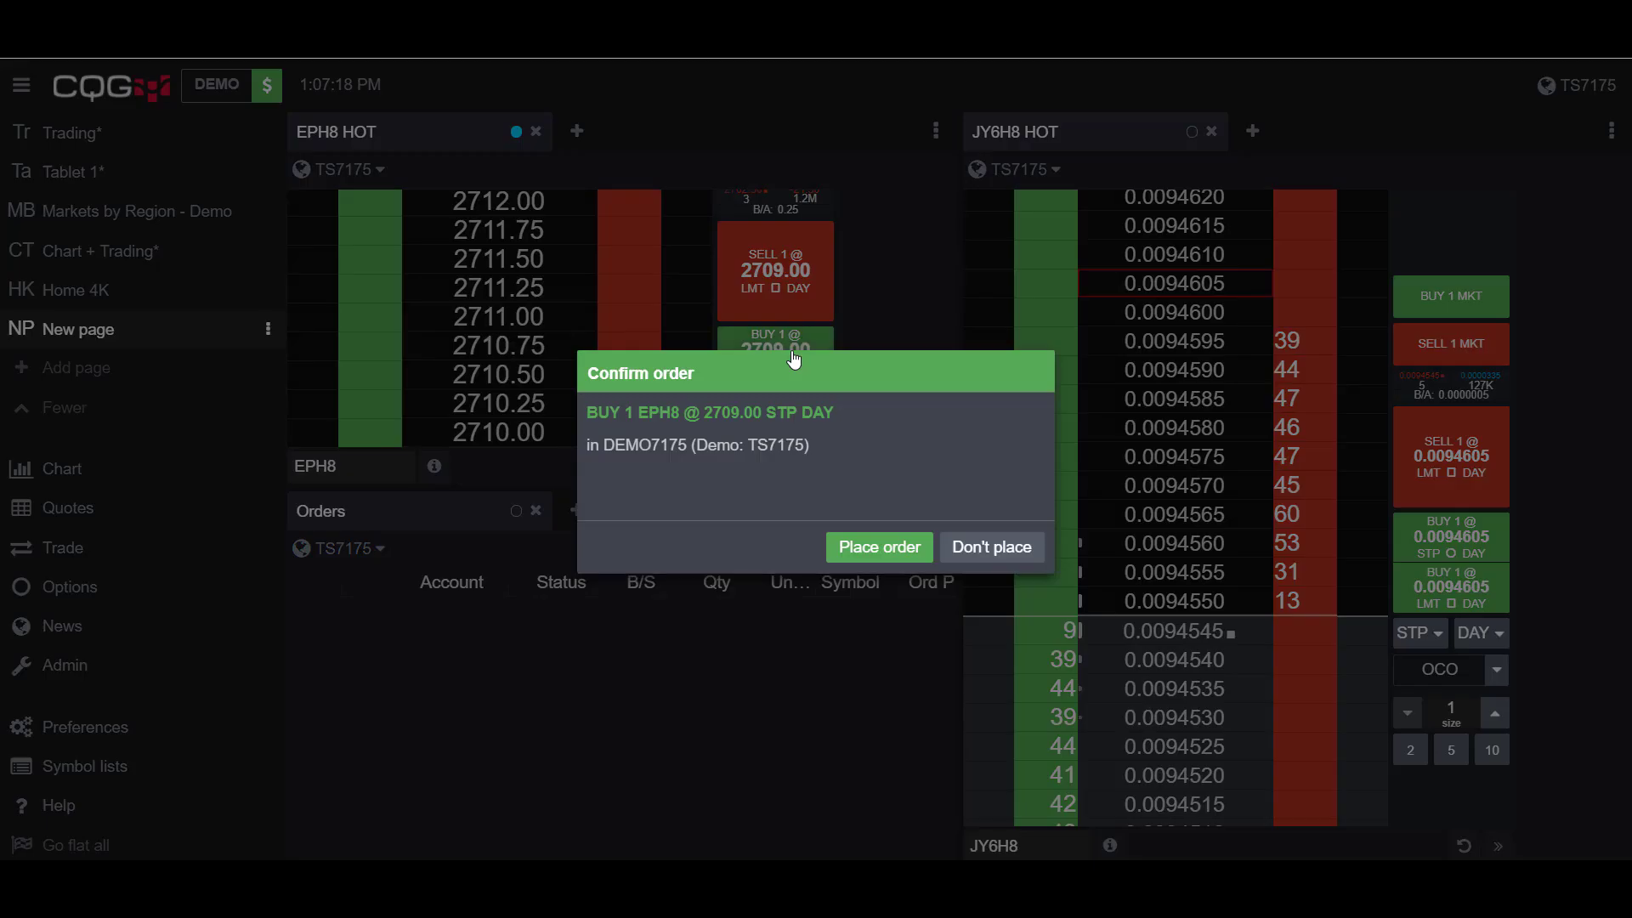
Confirm buy stops of 1 EPH8 at 2709.00 and 1 JY6H8 at 0.0094625 from the ladders
{"action": "left_click", "coordinate": [878, 547]}
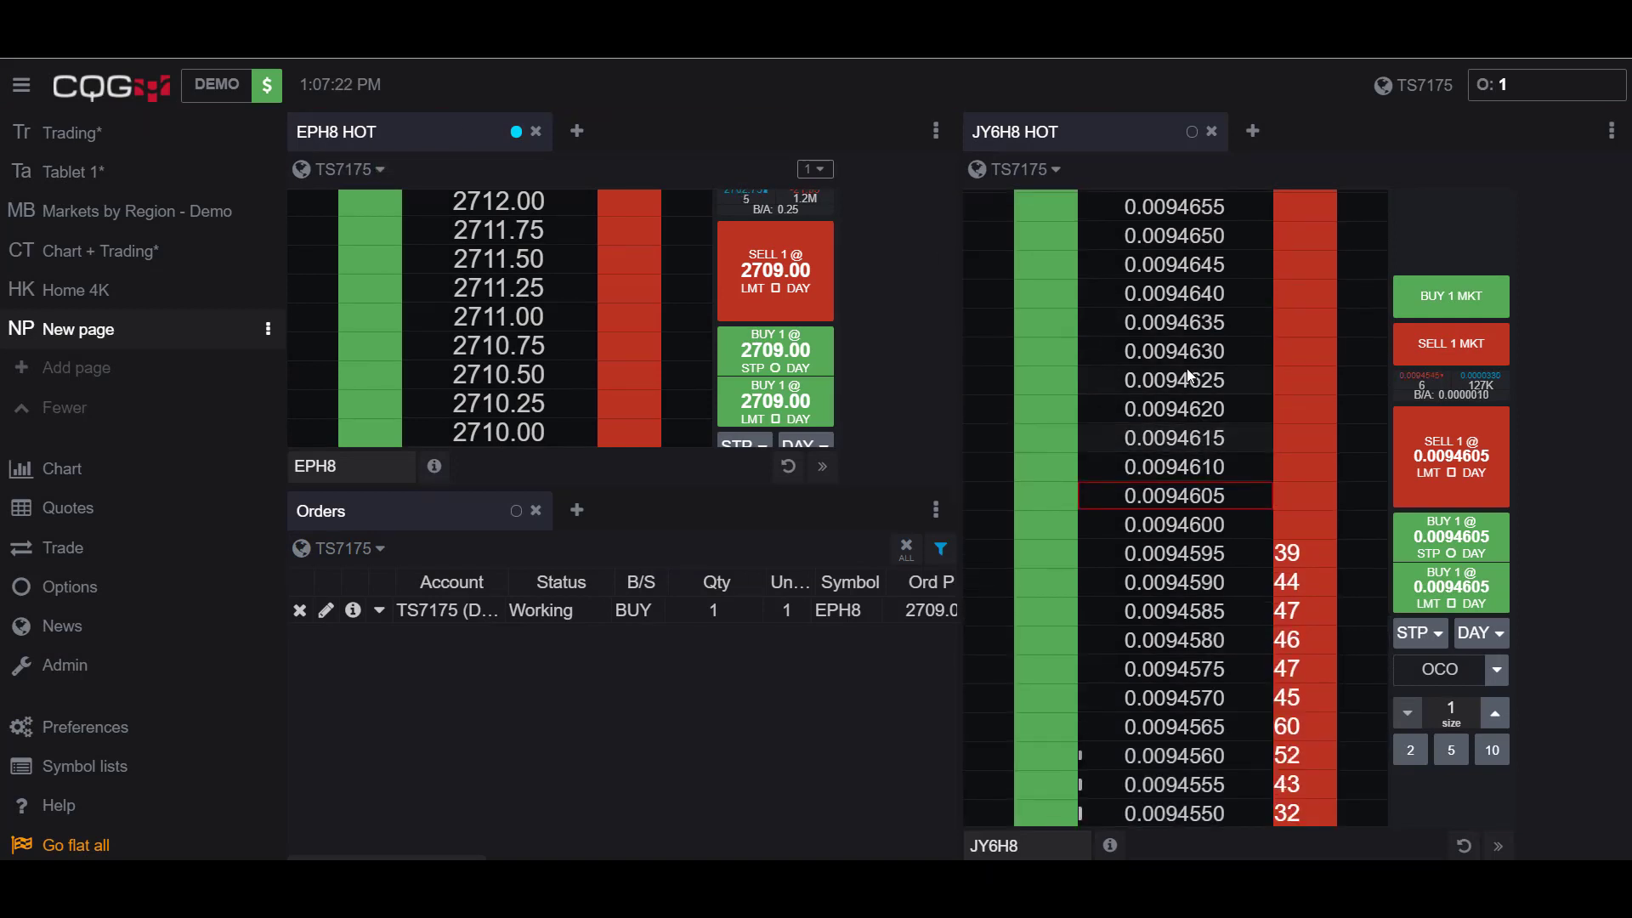
{"action": "left_click", "coordinate": [1450, 535]}
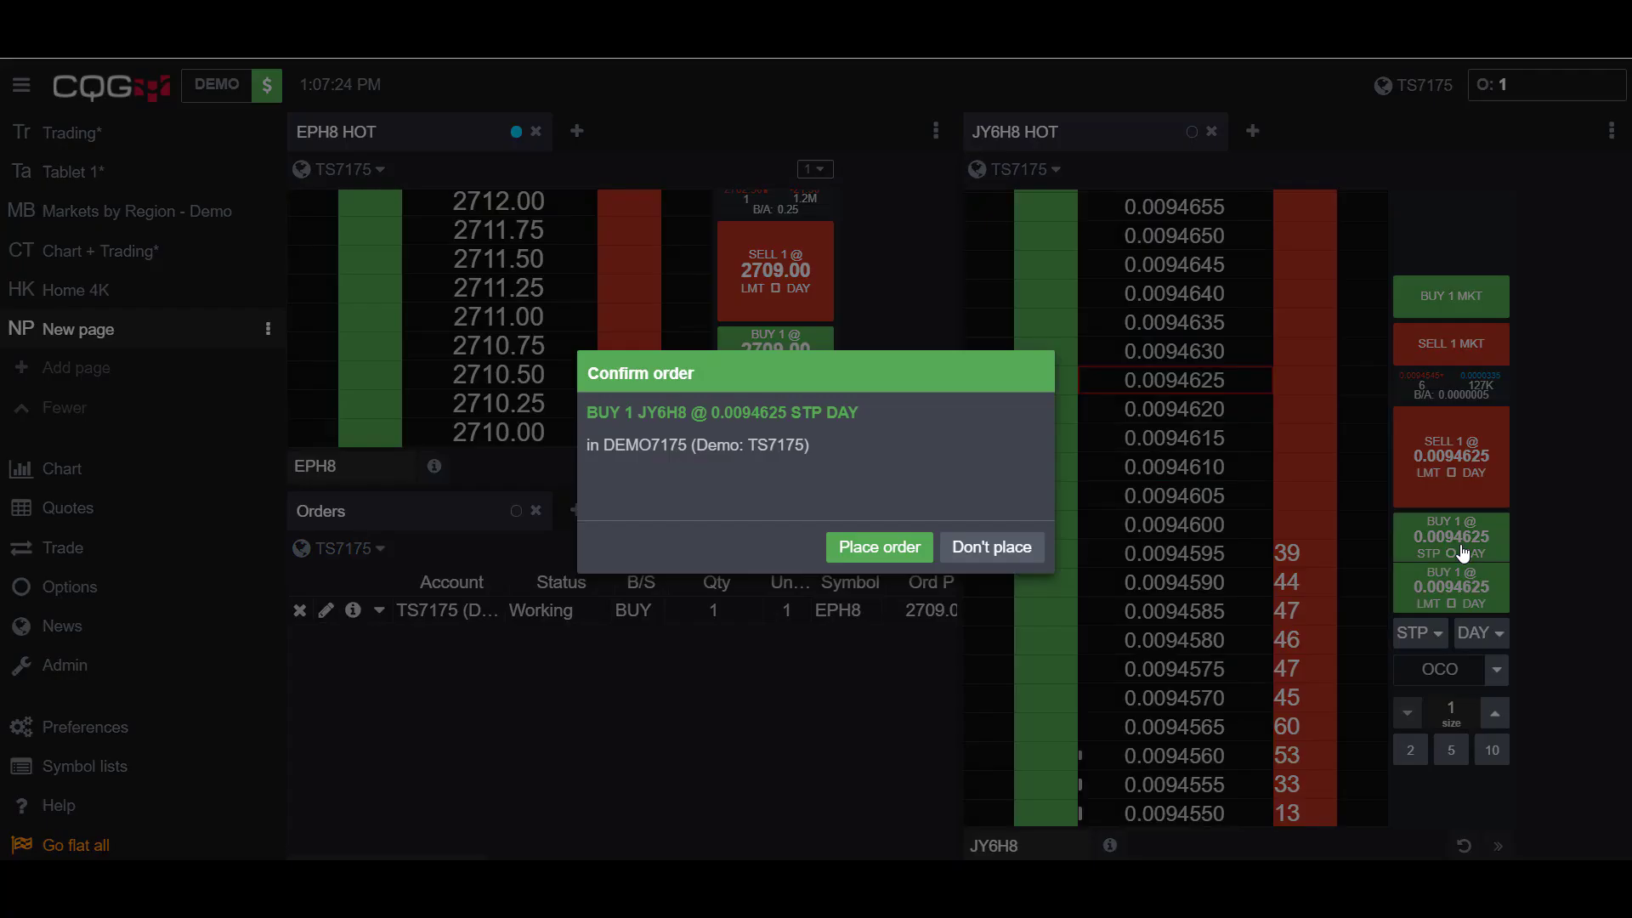
{"action": "left_click", "coordinate": [879, 547]}
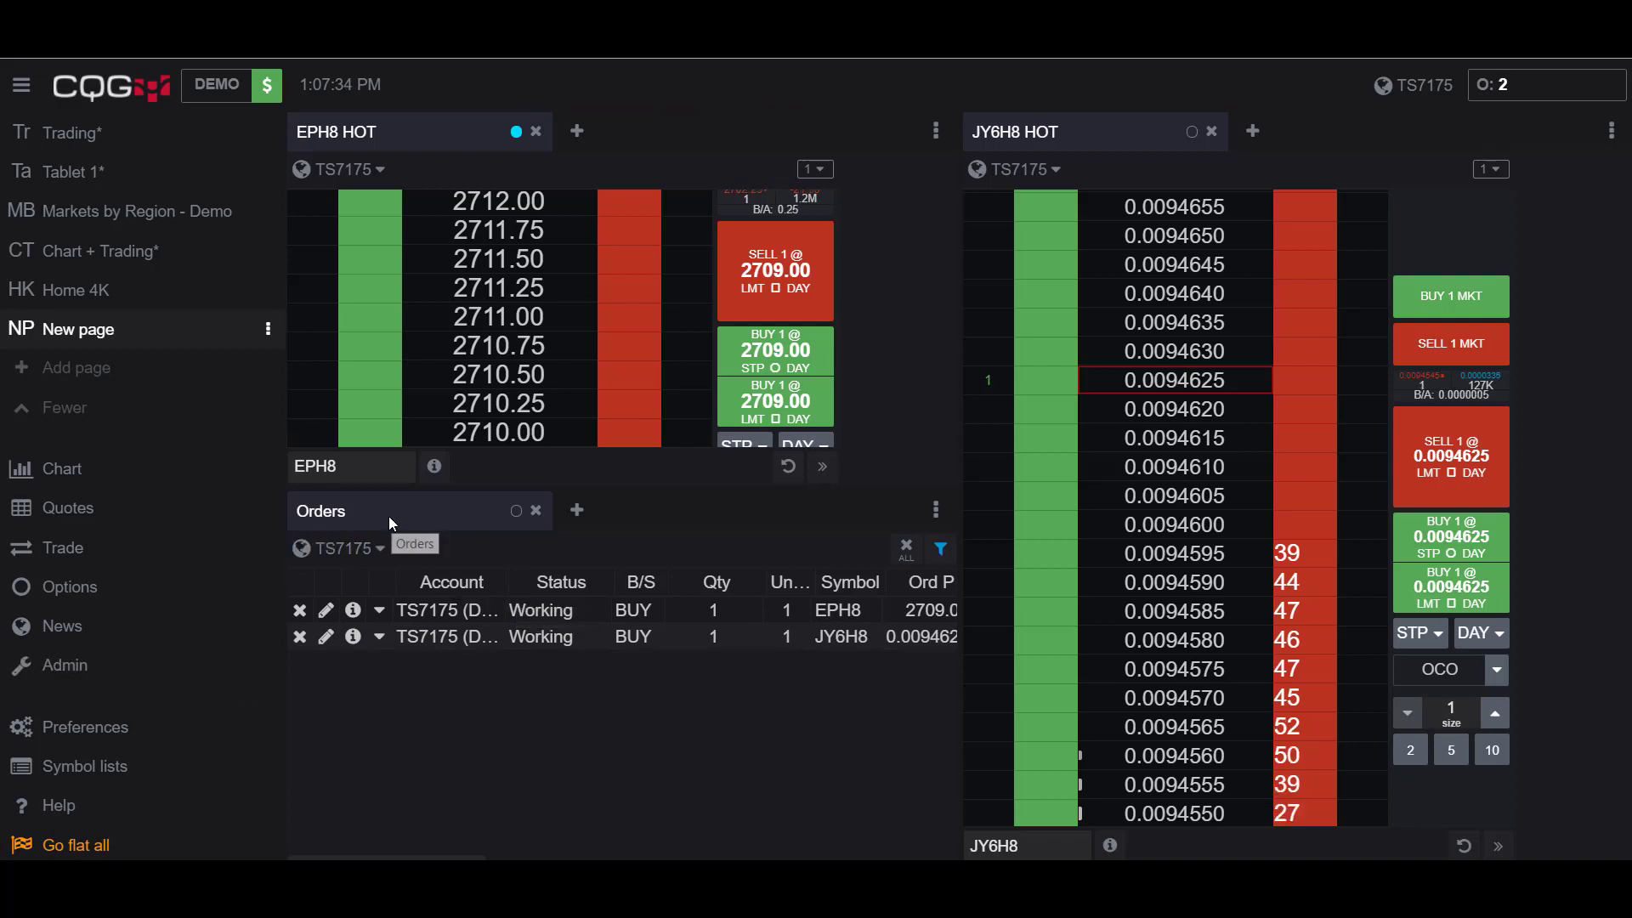
{"action": "mouse_move", "coordinate": [83, 874]}
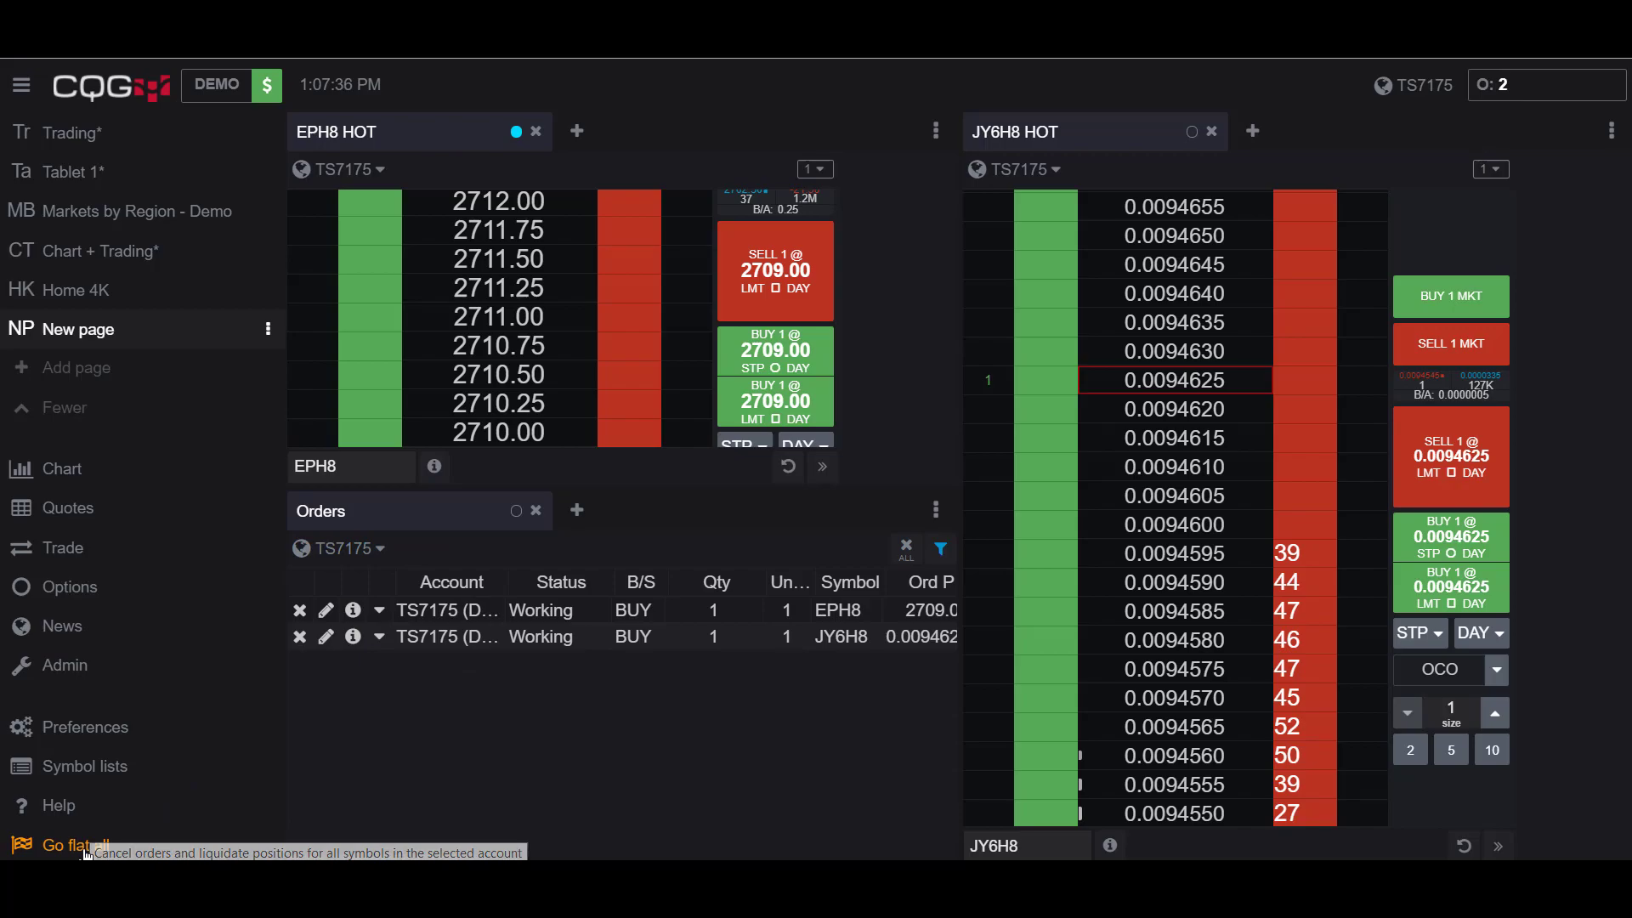
Go flat all from the sidebar, confirming with FLAT, so both buy stops are cancelled
{"action": "left_click", "coordinate": [72, 847]}
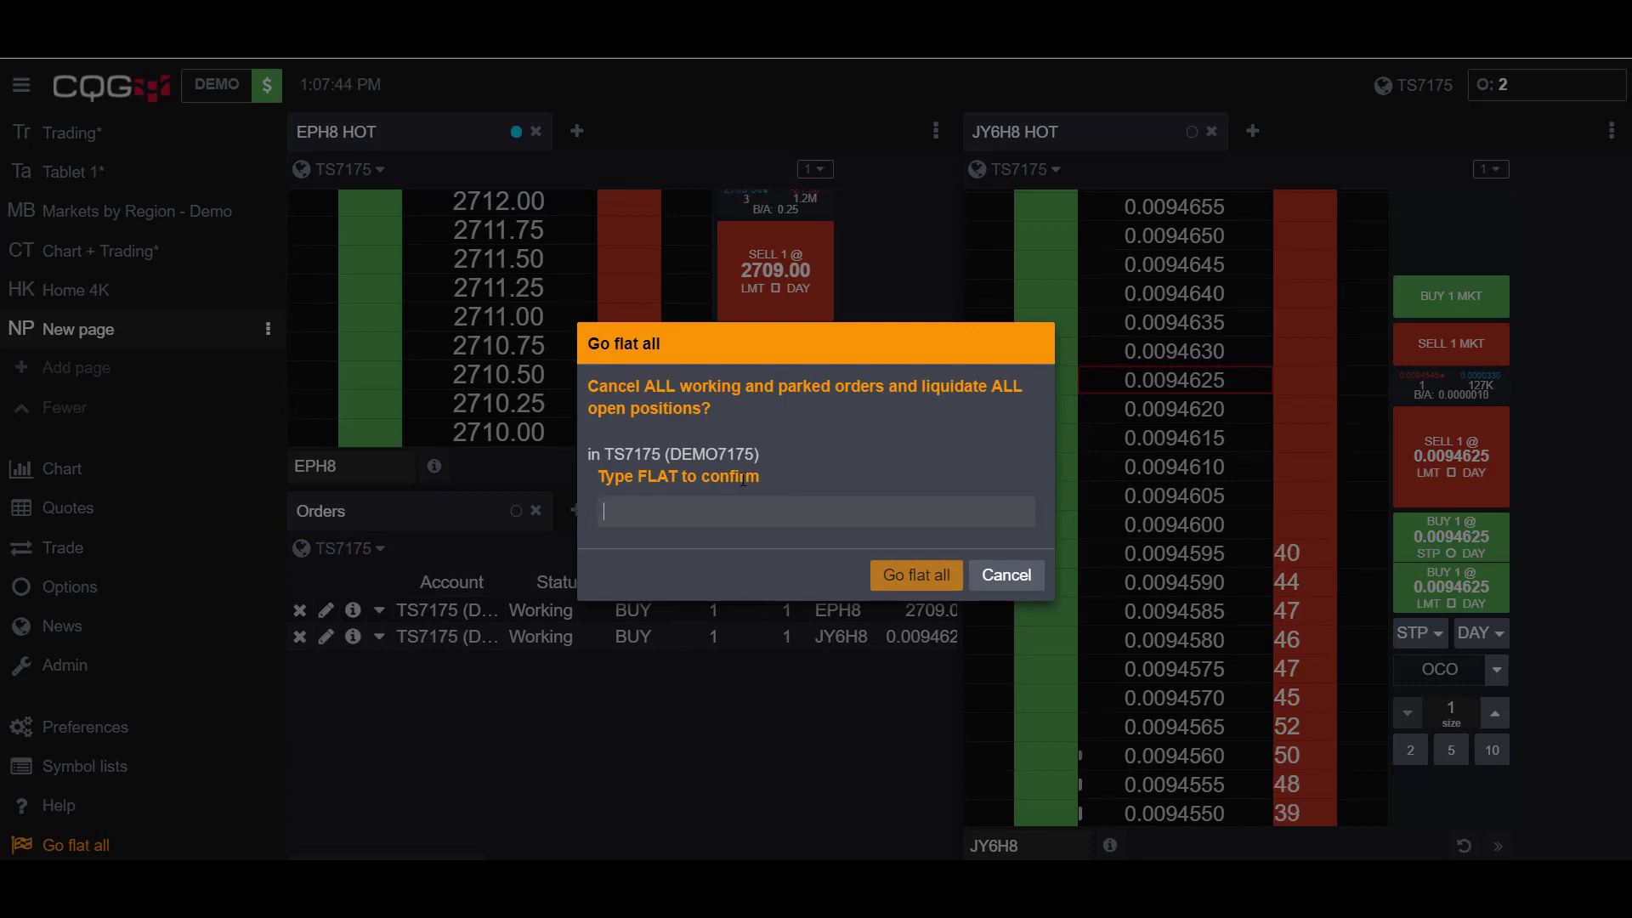
{"action": "type", "text": "FLAT"}
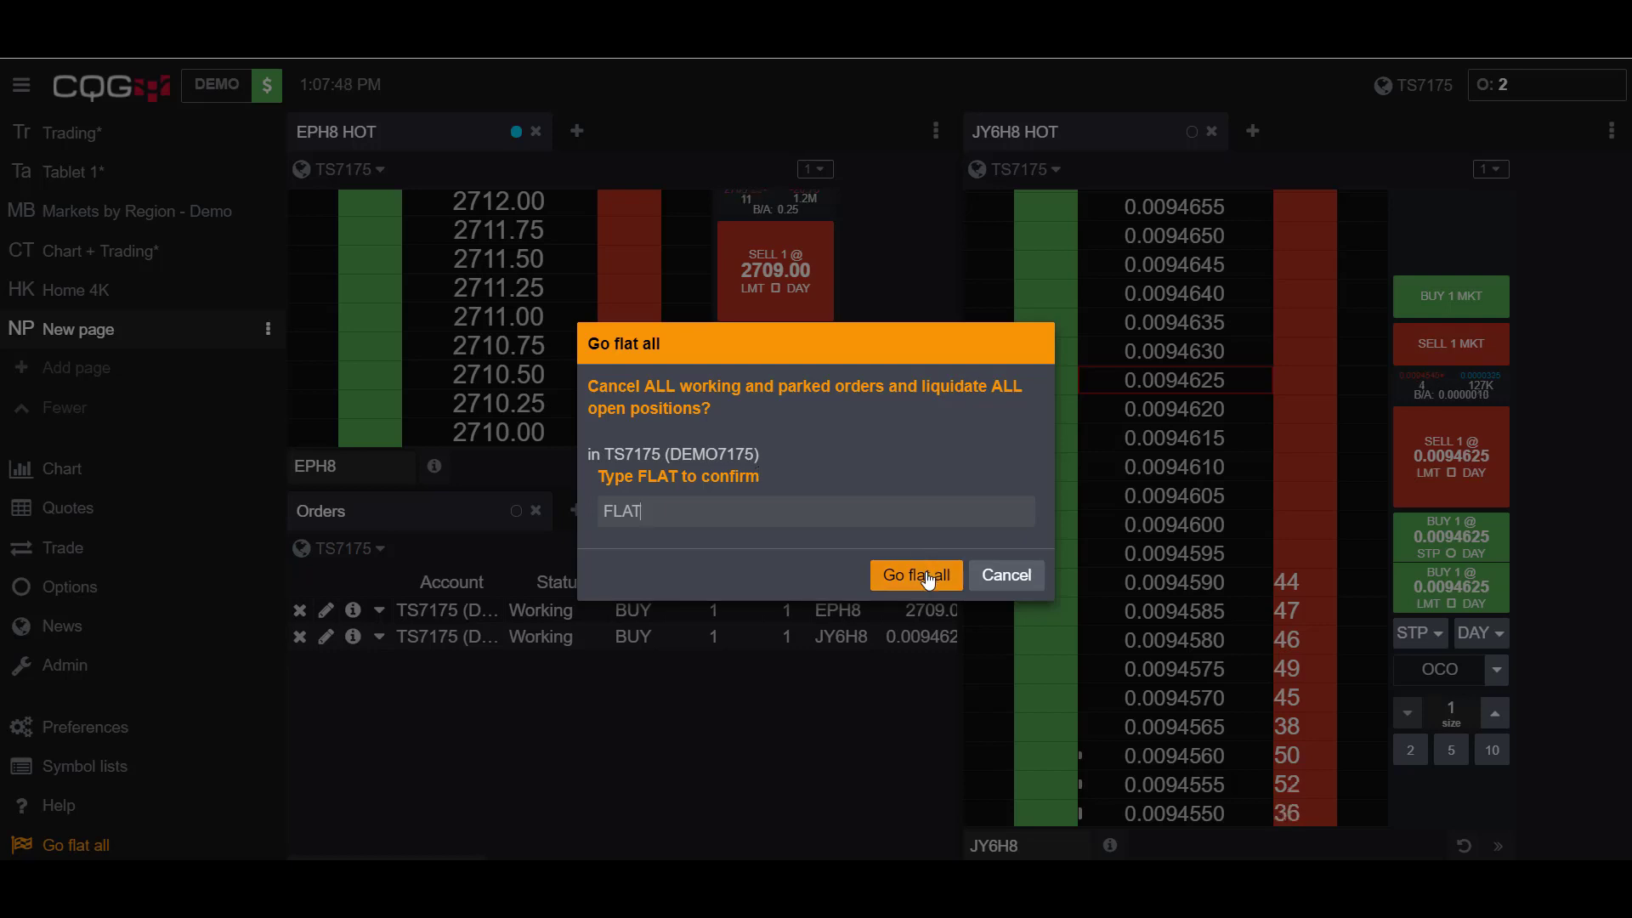
{"action": "left_click", "coordinate": [916, 575]}
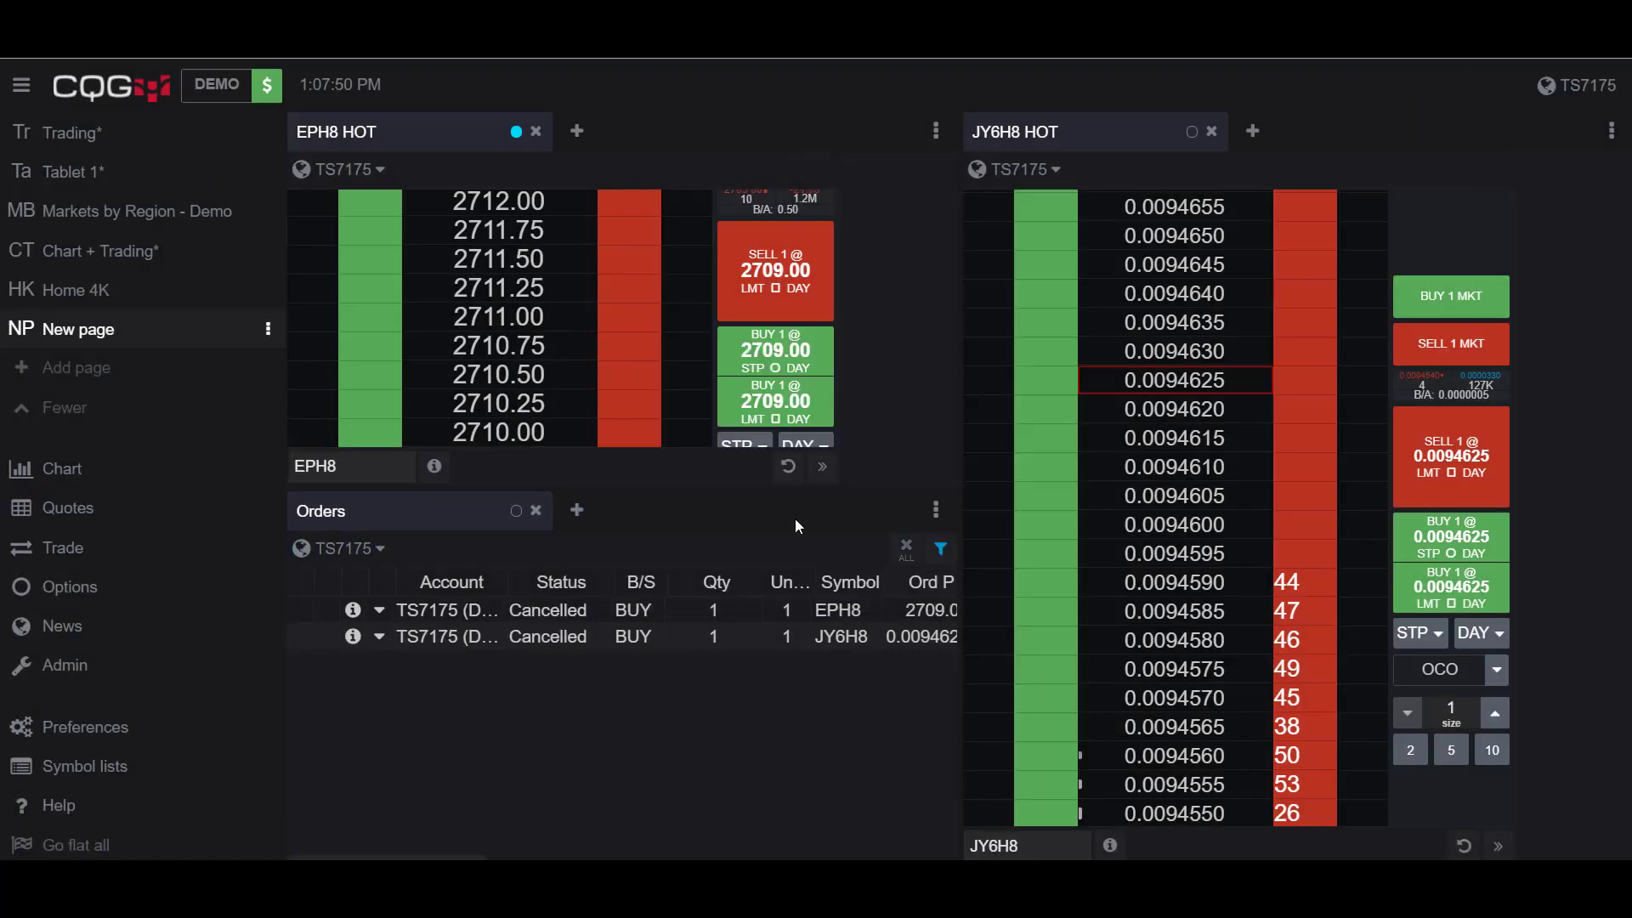
{"action": "mouse_move", "coordinate": [554, 673]}
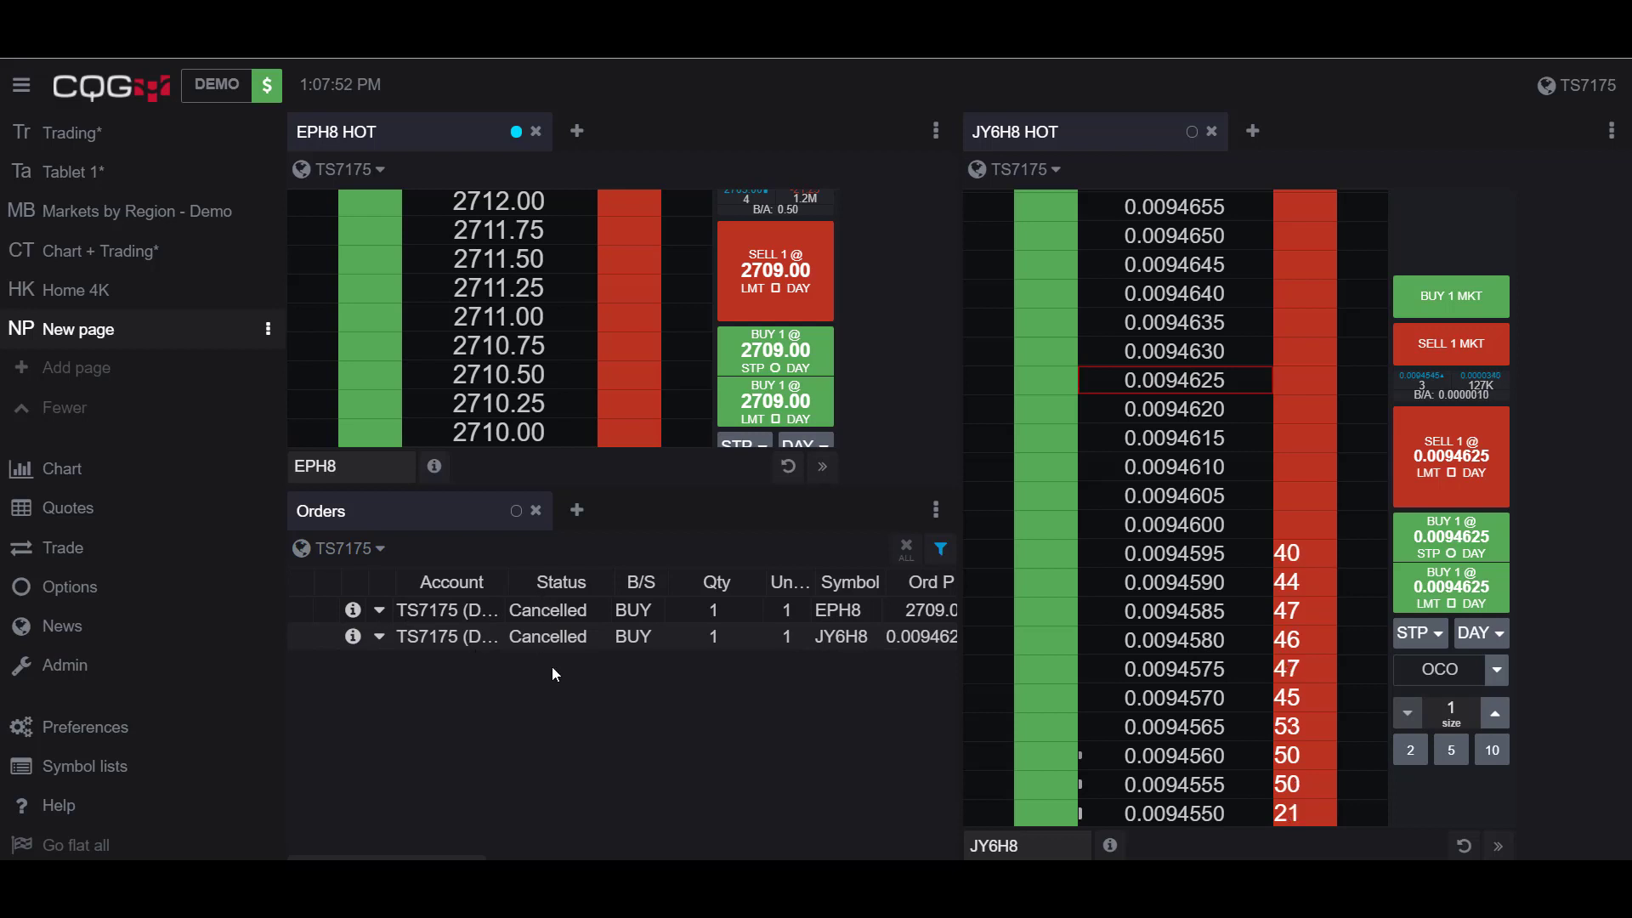
{"action": "mouse_move", "coordinate": [544, 626]}
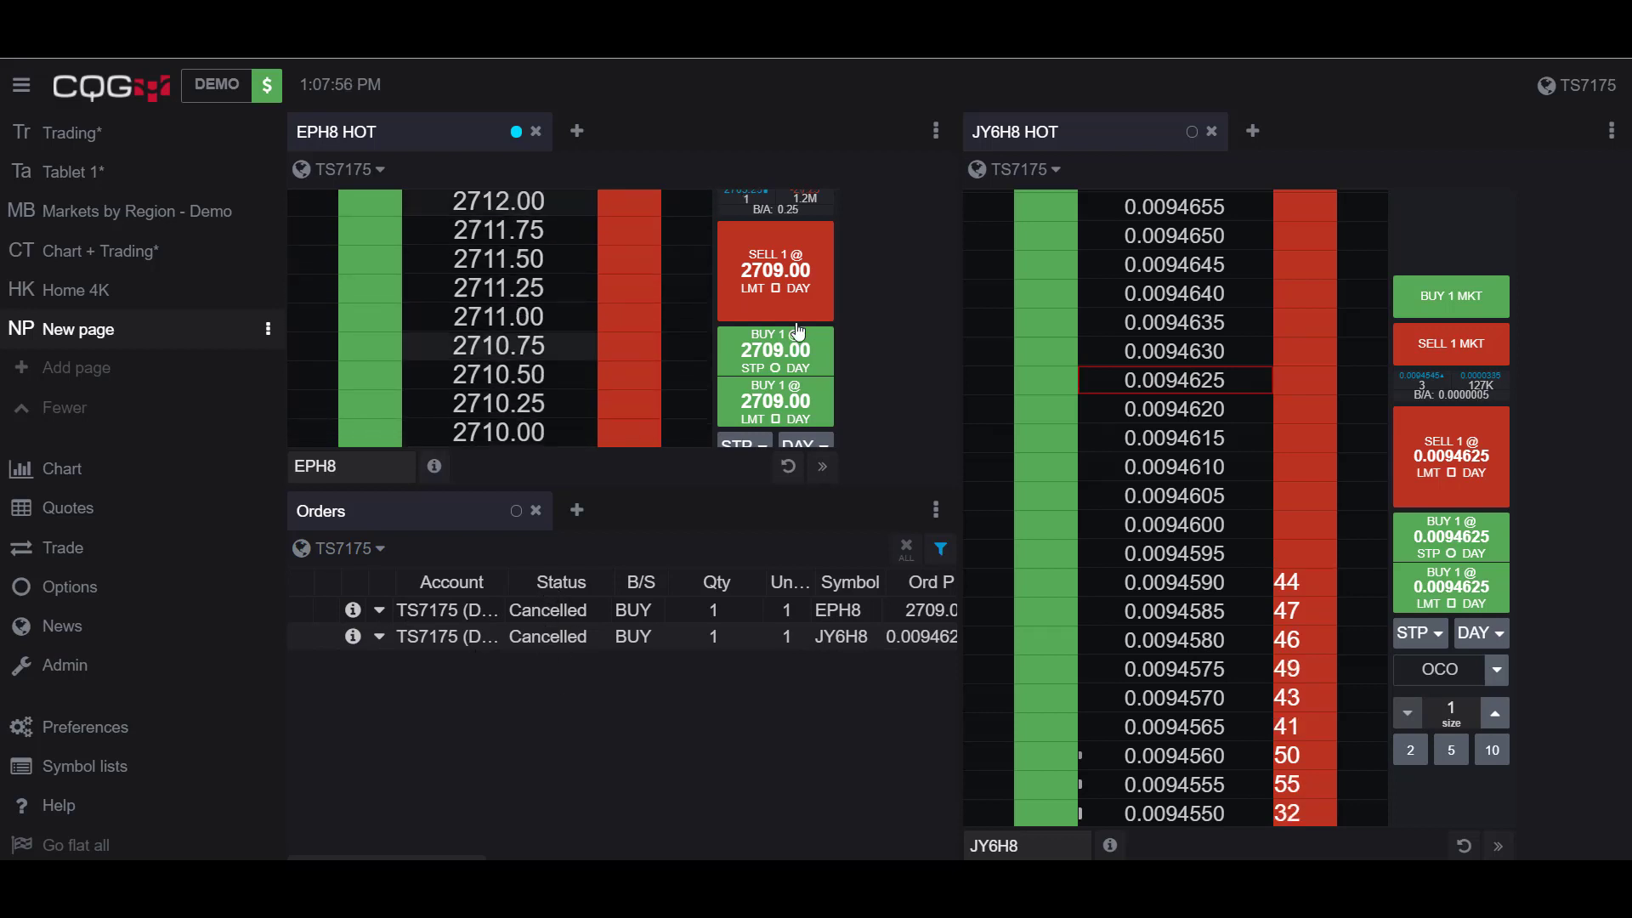
Buy 1 EPH8 at market (filled 2703.25) and place a working JY6H8 buy stop at 0.0094670
{"action": "left_click", "coordinate": [775, 216]}
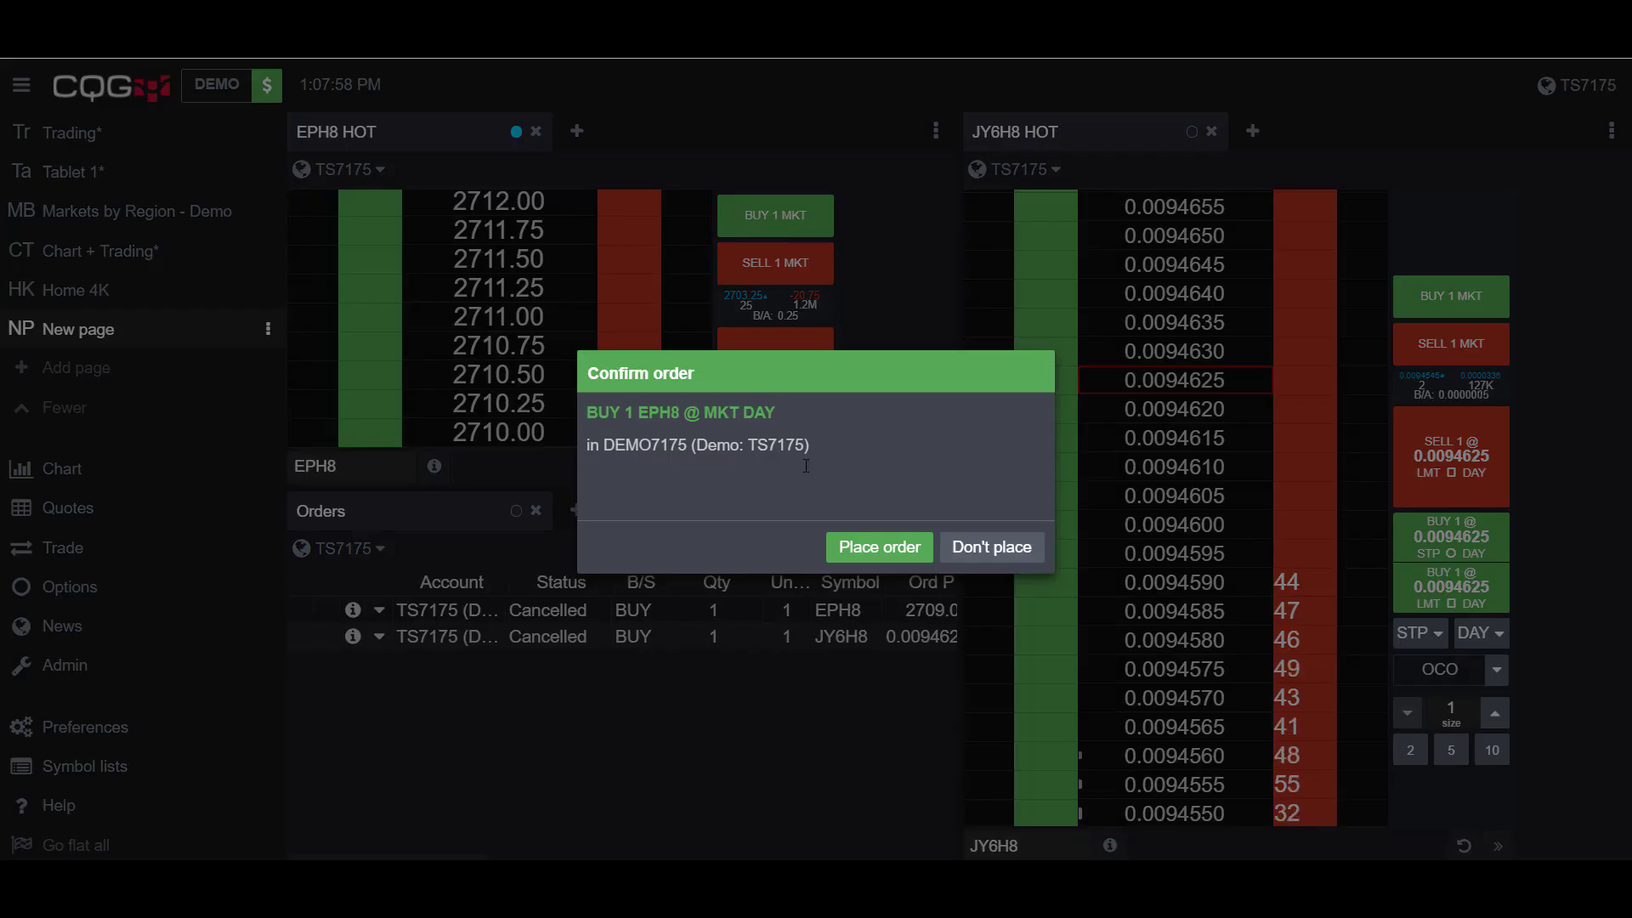
{"action": "left_click", "coordinate": [879, 548]}
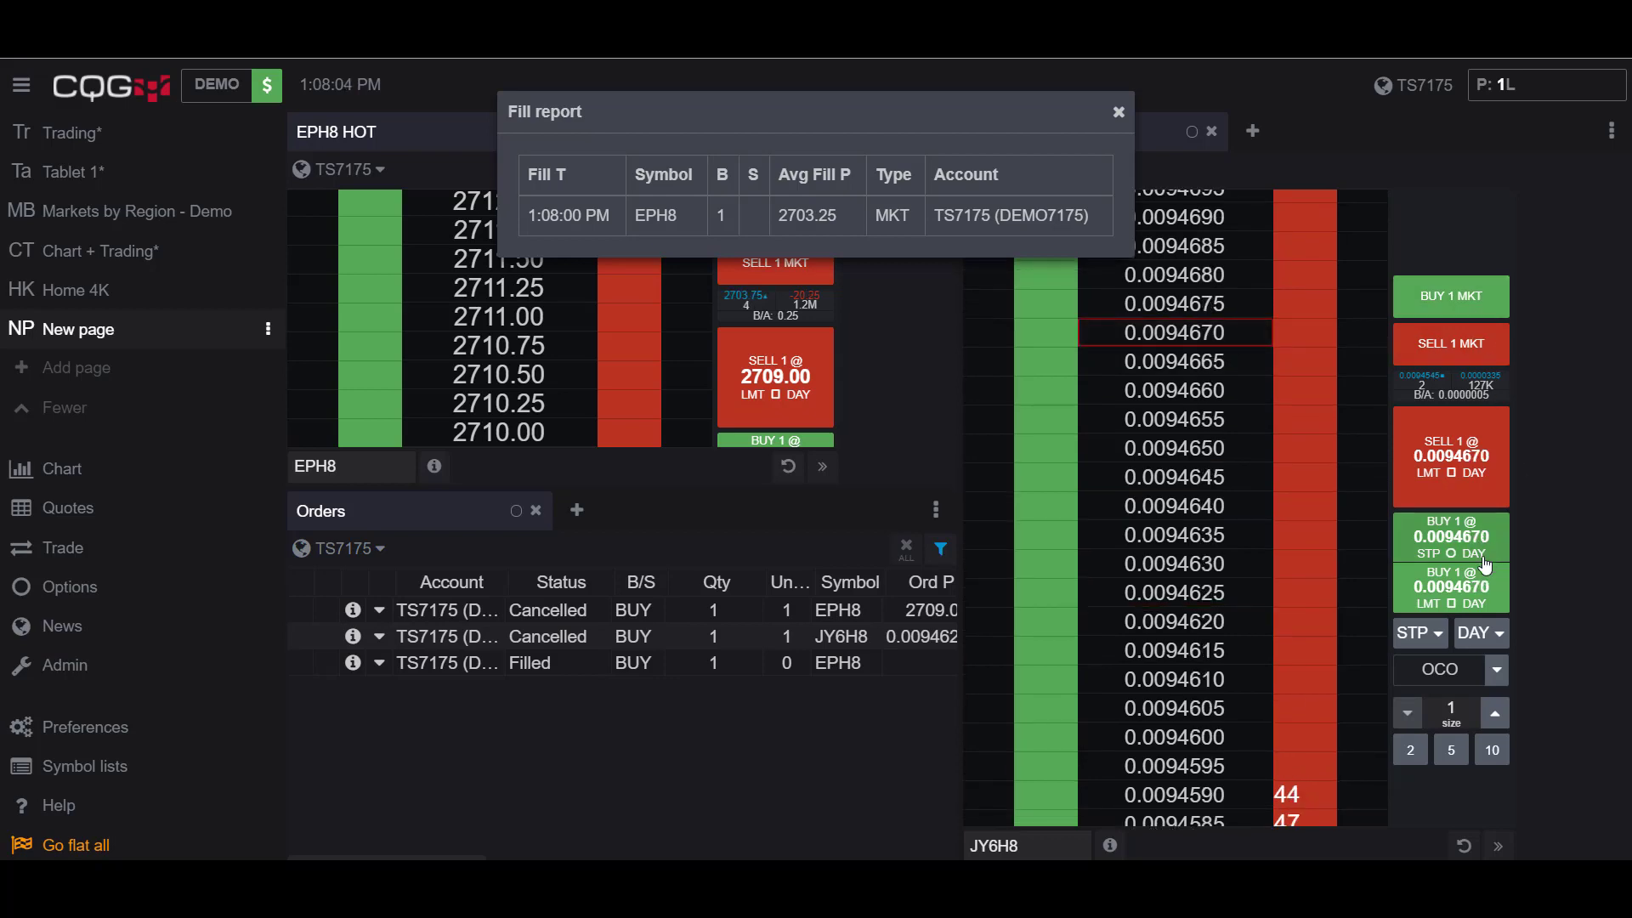
{"action": "left_click", "coordinate": [1450, 535]}
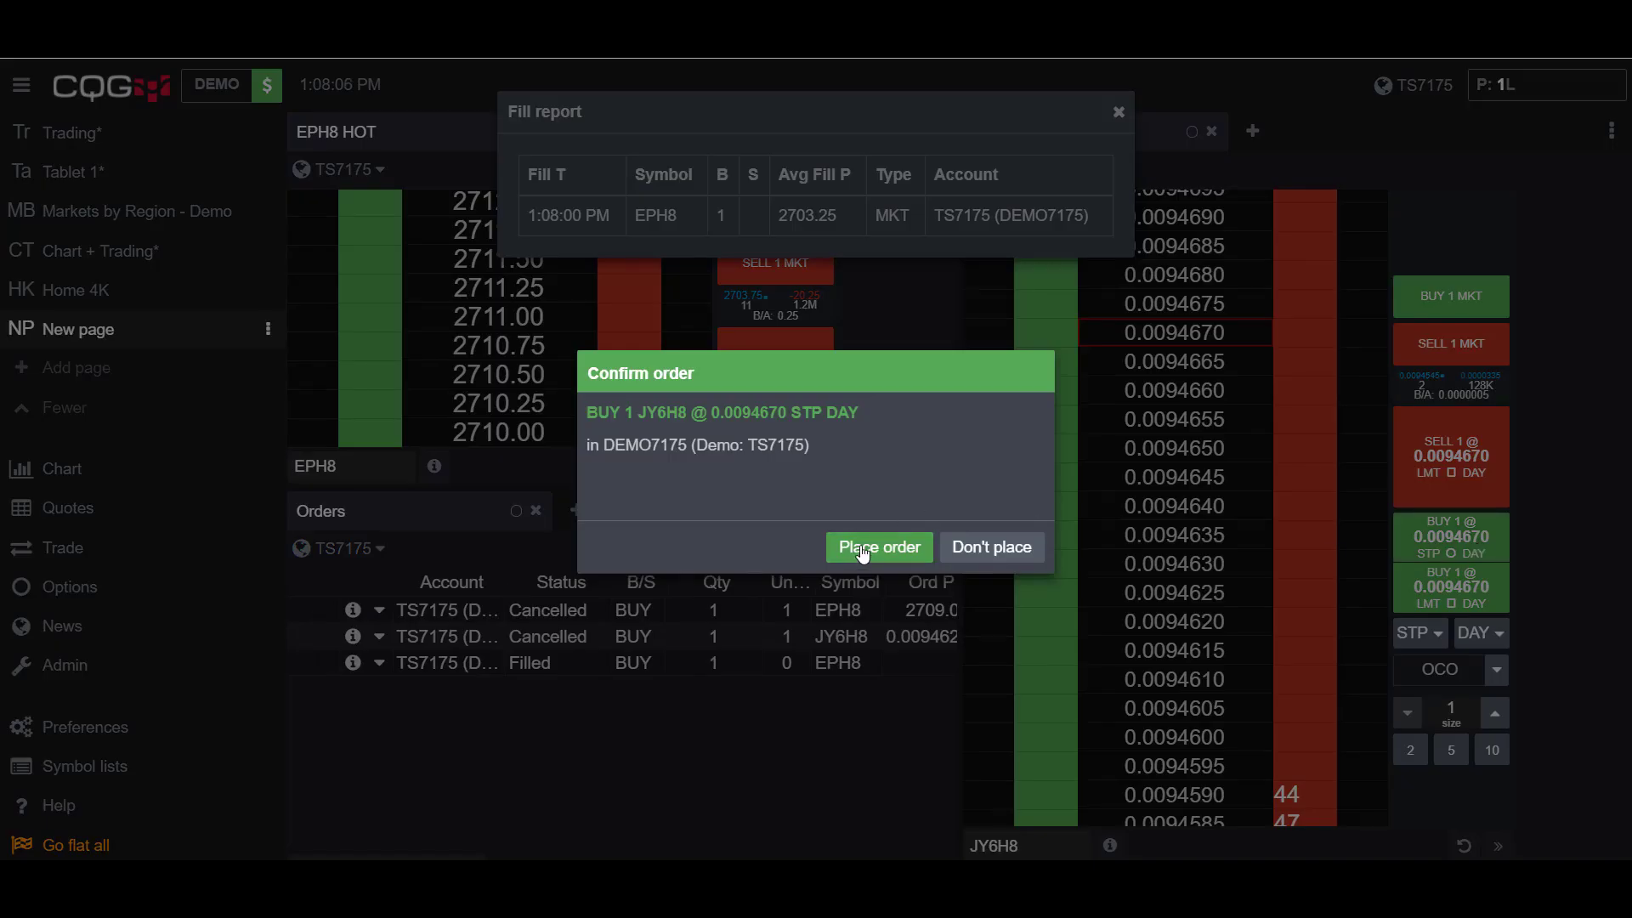
{"action": "left_click", "coordinate": [879, 548]}
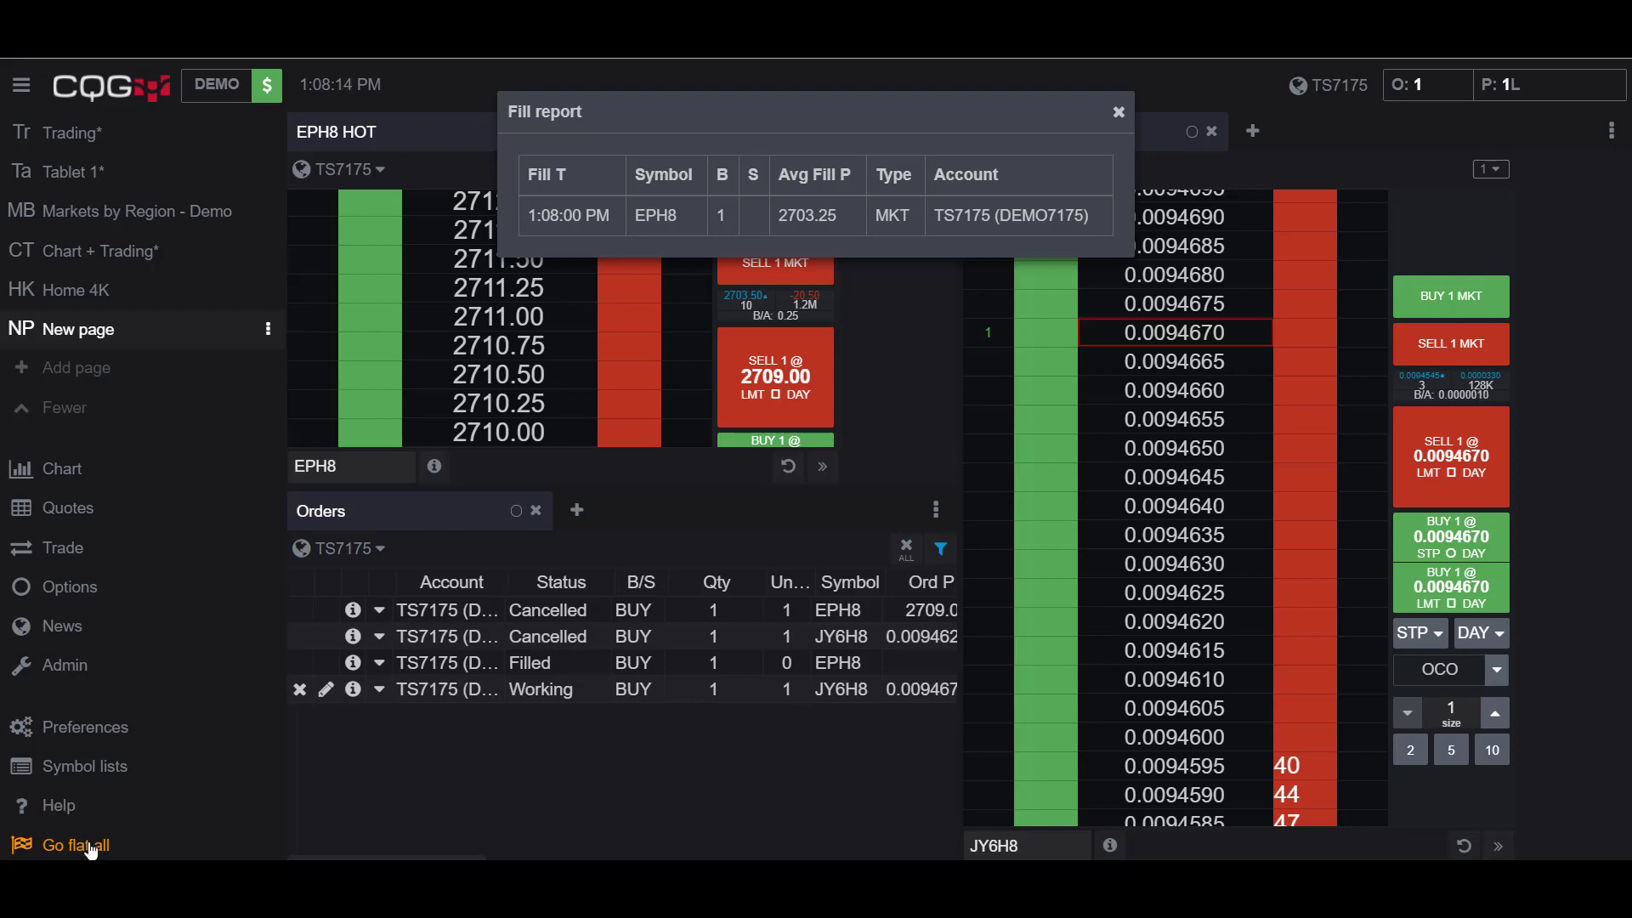
Go flat all with FLAT, cancelling the JY6H8 stop and selling EPH8 at 2703.00, then dismiss the Fill report
{"action": "left_click", "coordinate": [73, 845]}
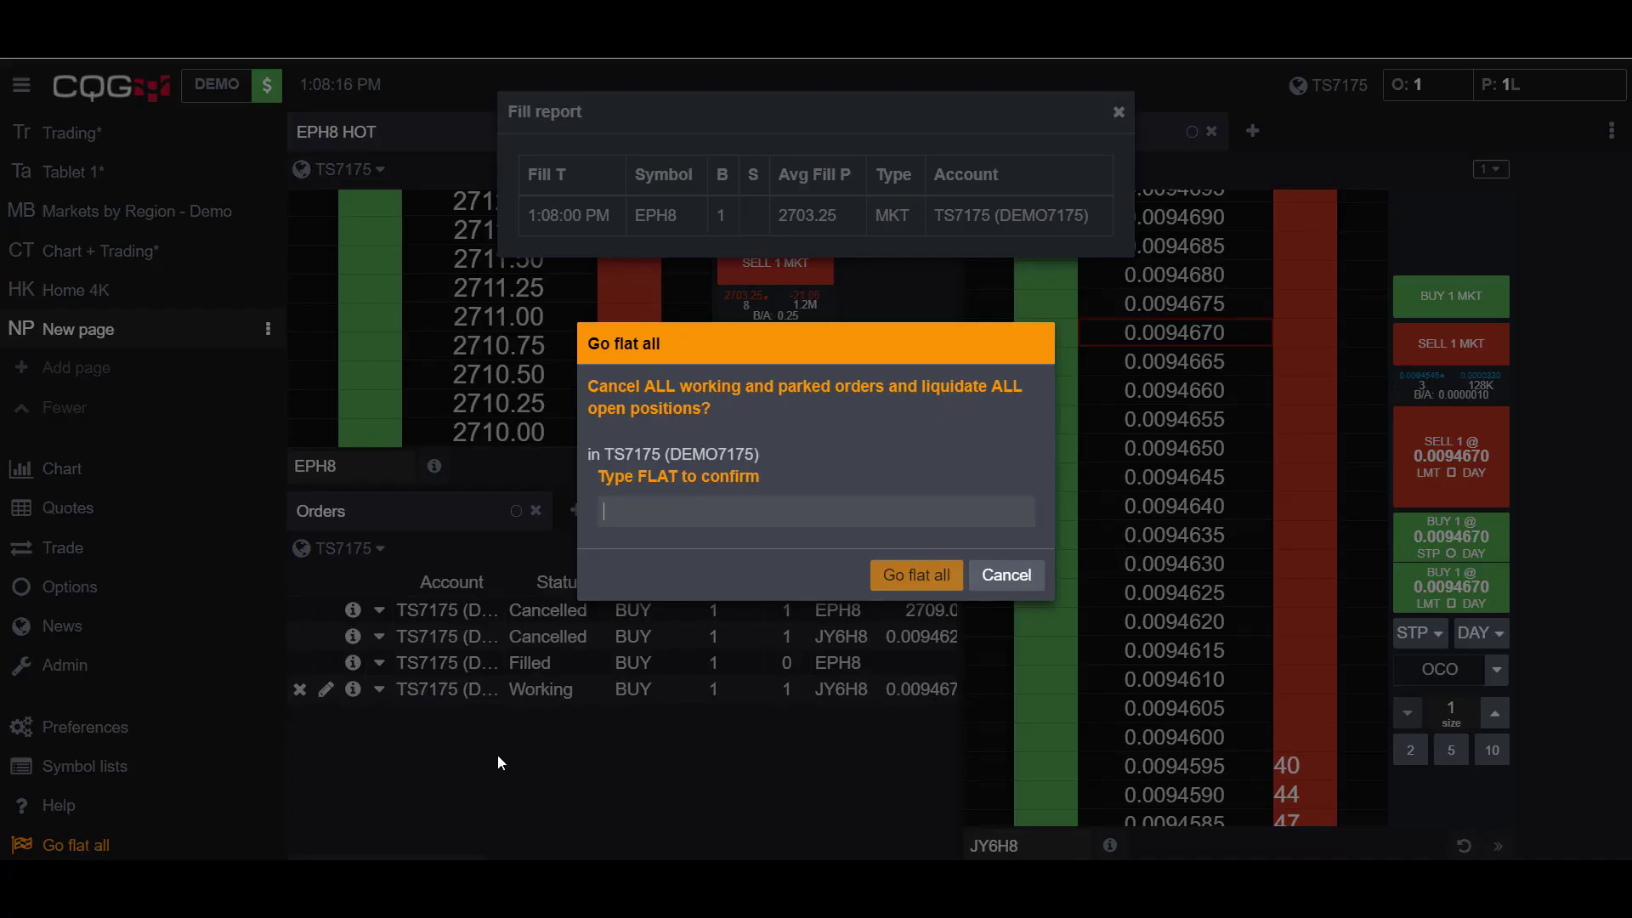
{"action": "type", "text": "FLAT"}
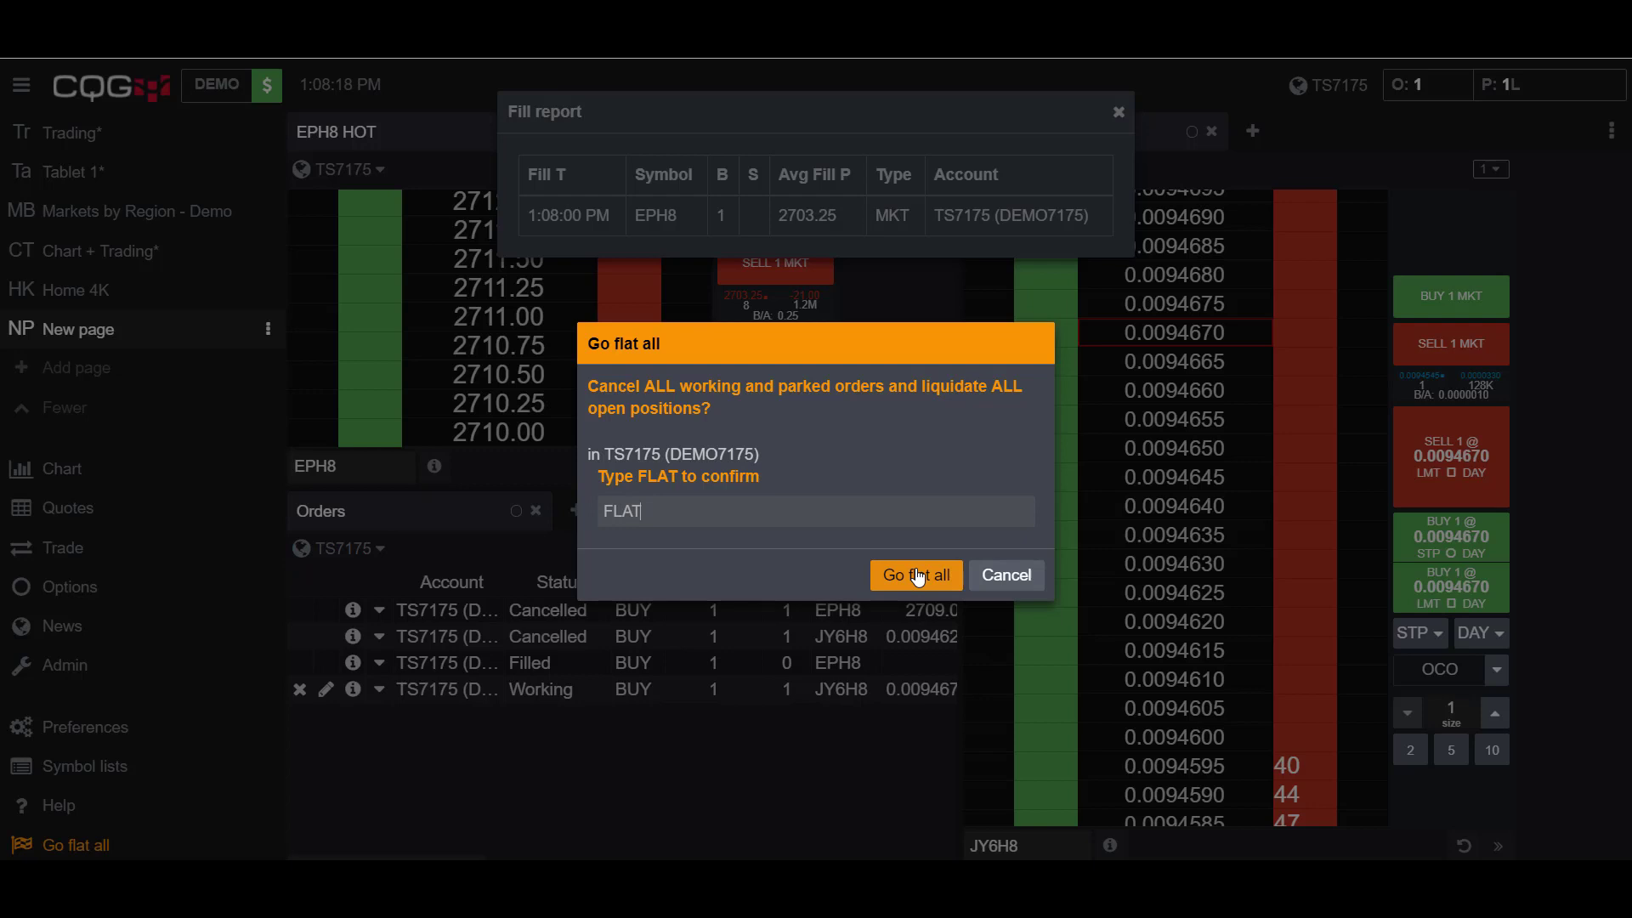
{"action": "left_click", "coordinate": [916, 574]}
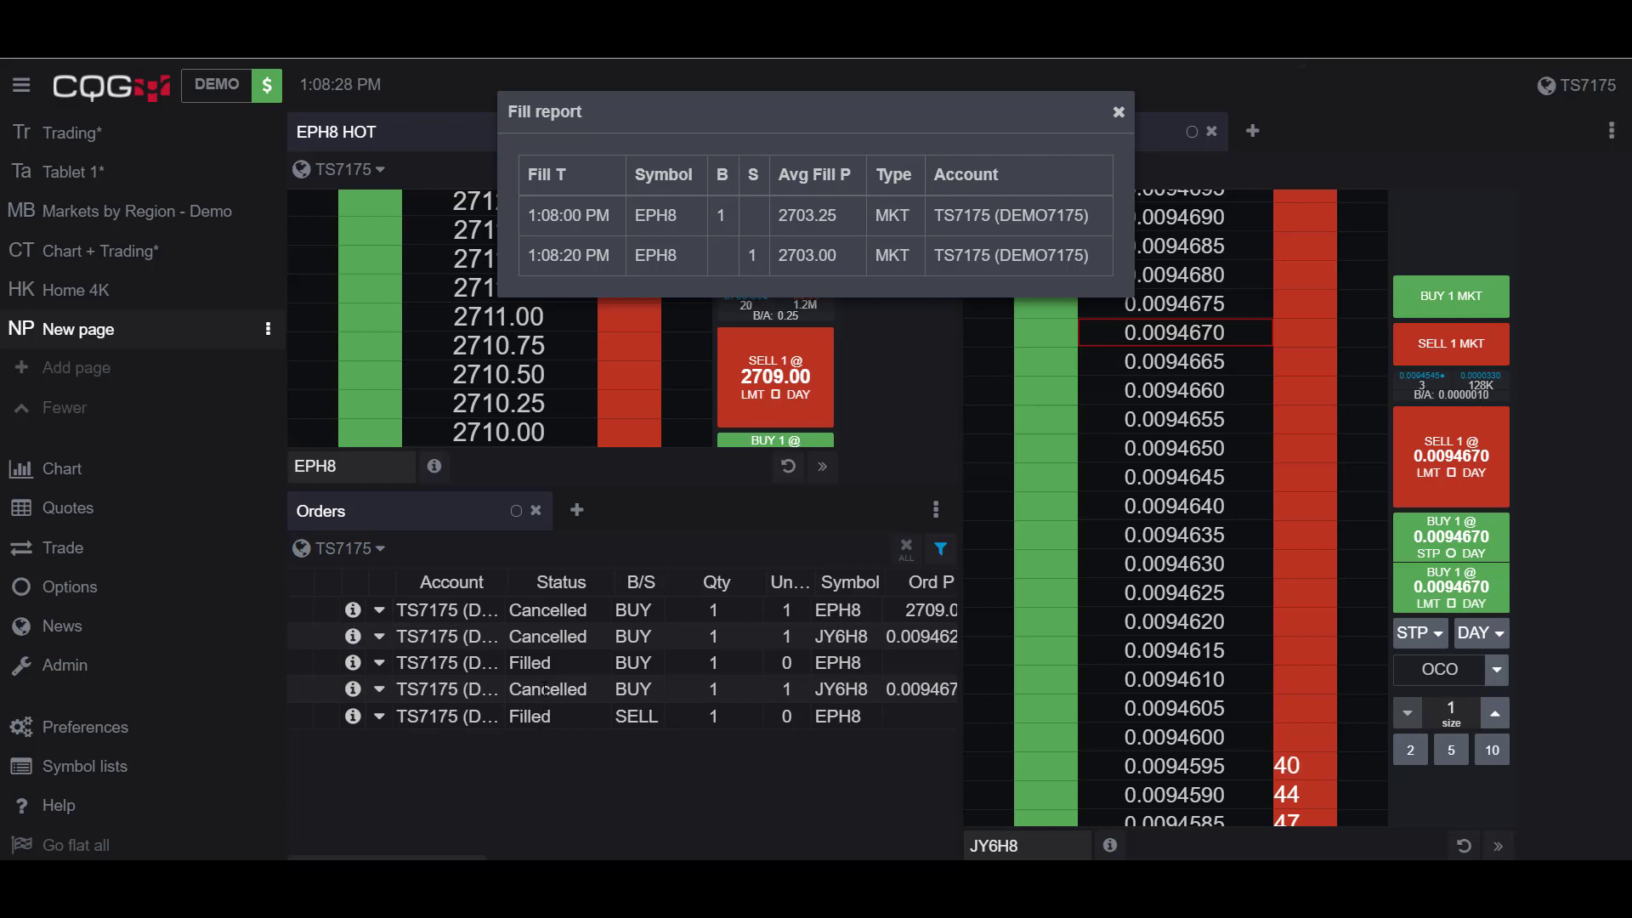
{"action": "left_click", "coordinate": [1118, 112]}
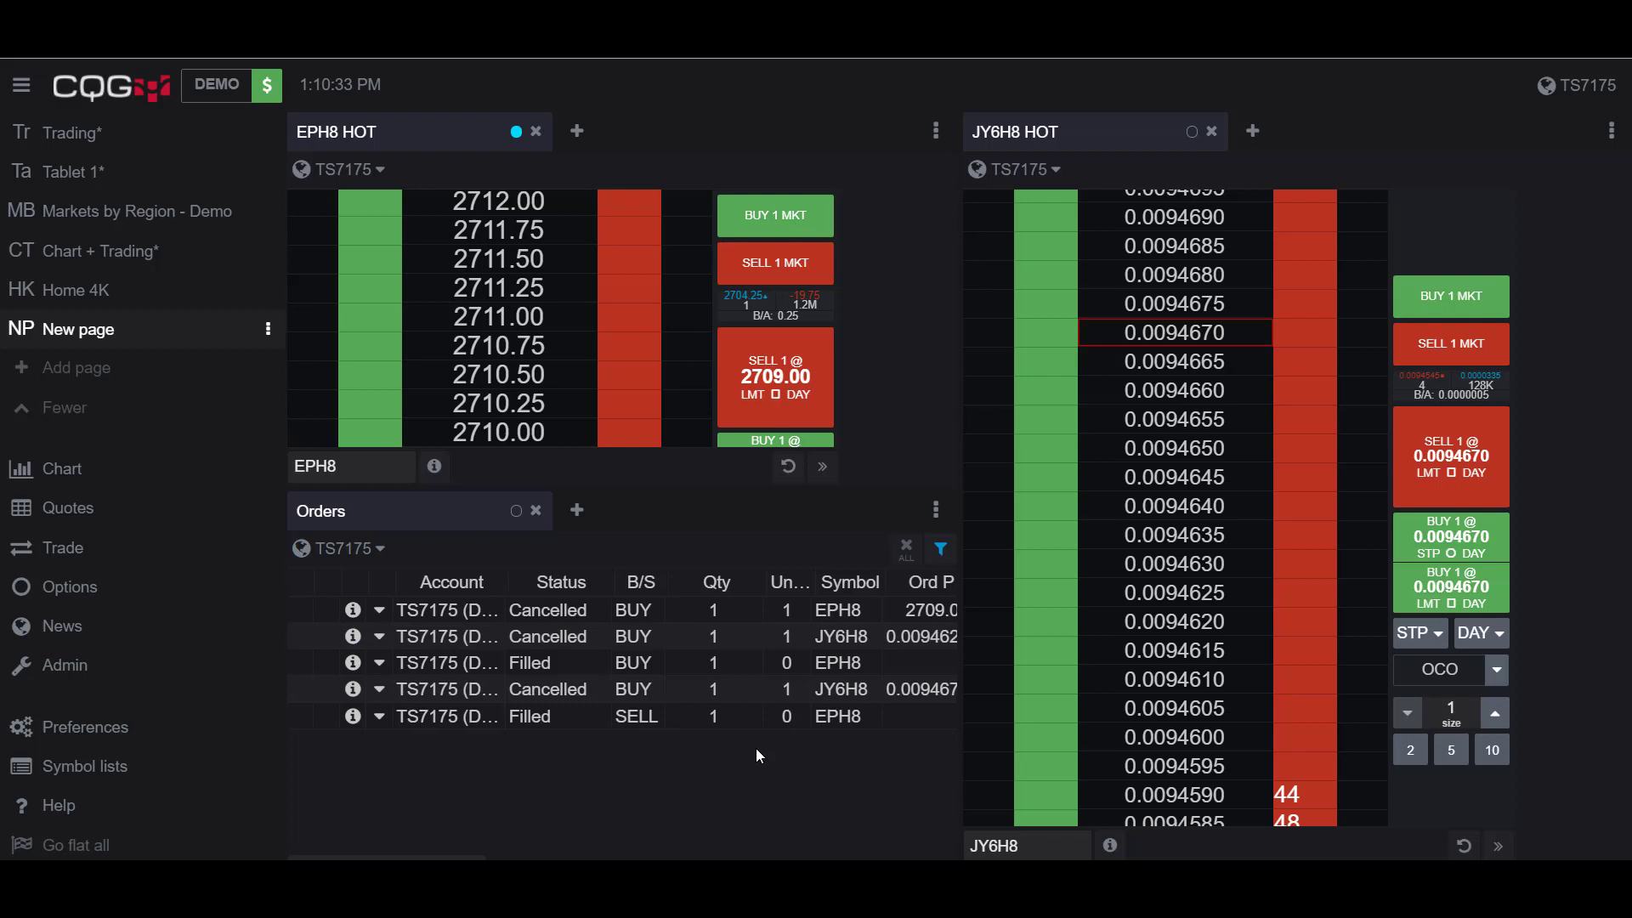
{"action": "mouse_move", "coordinate": [724, 760]}
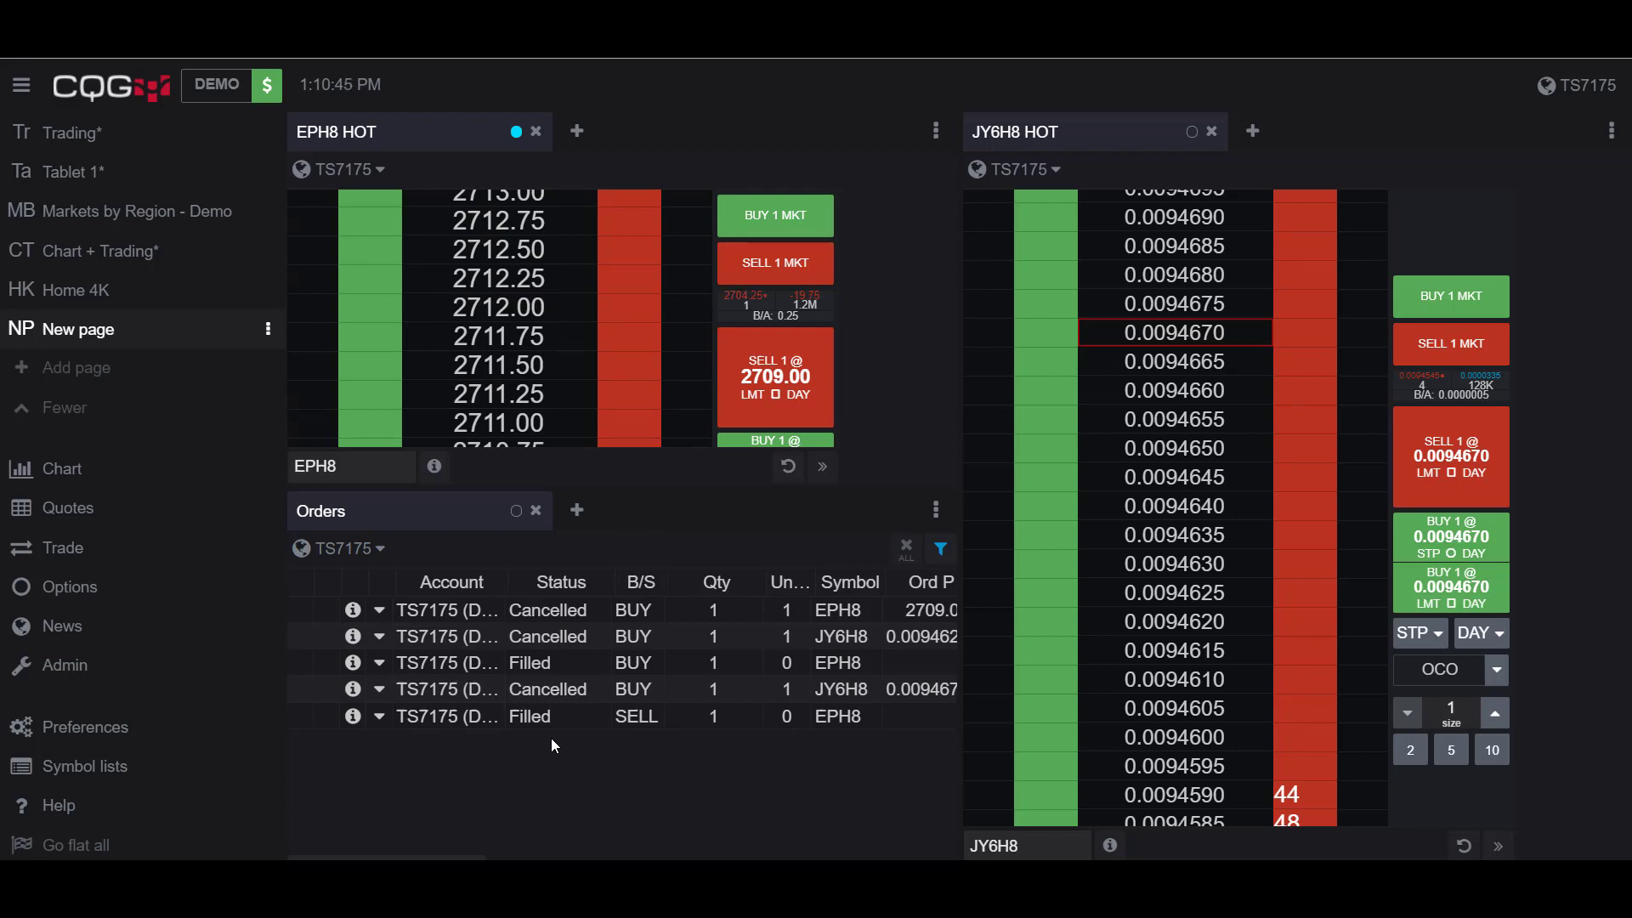
{"action": "mouse_move", "coordinate": [579, 754]}
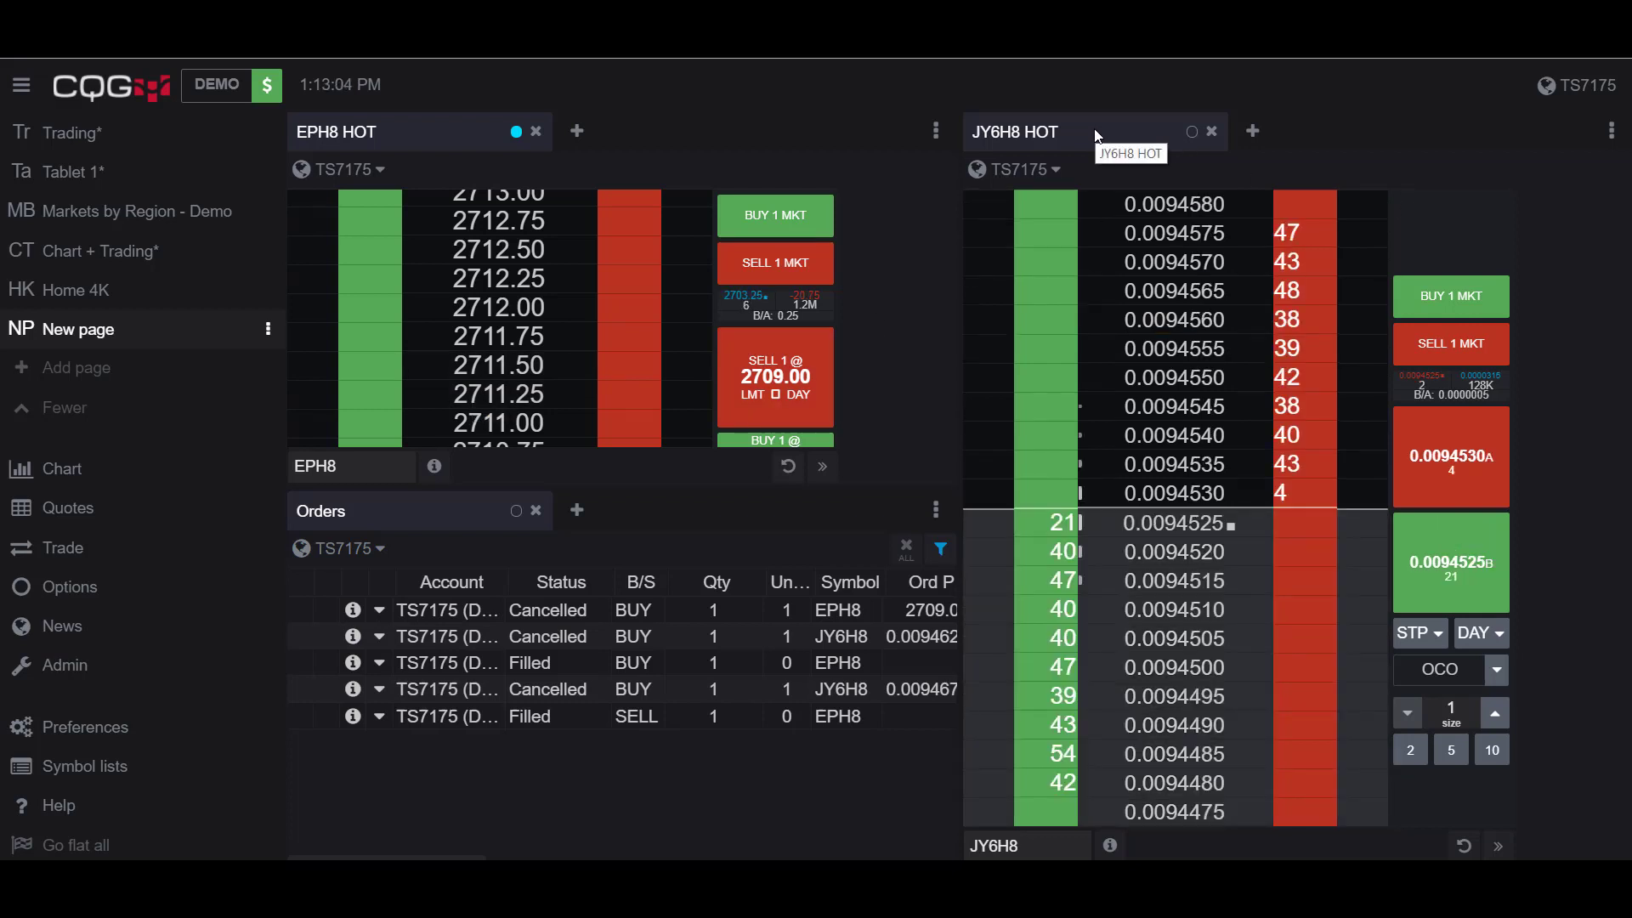
{"action": "mouse_move", "coordinate": [683, 102]}
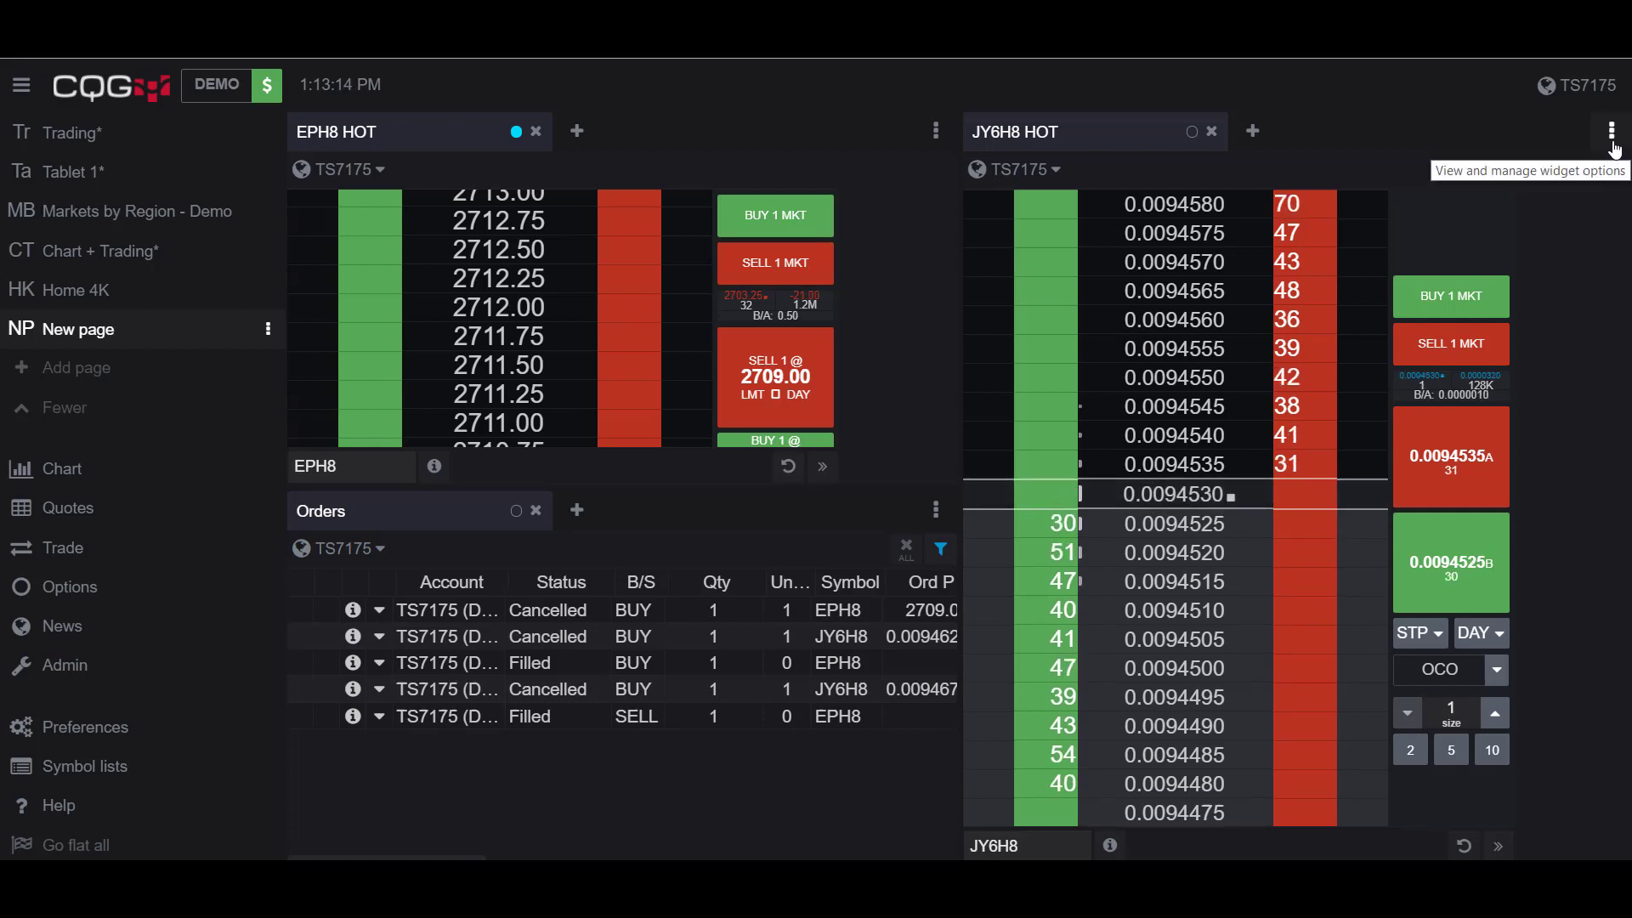
Enable the Cancel All and Flat buttons from the JY6H8 ladder's options menu
{"action": "left_click", "coordinate": [1610, 129]}
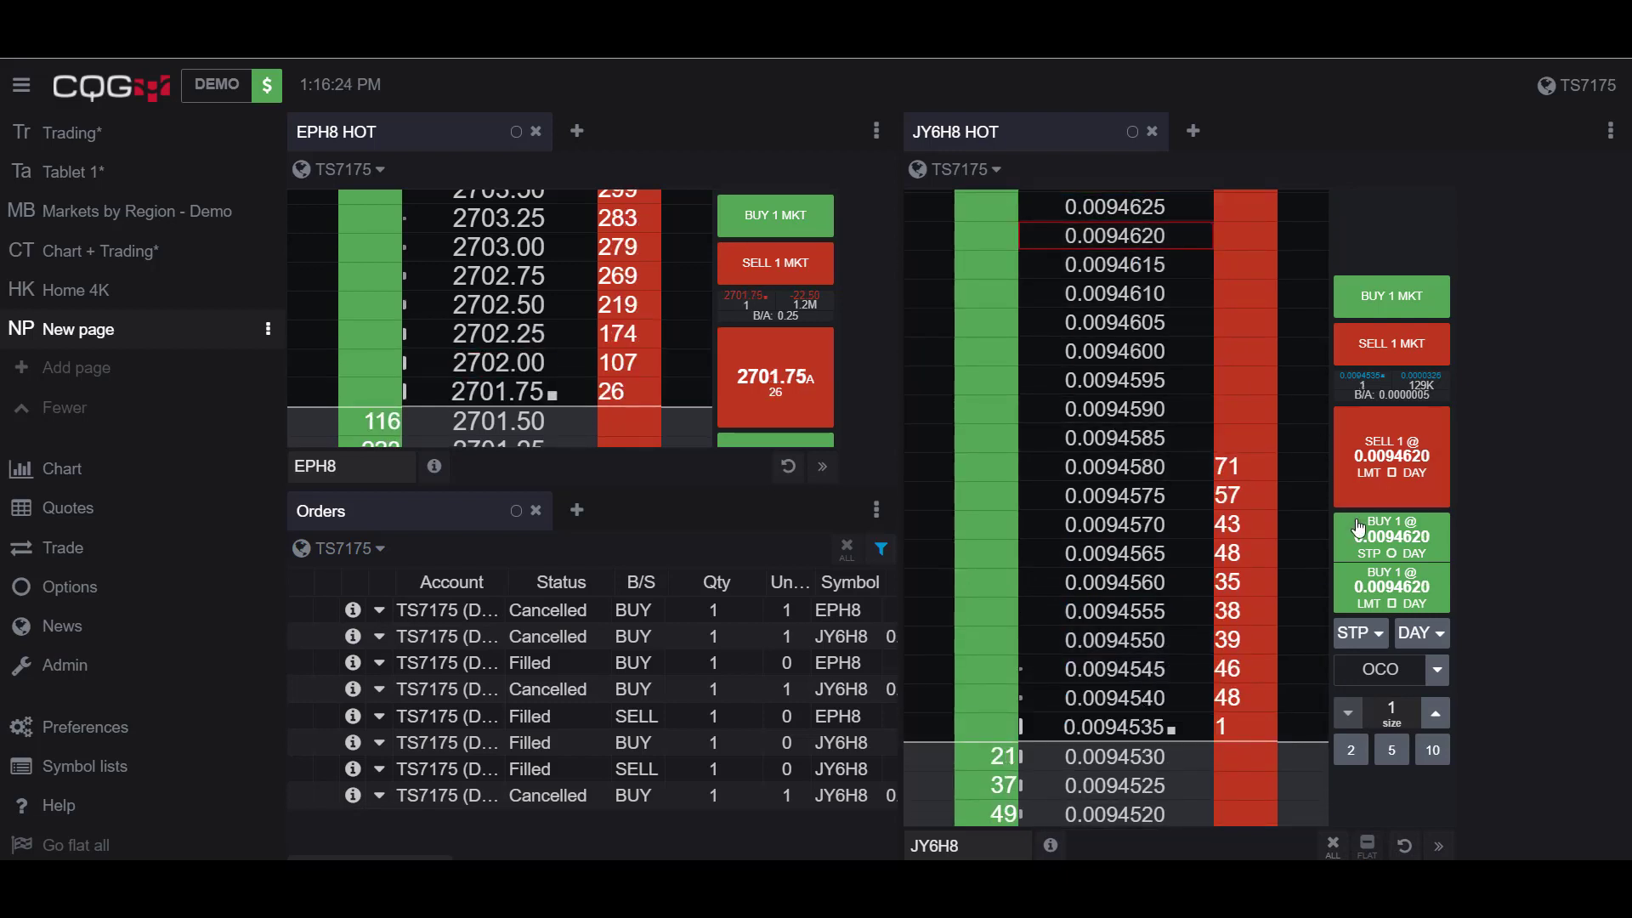
Place a working buy stop for 1 JY6H8 at 0.0094620 from its ladder
{"action": "left_click", "coordinate": [1390, 536]}
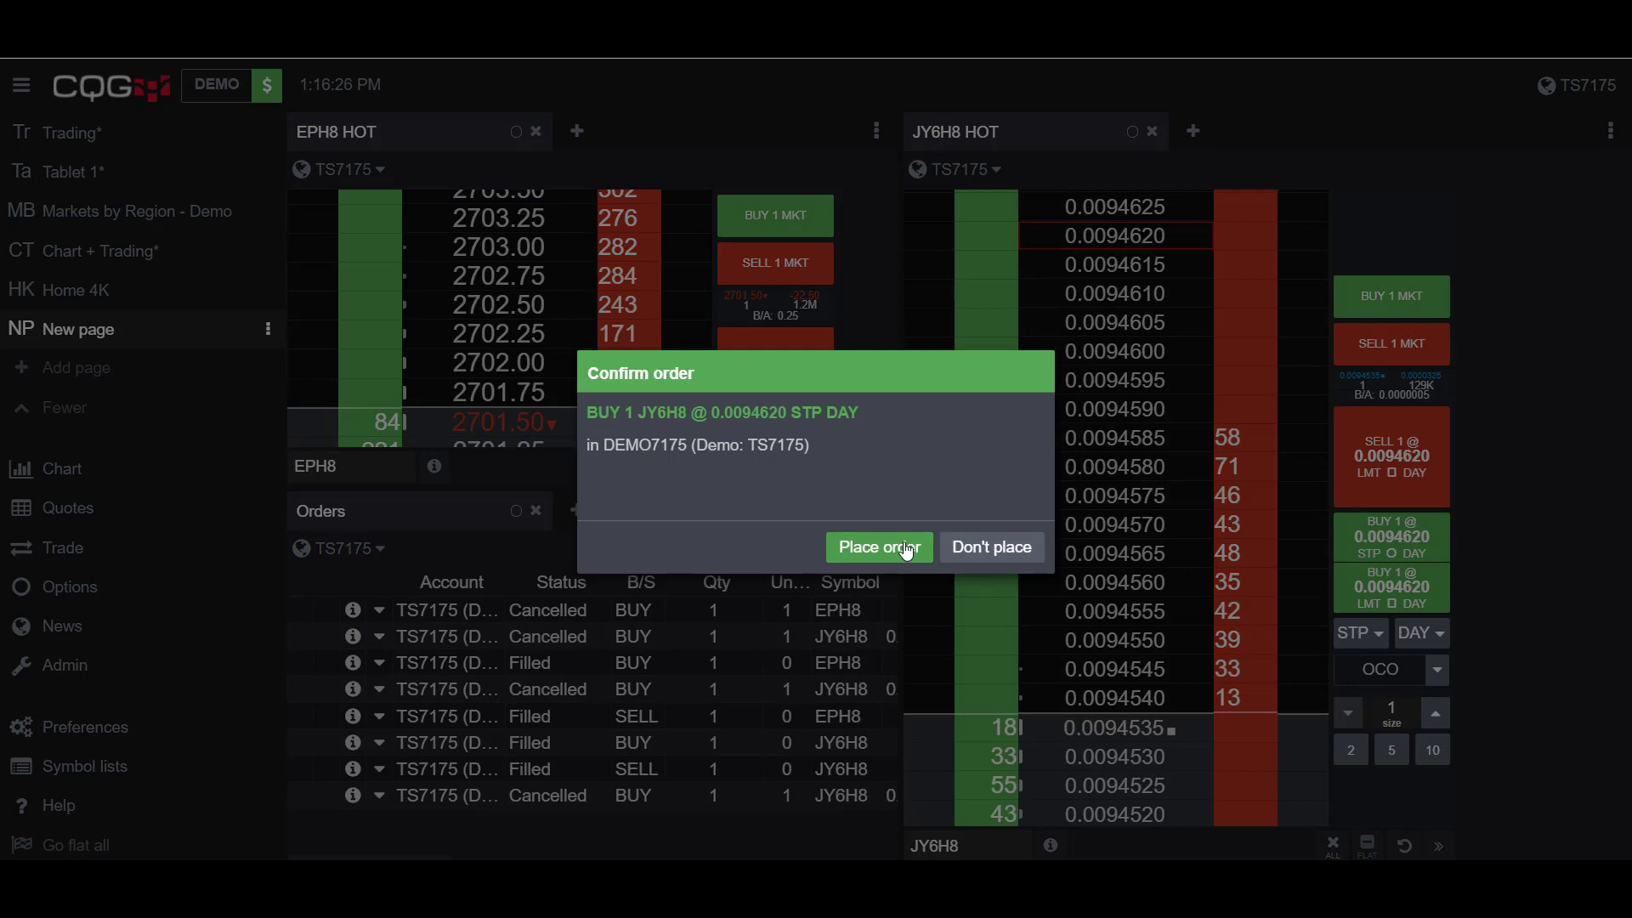
{"action": "left_click", "coordinate": [879, 548]}
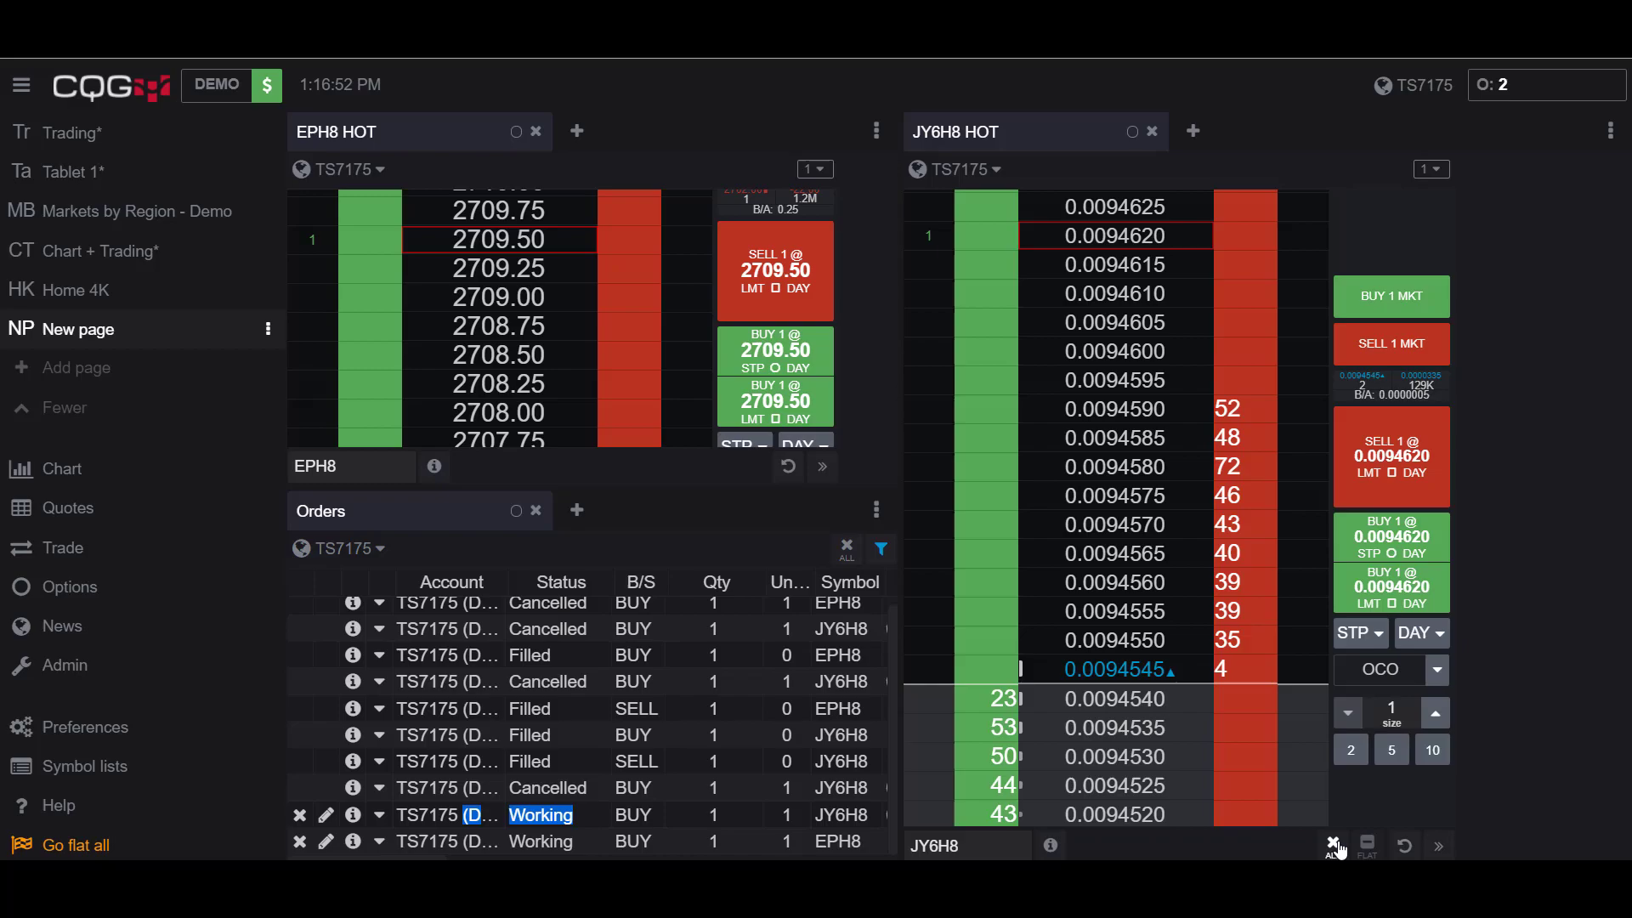
Cancel all JY6H8 orders (buys, sells, parked) from its ladder while the EPH8 stop keeps working
{"action": "left_click", "coordinate": [1332, 843]}
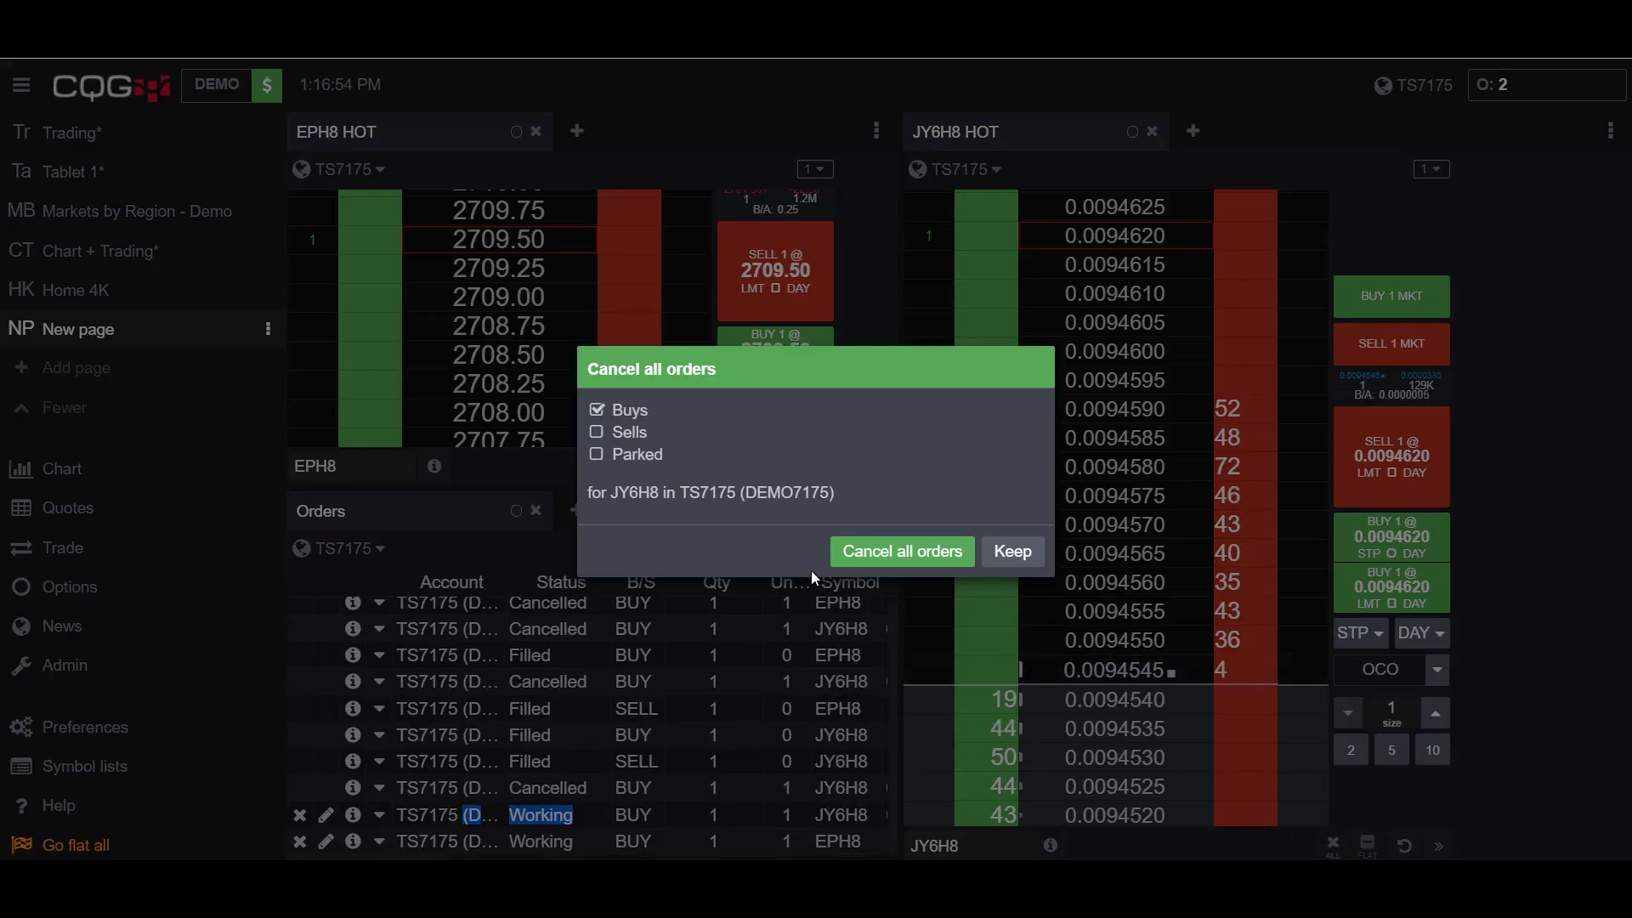
{"action": "mouse_move", "coordinate": [843, 524]}
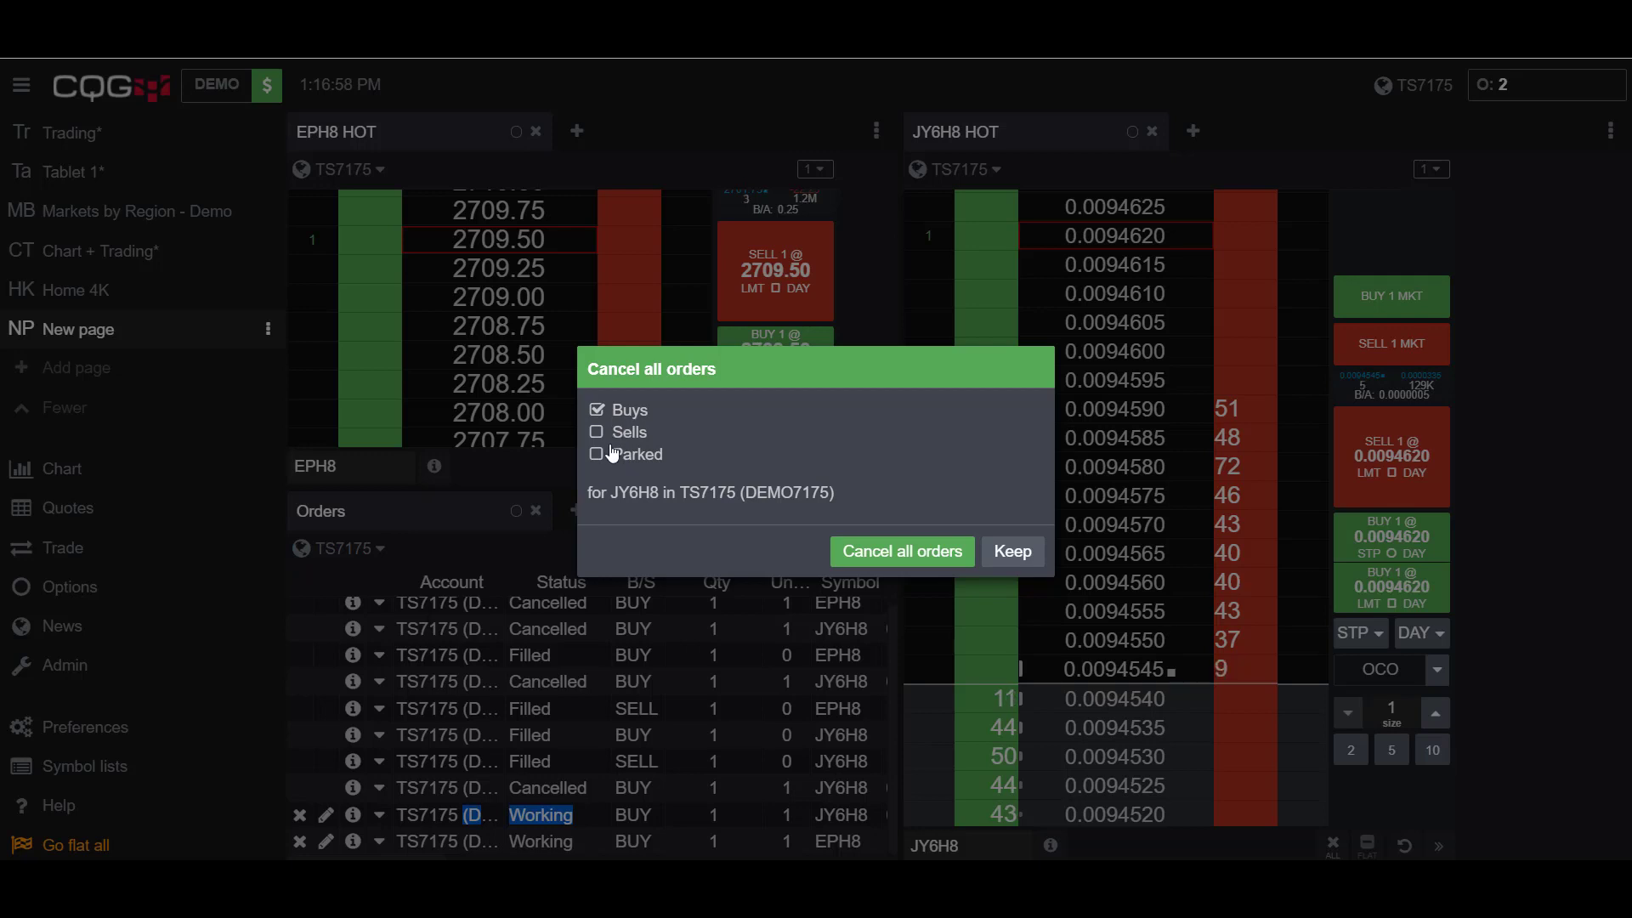
{"action": "left_click", "coordinate": [597, 432]}
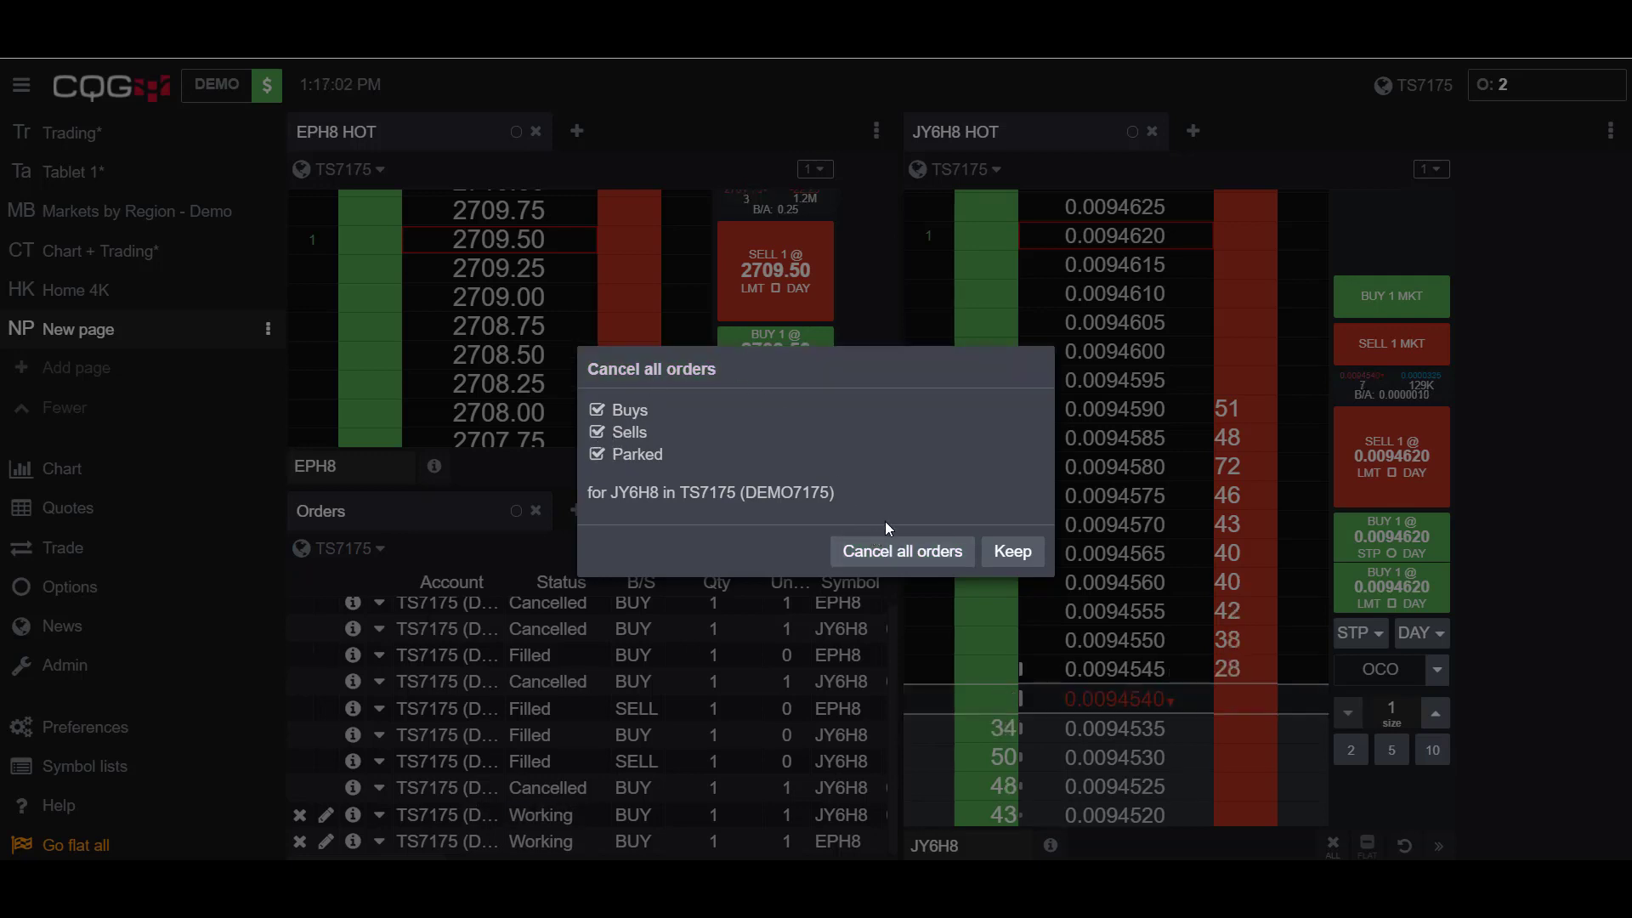
{"action": "left_click", "coordinate": [901, 551]}
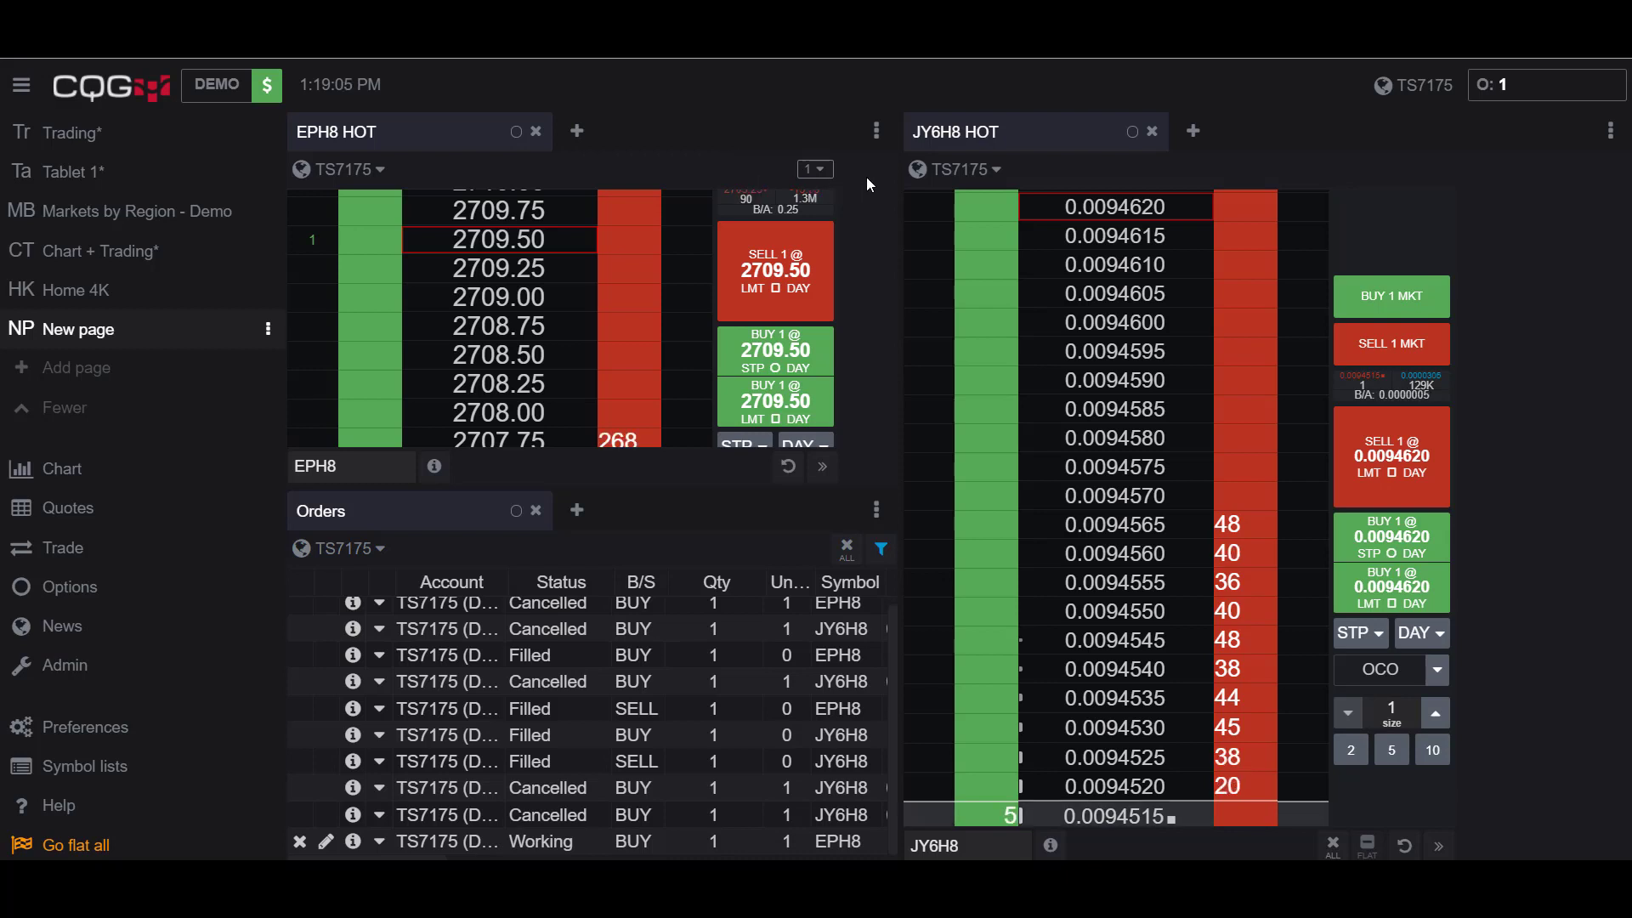
{"action": "mouse_move", "coordinate": [877, 132]}
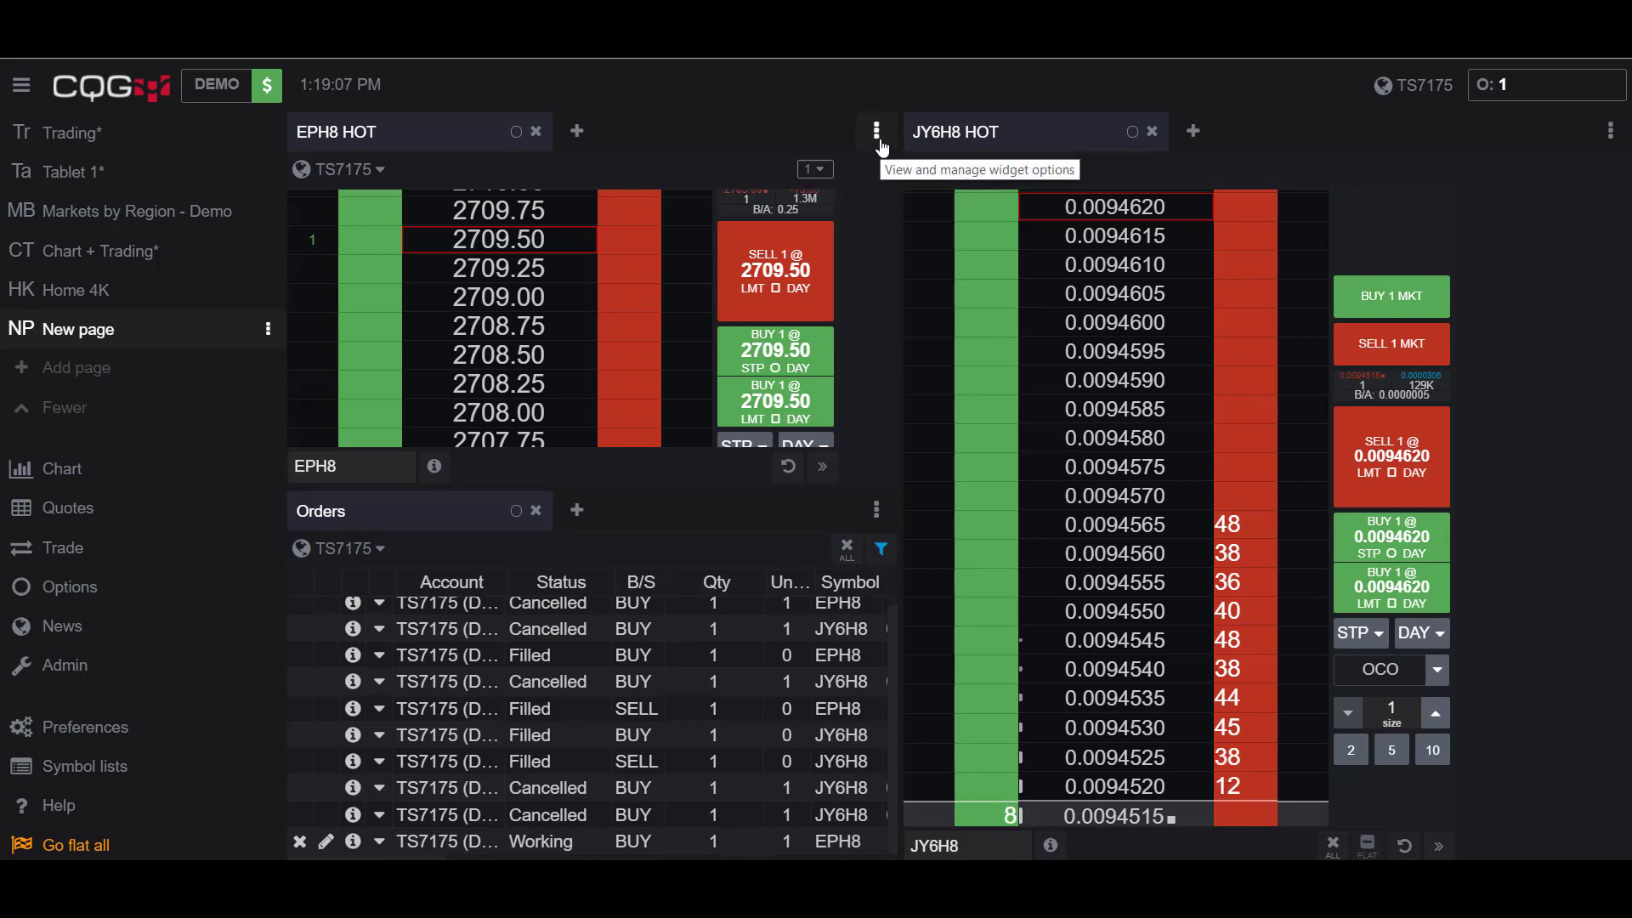
Enable Cancel All/Flat on EPH8, then cancel all EPH8 orders including Buys, Sells and Parked
{"action": "left_click", "coordinate": [877, 129]}
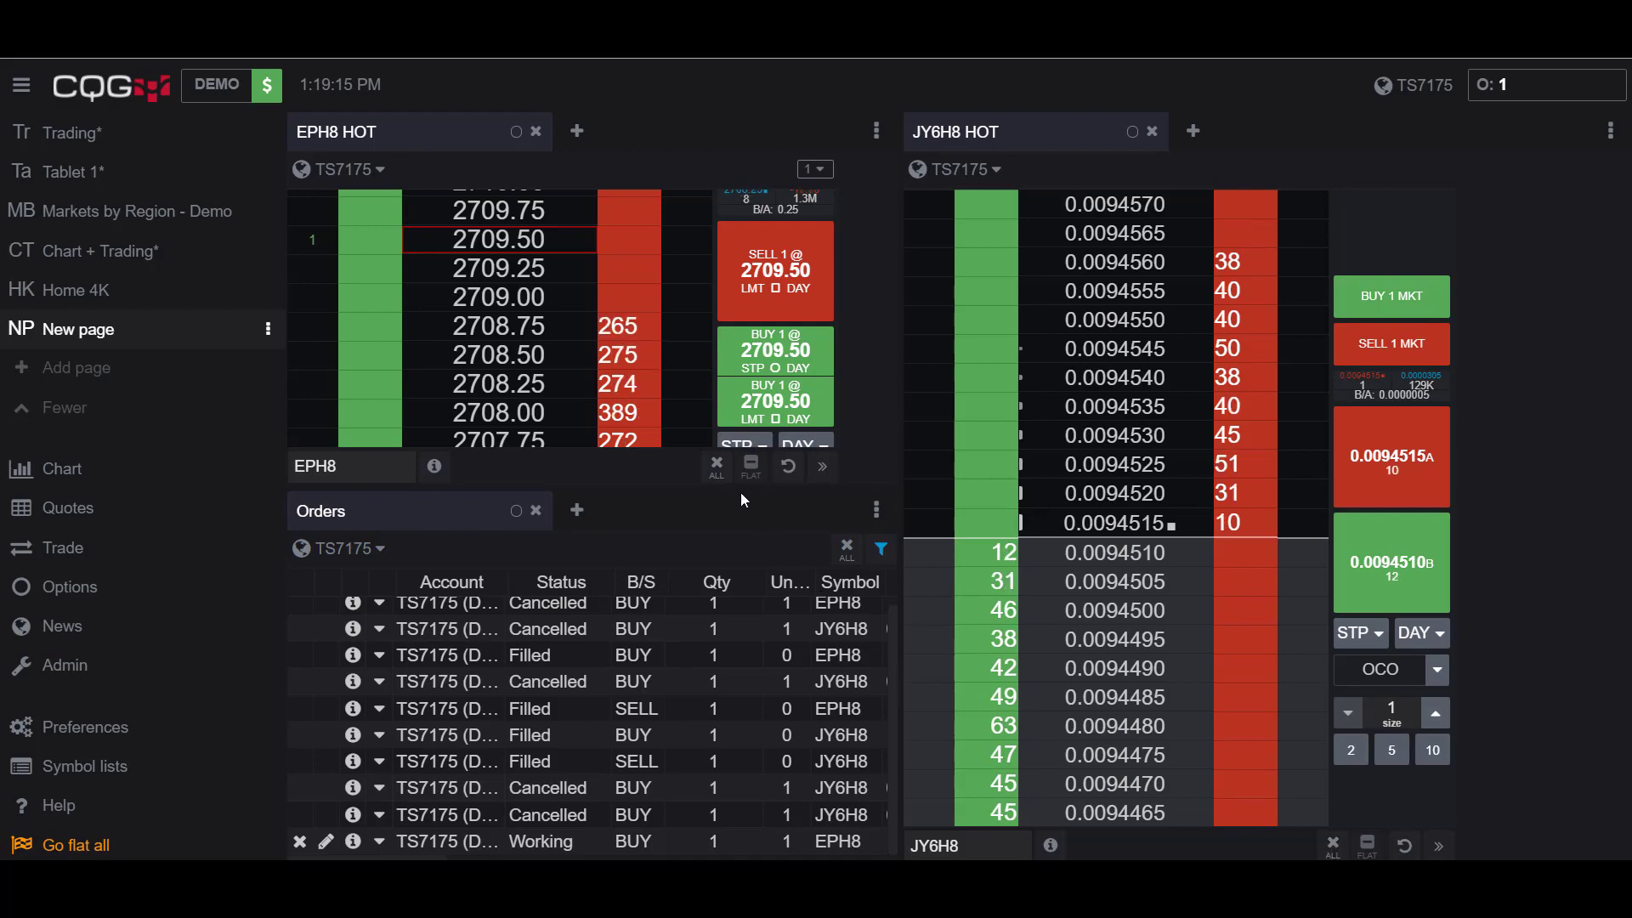
{"action": "left_click", "coordinate": [715, 463]}
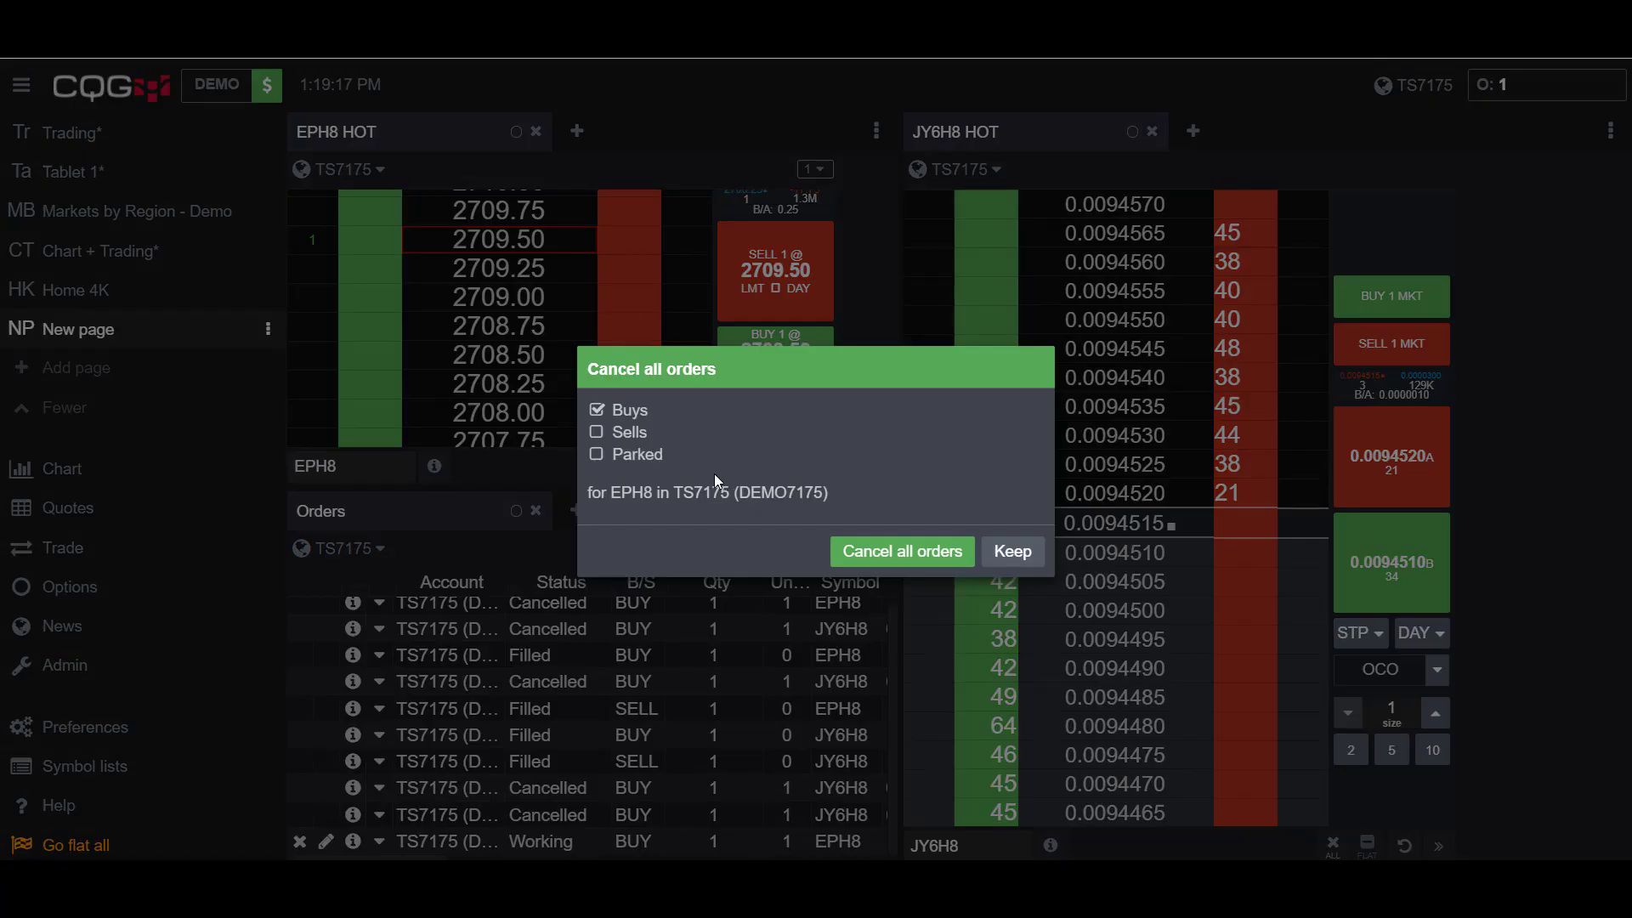
{"action": "left_click", "coordinate": [597, 431]}
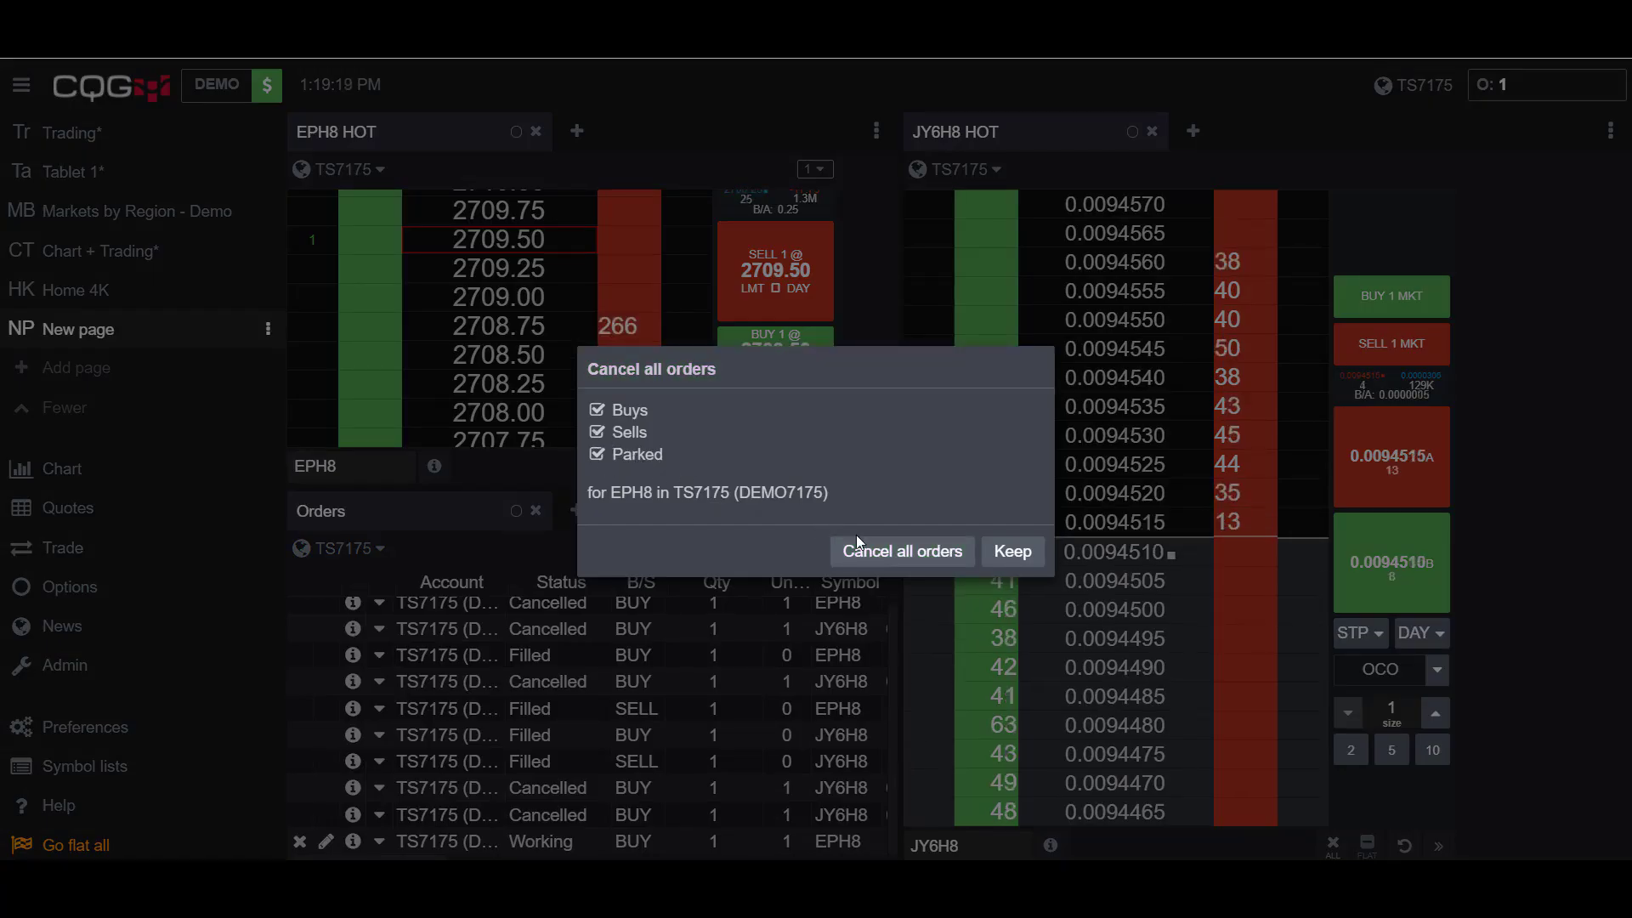
{"action": "left_click", "coordinate": [1011, 551]}
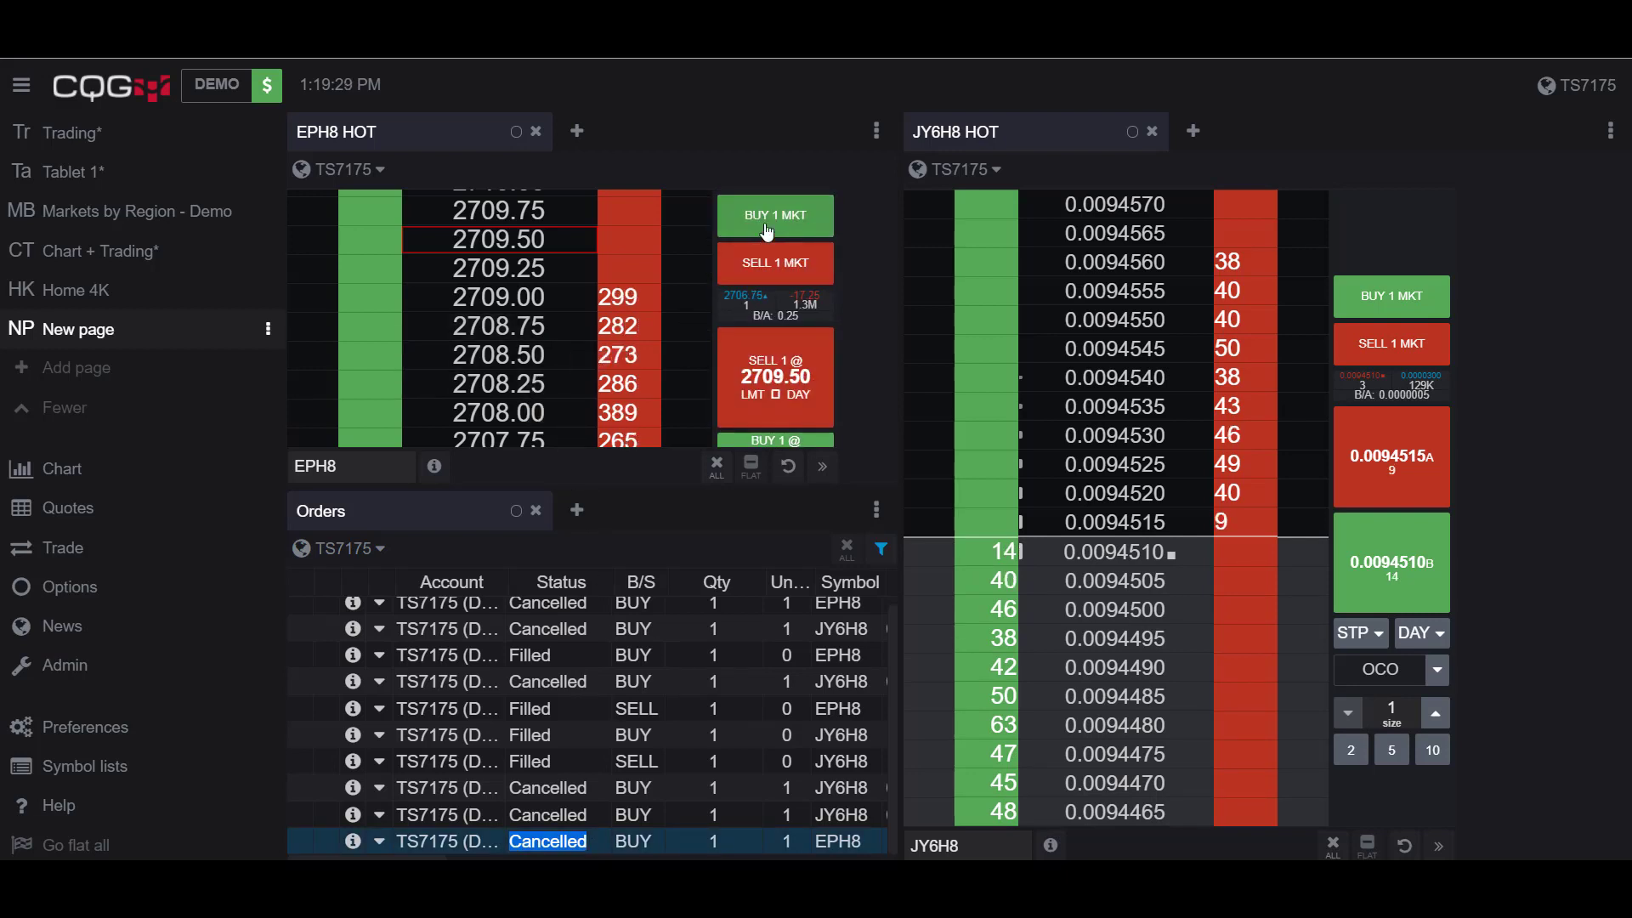
Place a market buy of 1 EPH8, filled at 2706.25, and dismiss the fill report
{"action": "left_click", "coordinate": [775, 216]}
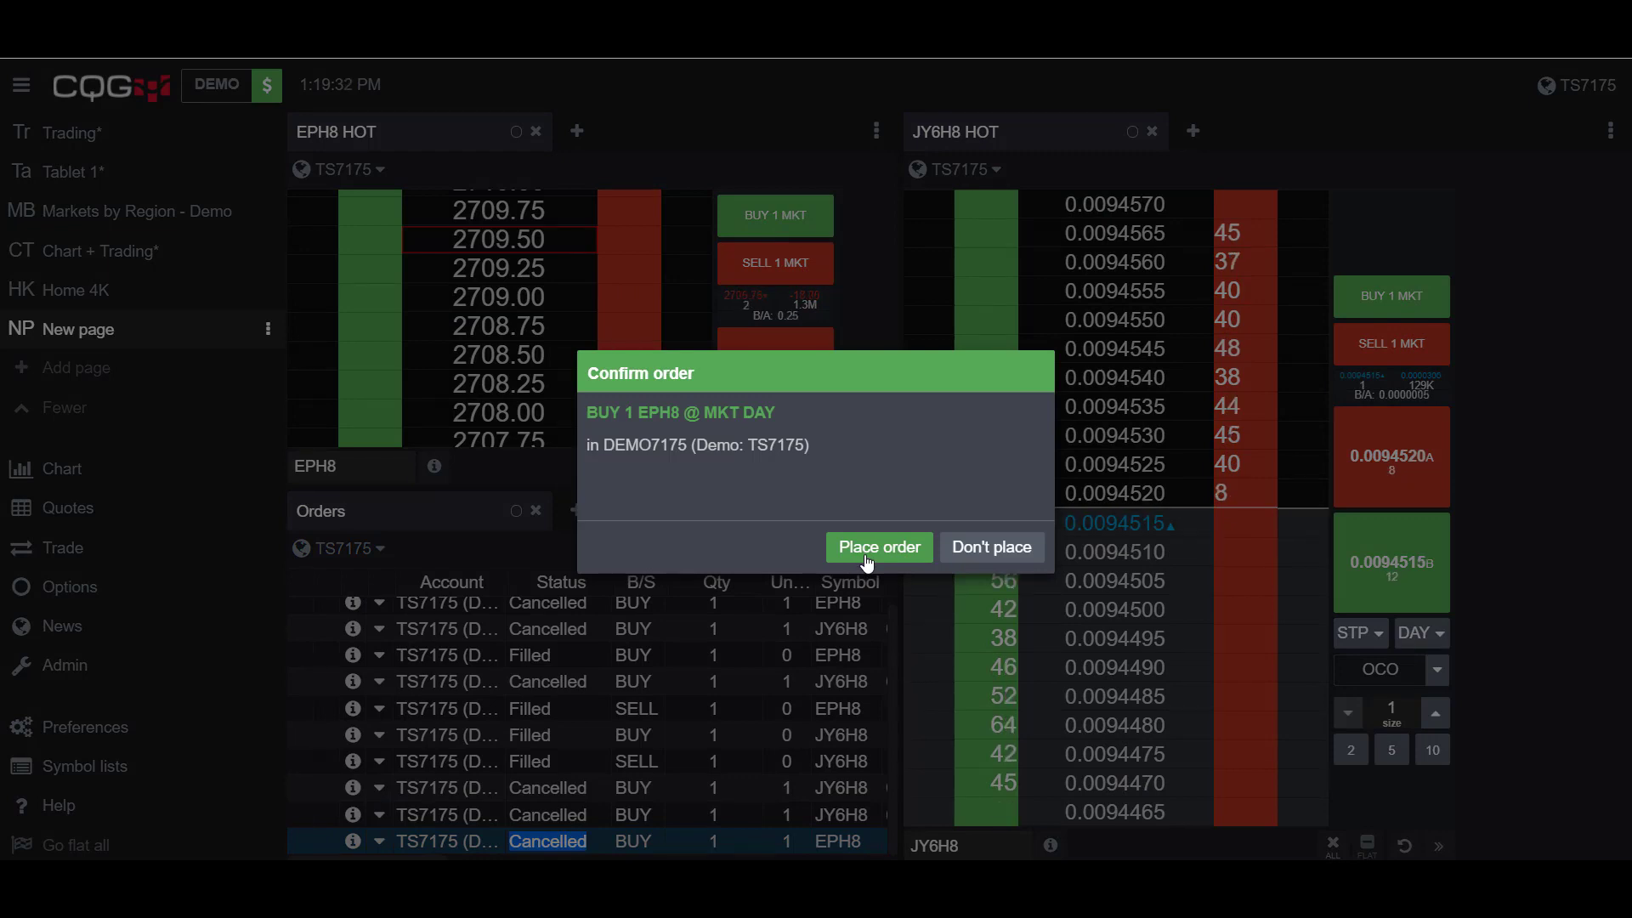
{"action": "left_click", "coordinate": [880, 547]}
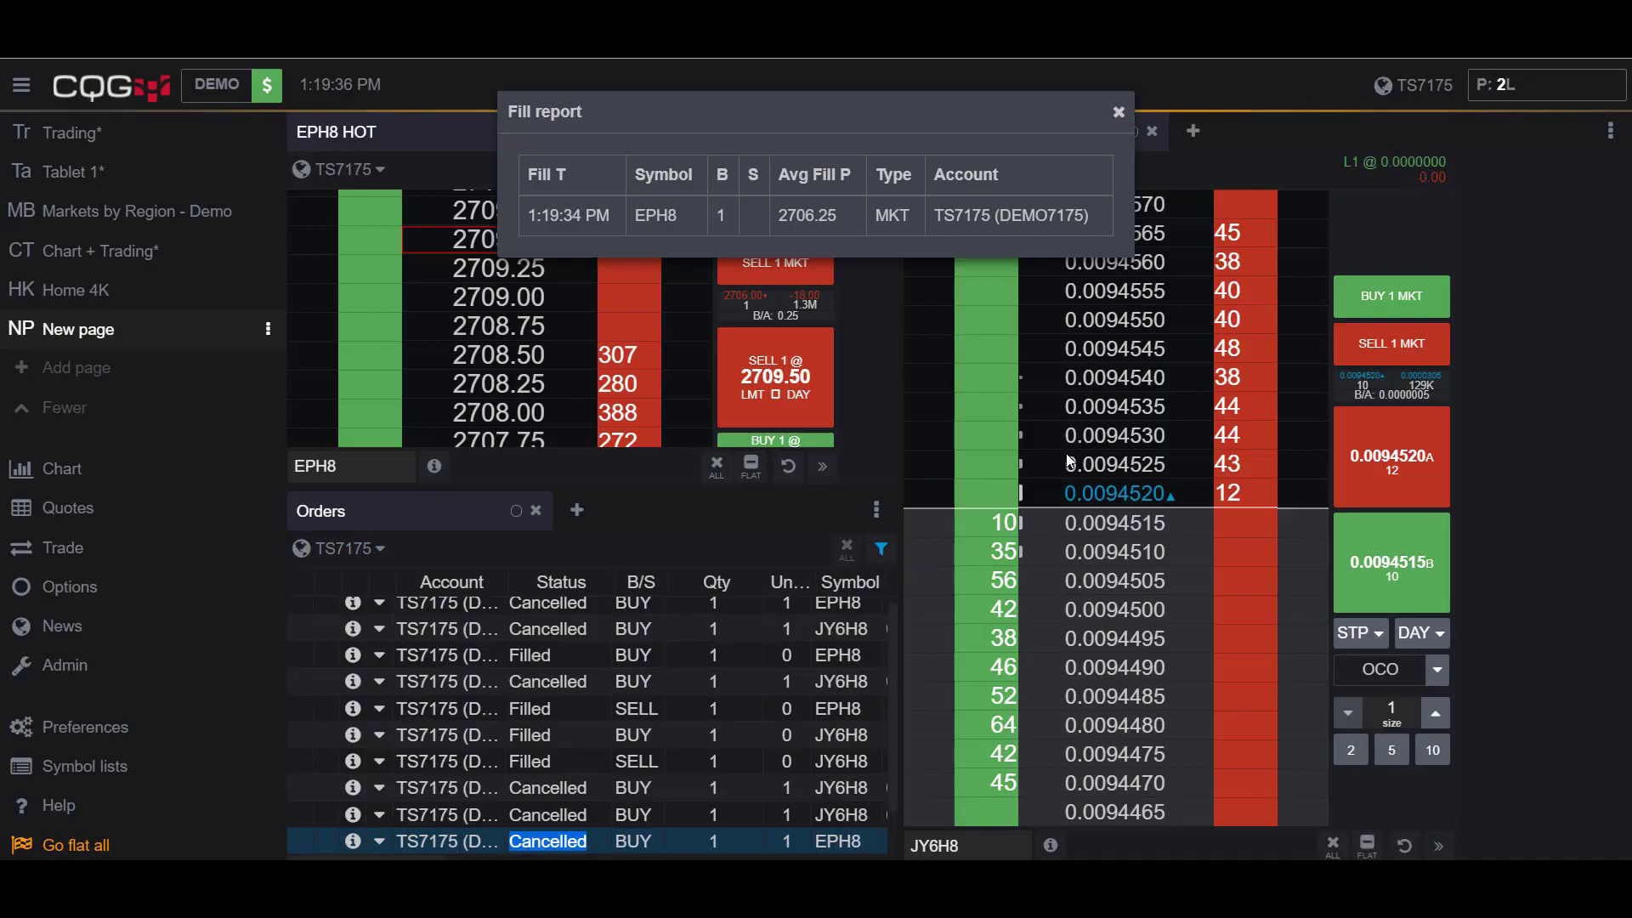
{"action": "left_click", "coordinate": [1119, 113]}
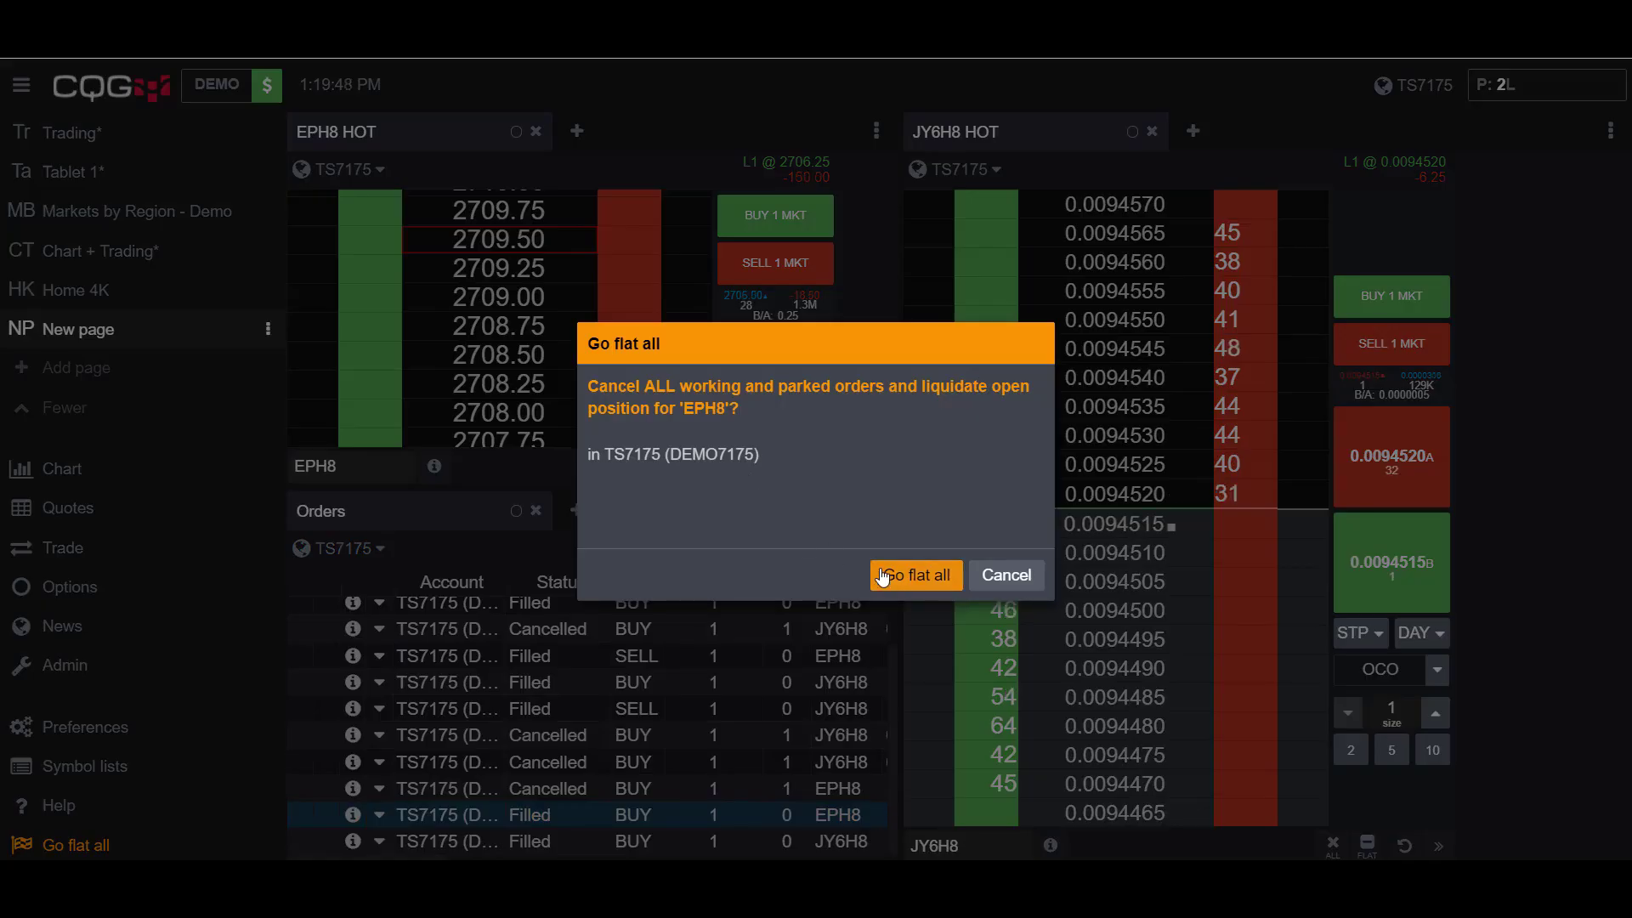
Go flat on EPH8 (sold 2706.25), then go flat on JY6H8 (sold 0.0094510) separately
{"action": "left_click", "coordinate": [916, 575]}
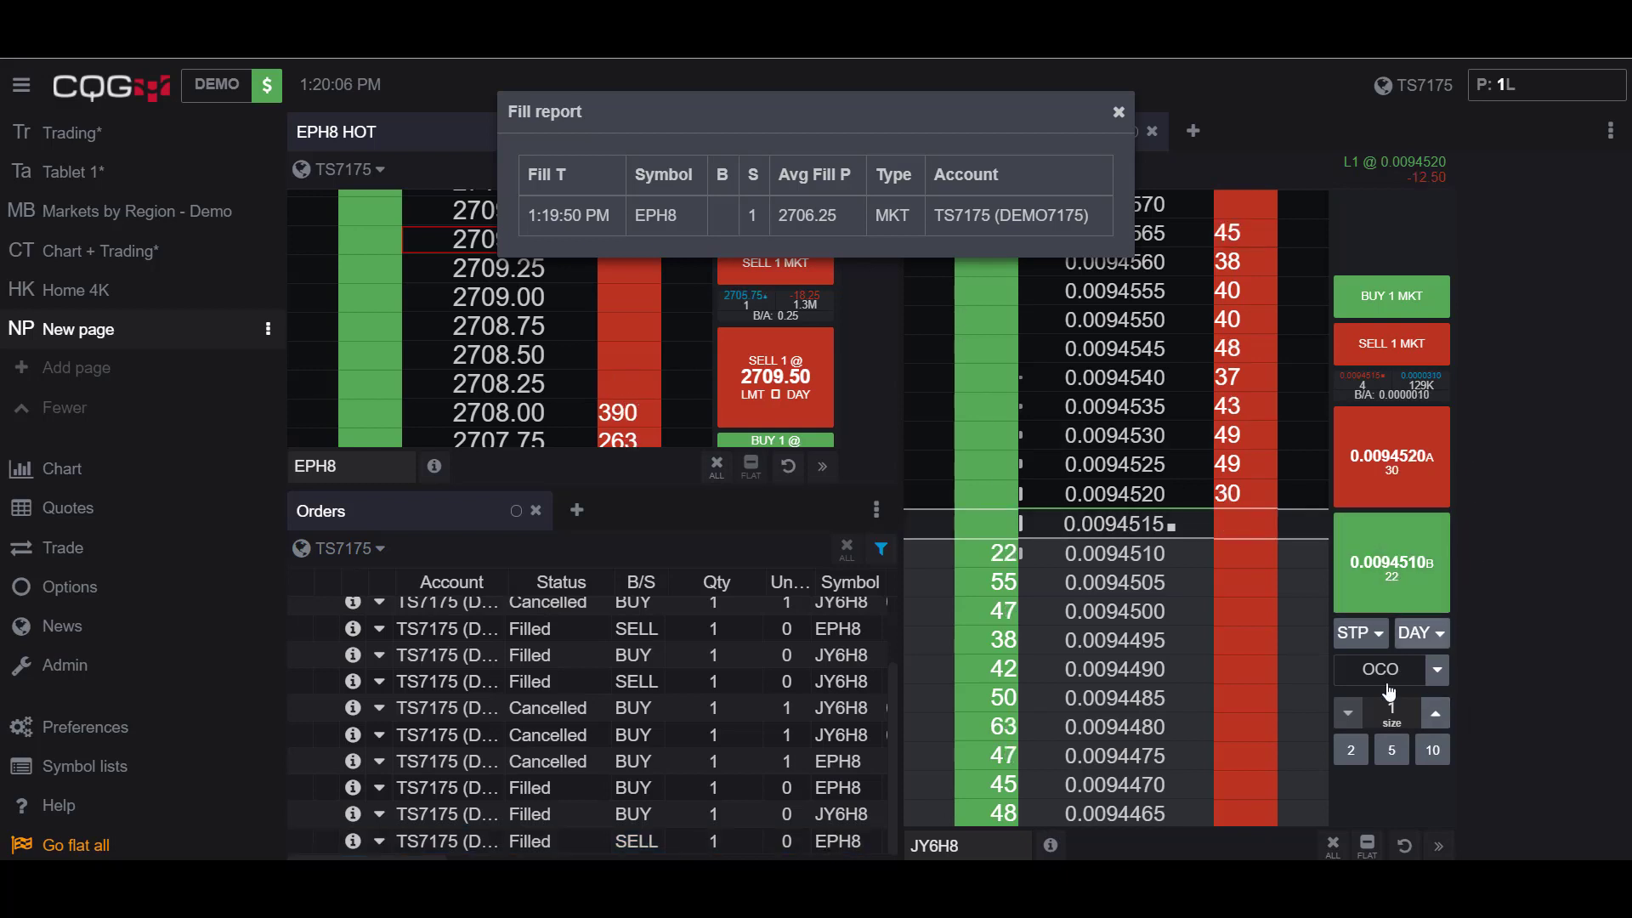
{"action": "left_click", "coordinate": [71, 845]}
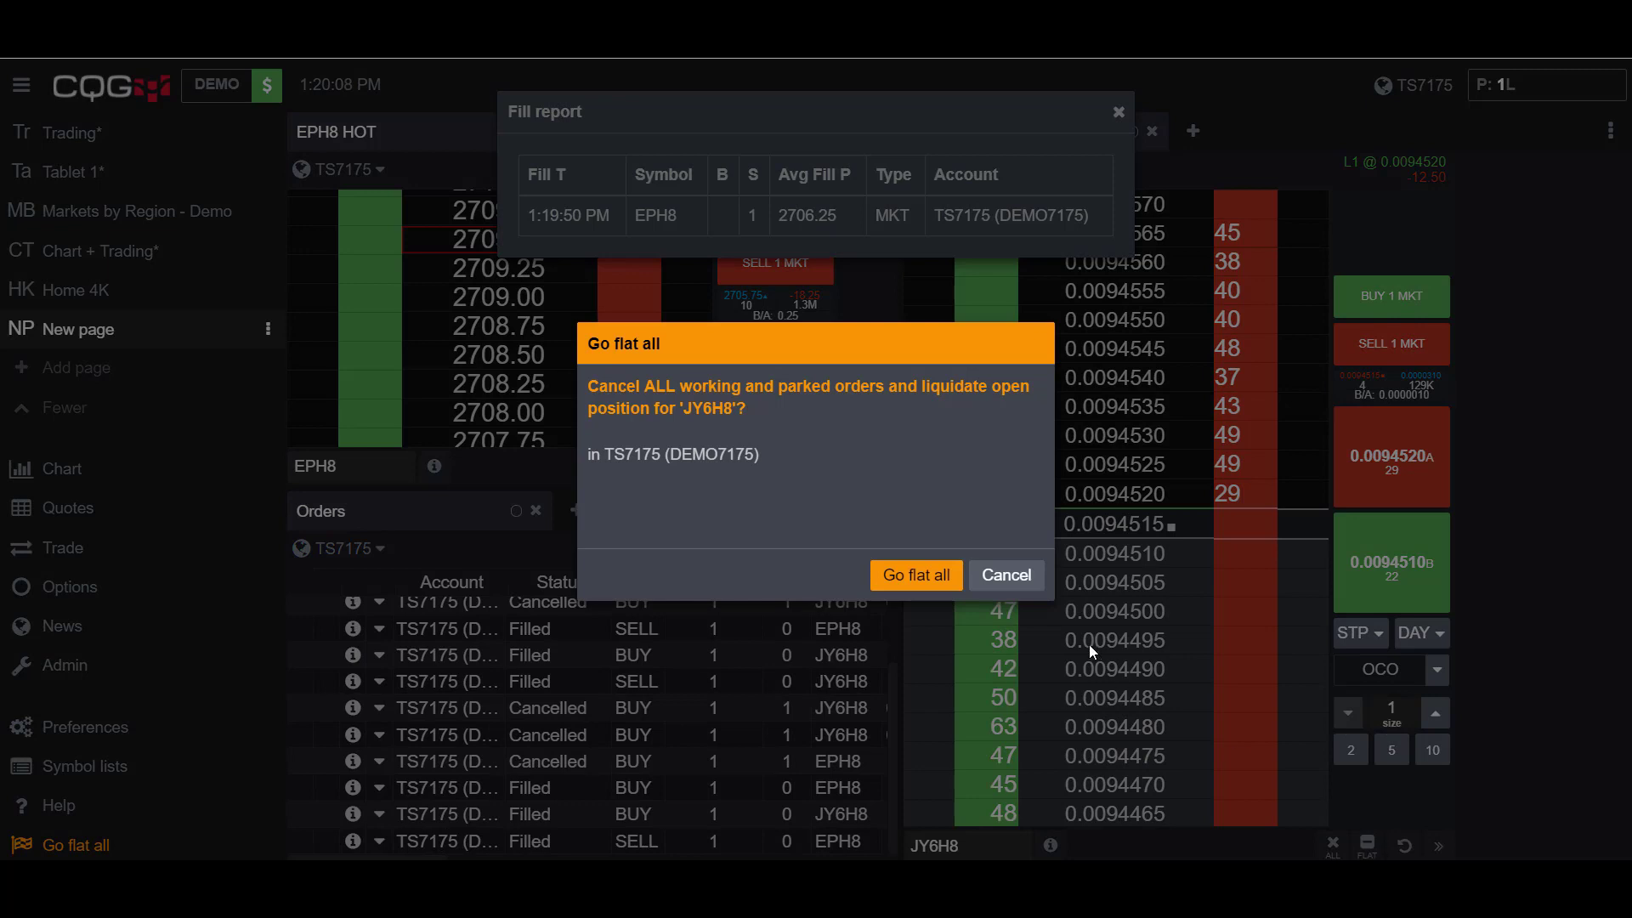
{"action": "left_click", "coordinate": [916, 575]}
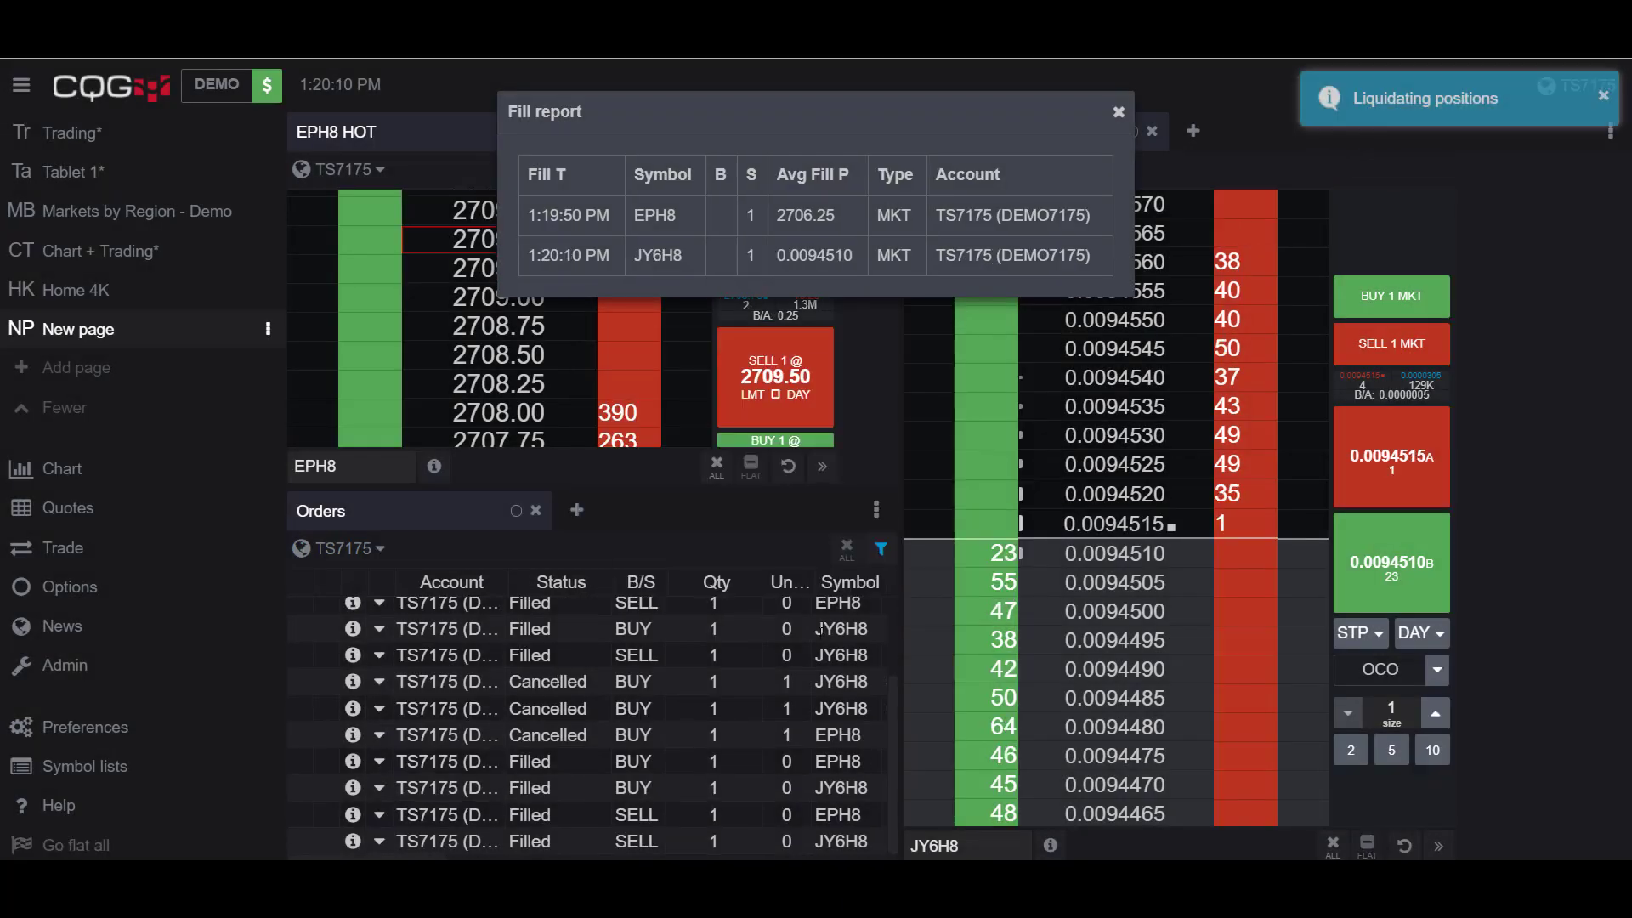